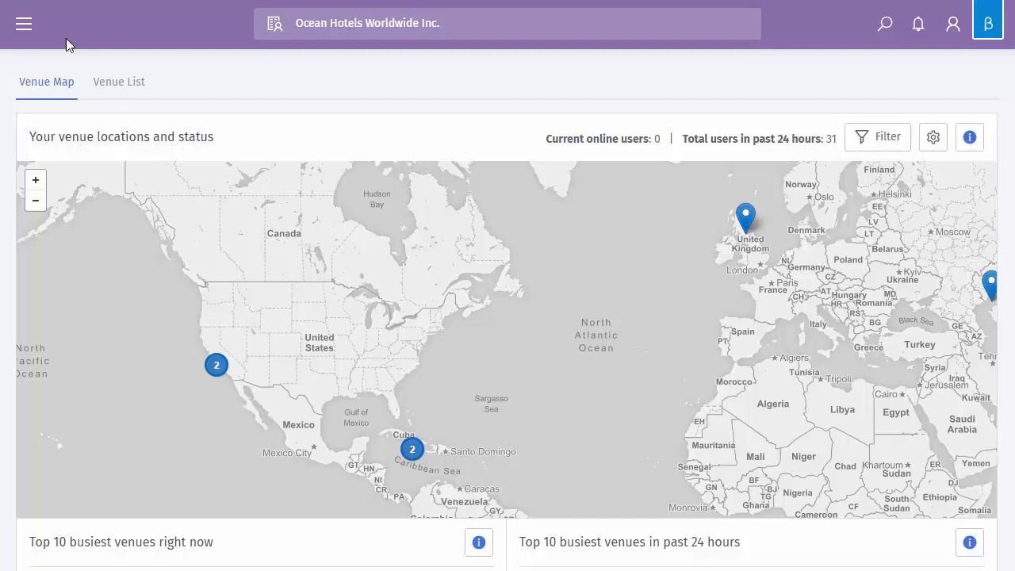
Step: Navigate from the venue map to Marketing > Communications via the main menu
{"action": "left_click", "coordinate": [24, 24]}
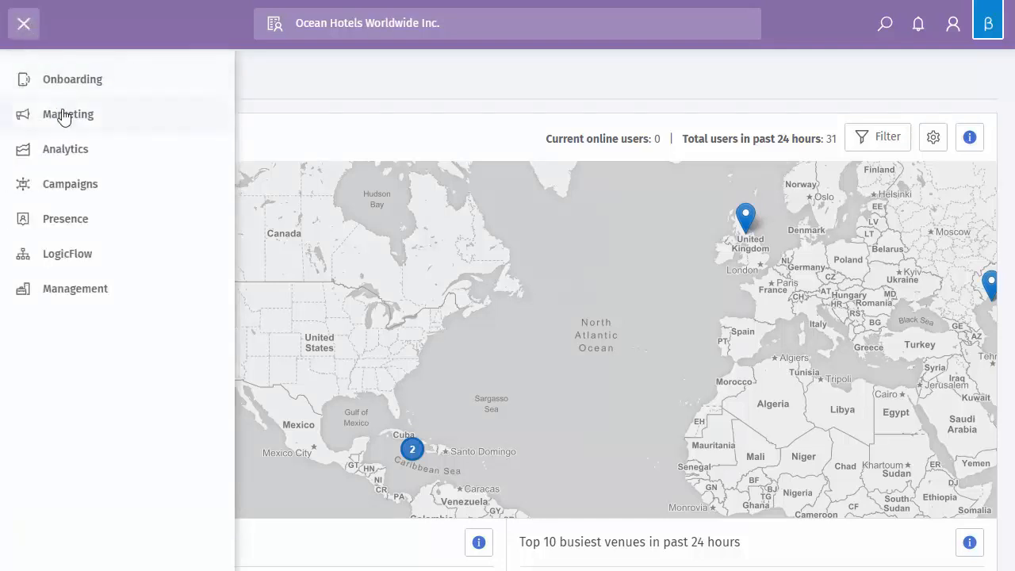
{"action": "left_click", "coordinate": [68, 114]}
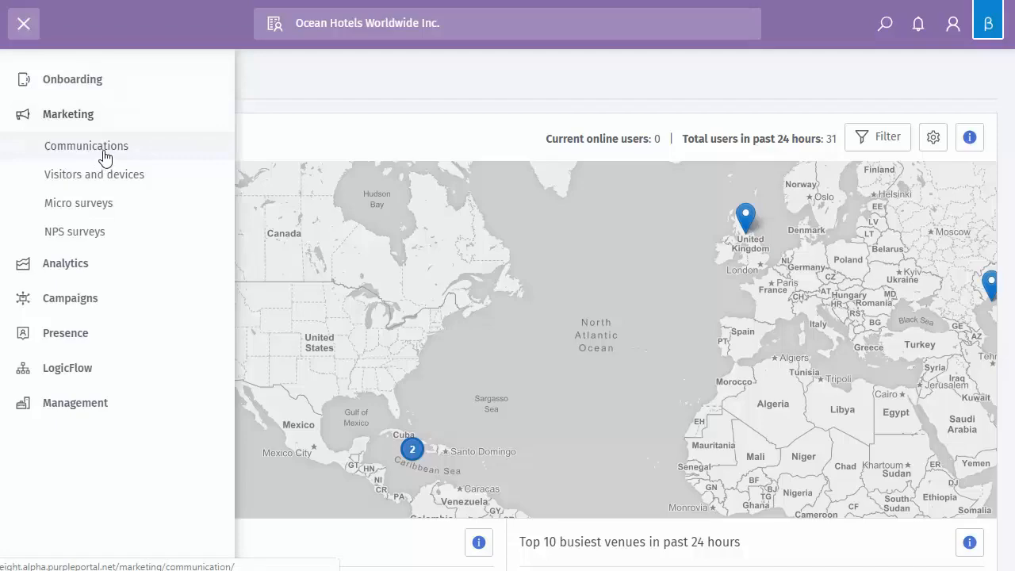
{"action": "left_click", "coordinate": [86, 146]}
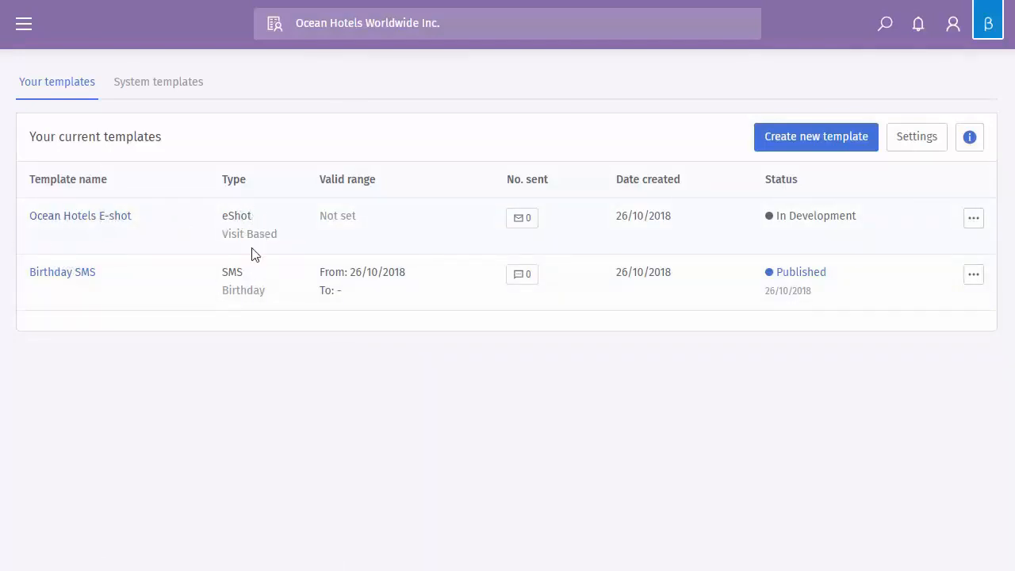
{"action": "mouse_move", "coordinate": [364, 212]}
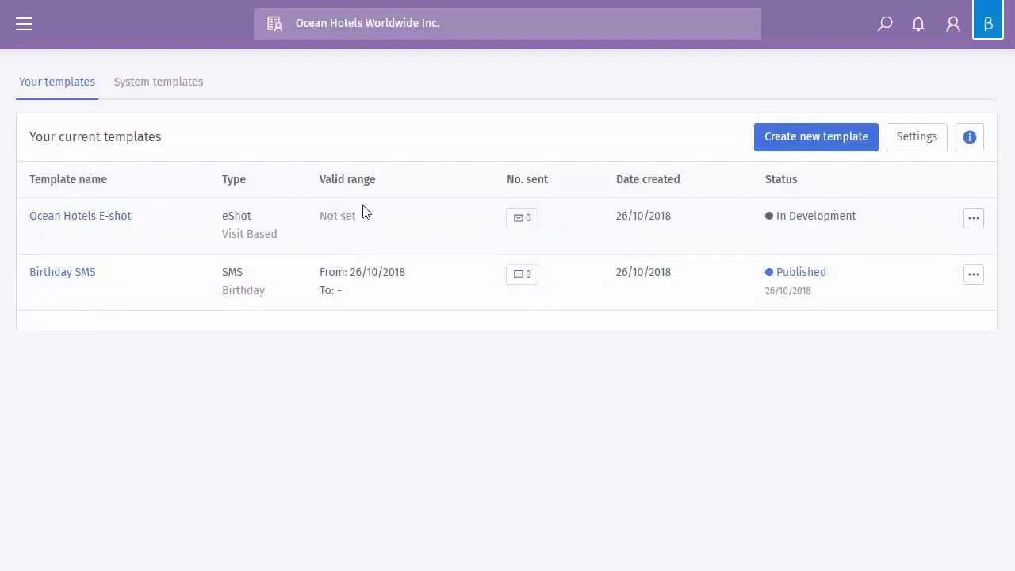
{"action": "mouse_move", "coordinate": [524, 218]}
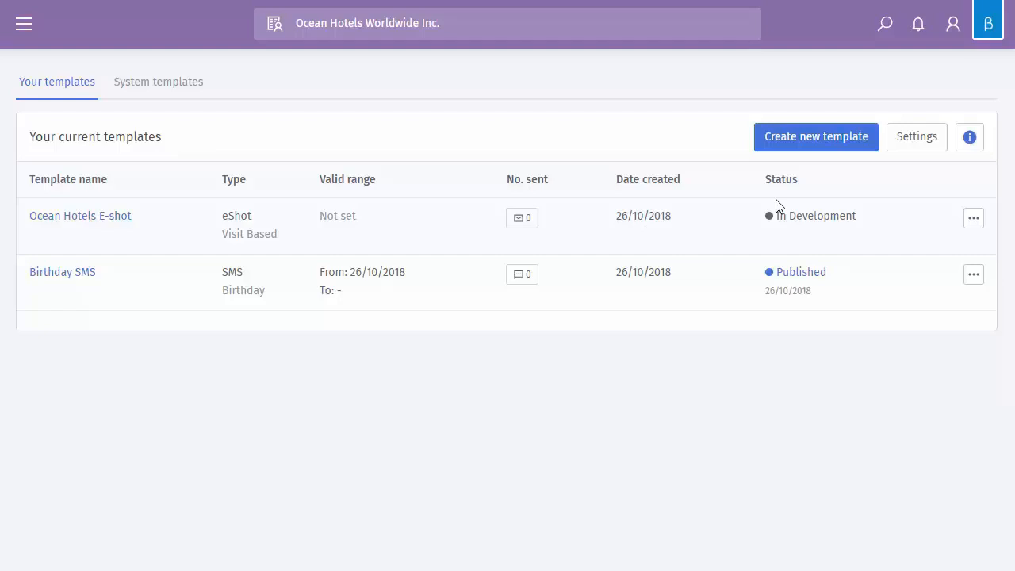
{"action": "mouse_move", "coordinate": [809, 218]}
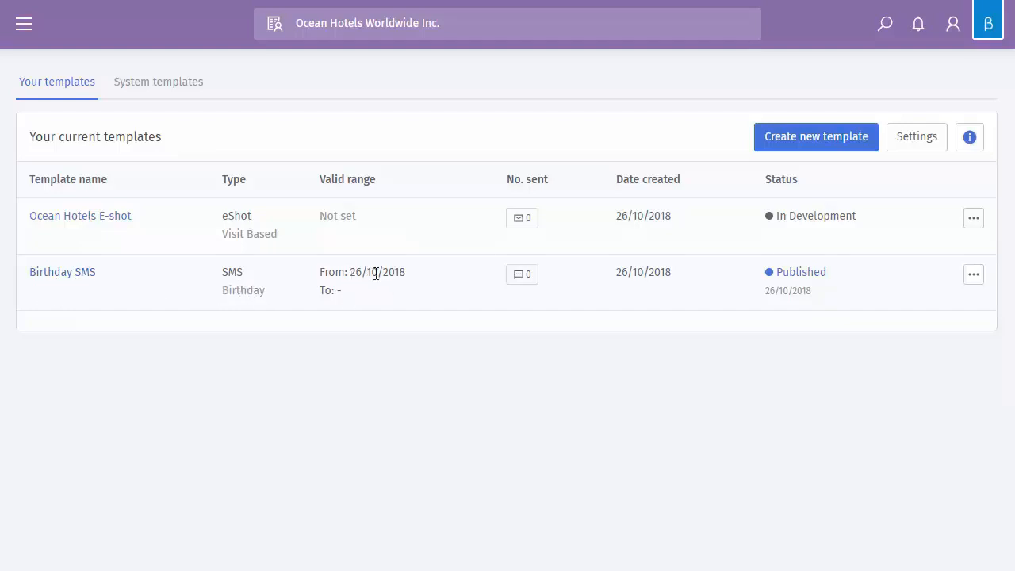
{"action": "mouse_move", "coordinate": [522, 272]}
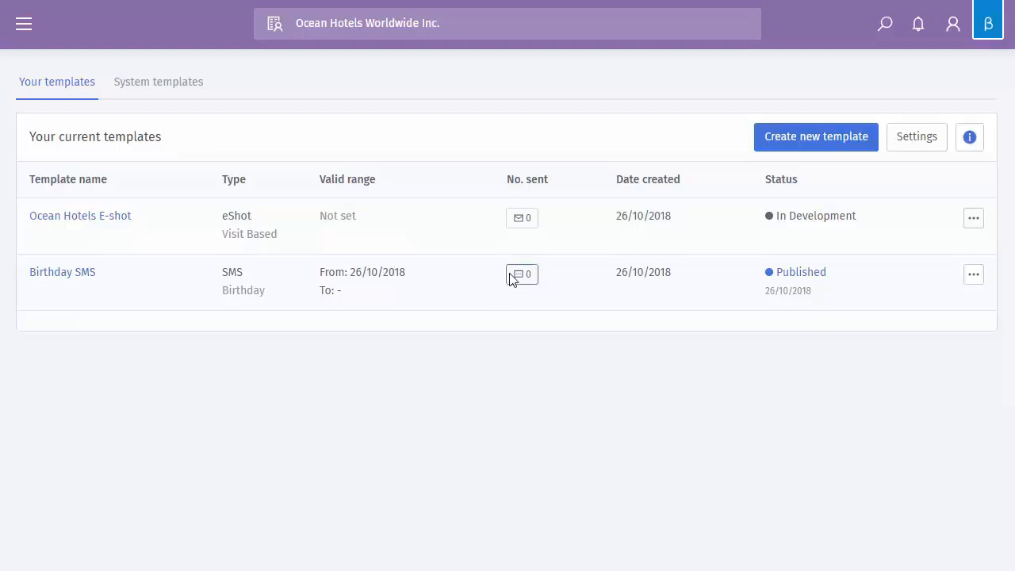
{"action": "mouse_move", "coordinate": [644, 274]}
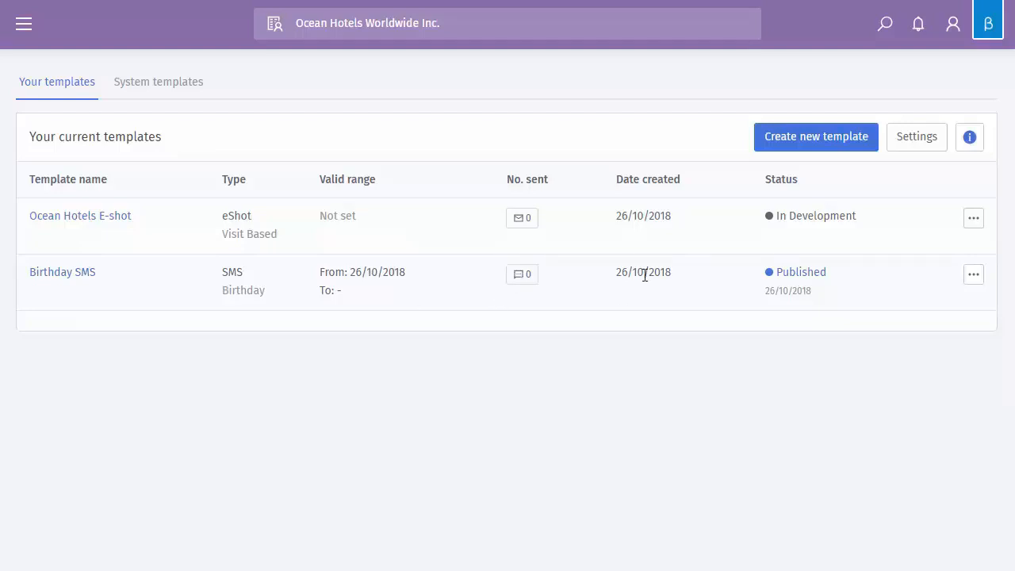
{"action": "mouse_move", "coordinate": [806, 292]}
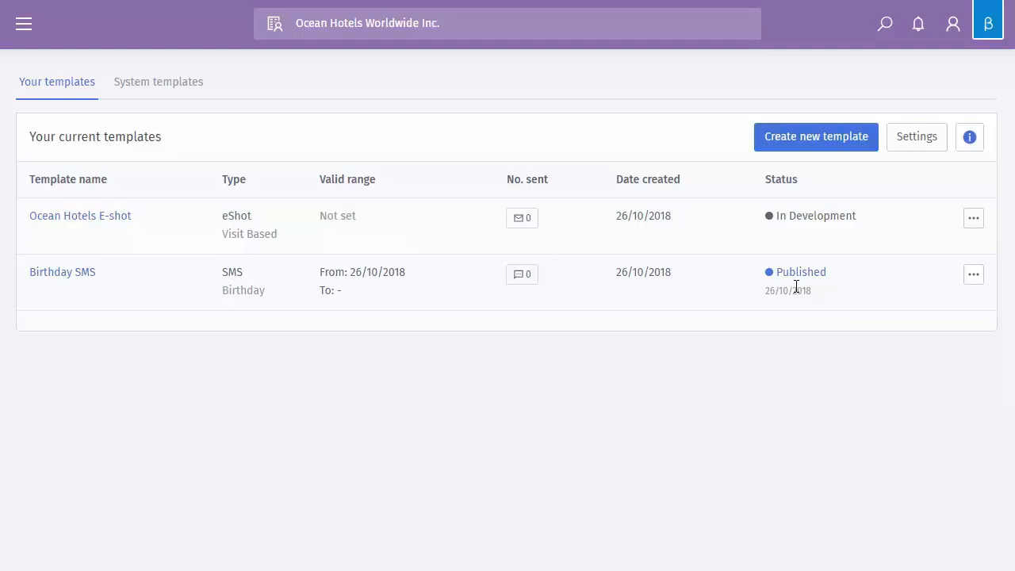
{"action": "mouse_move", "coordinate": [800, 287]}
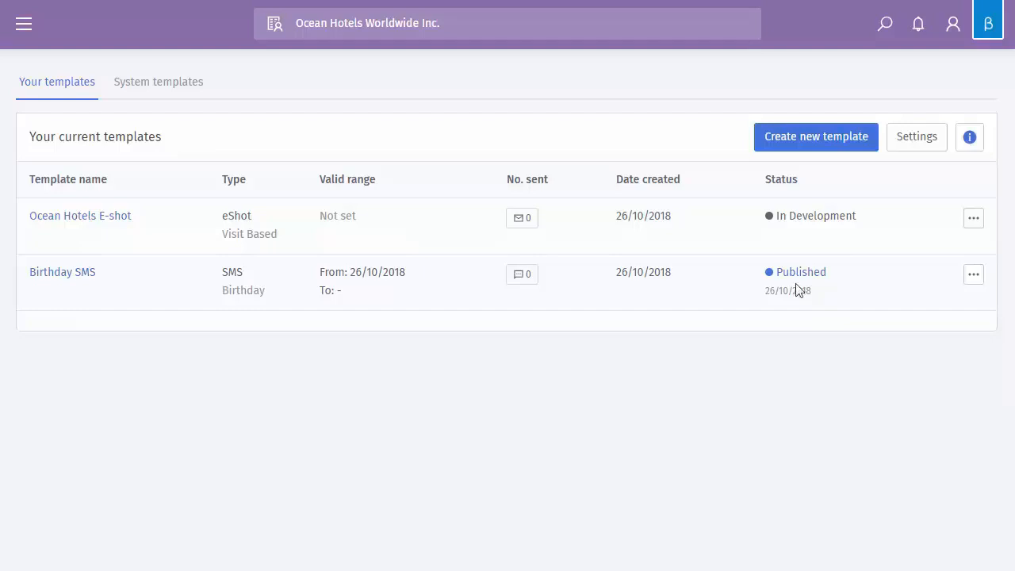
{"action": "left_click", "coordinate": [974, 218]}
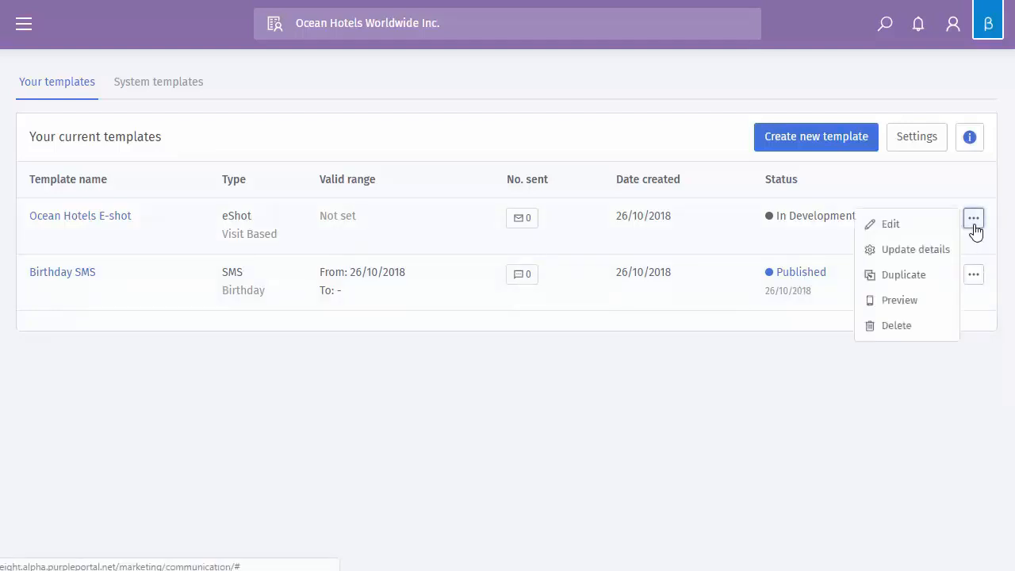
{"action": "left_click", "coordinate": [891, 224]}
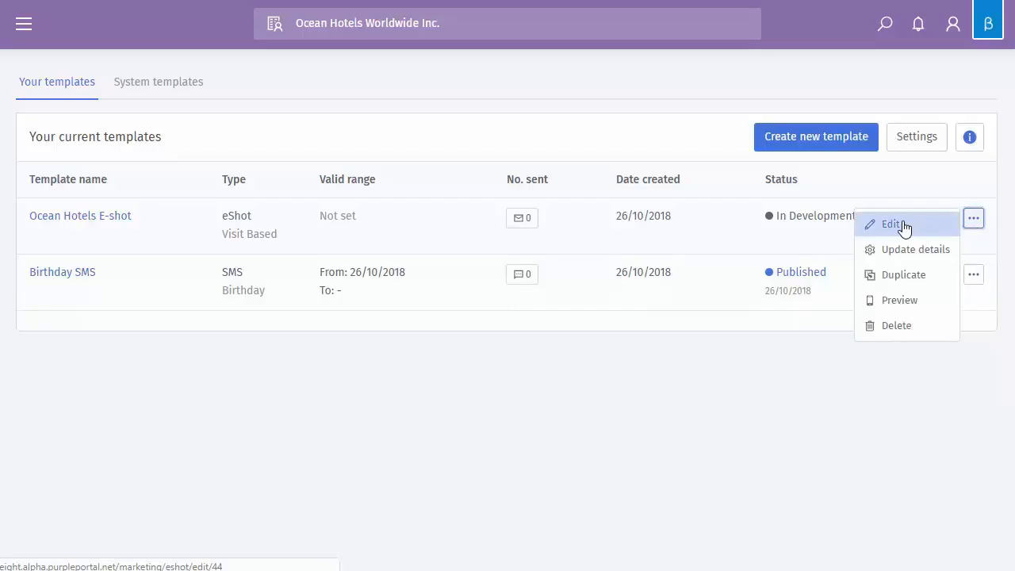
{"action": "mouse_move", "coordinate": [912, 244]}
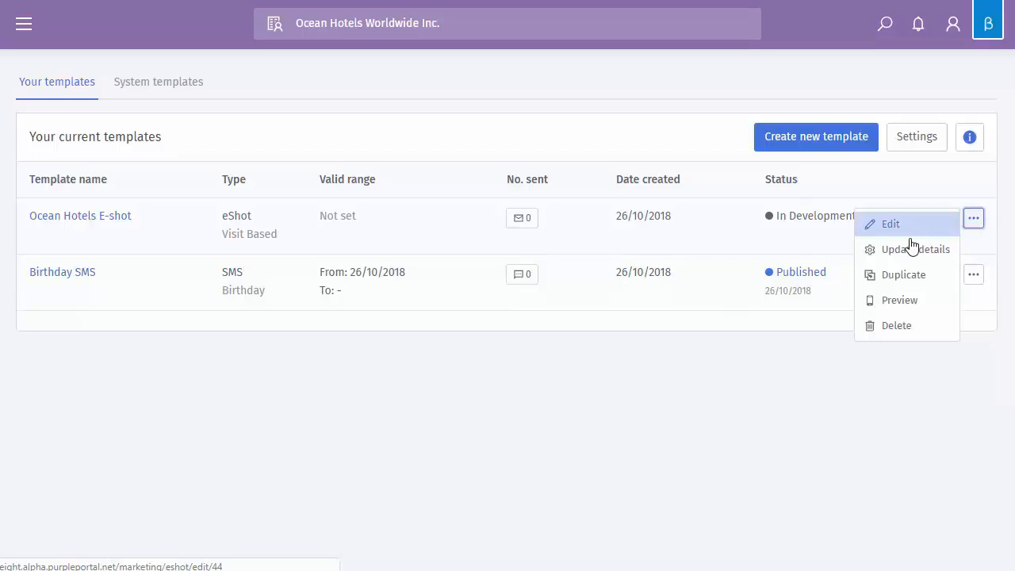
{"action": "mouse_move", "coordinate": [915, 249]}
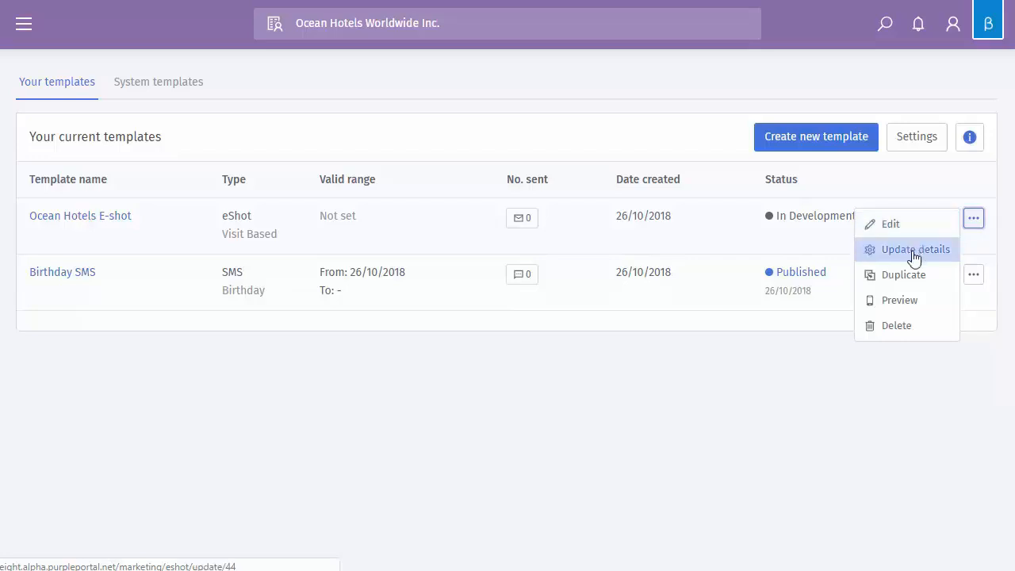
{"action": "left_click", "coordinate": [915, 249]}
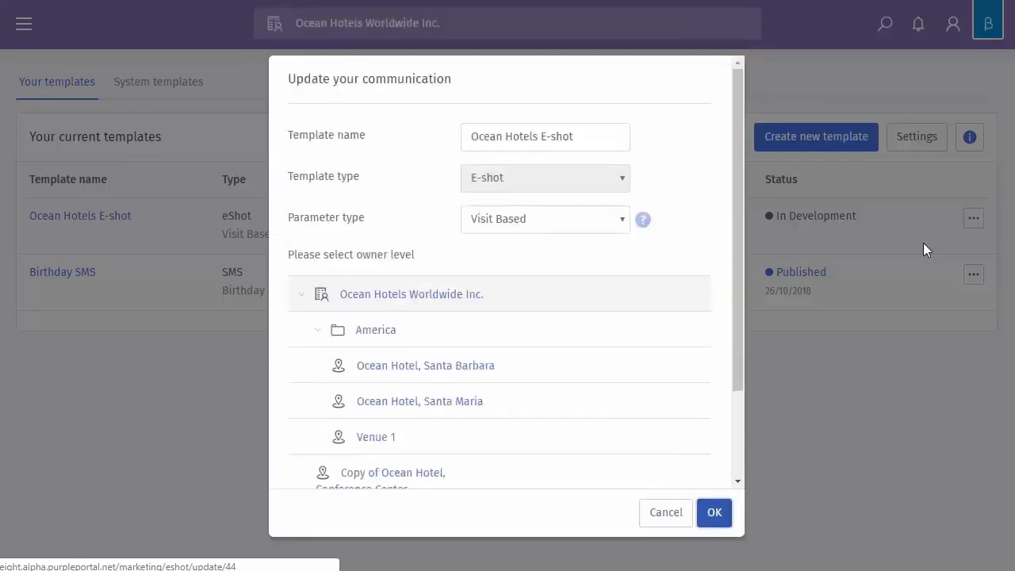
{"action": "left_click", "coordinate": [545, 136]}
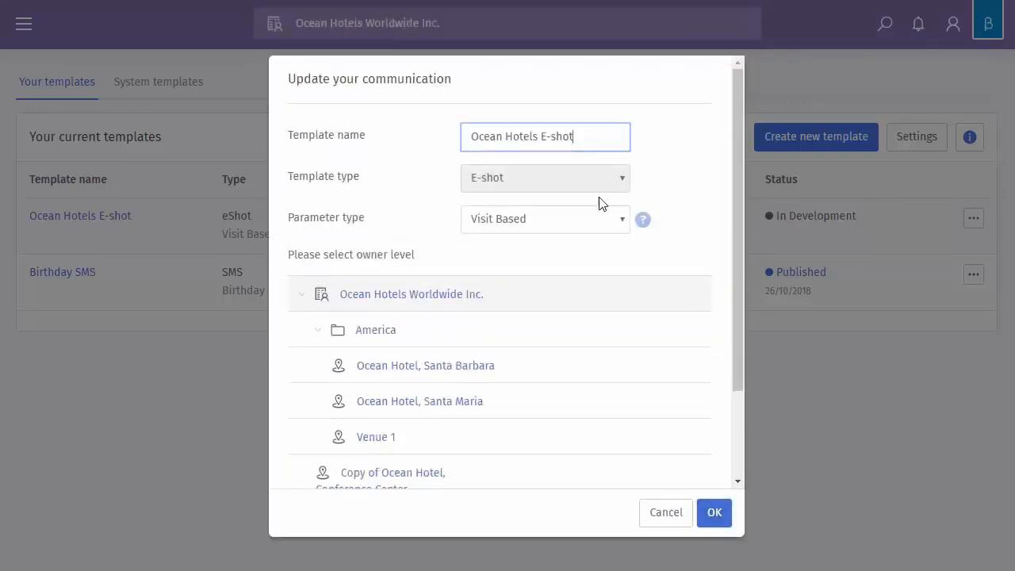
{"action": "left_click", "coordinate": [545, 219]}
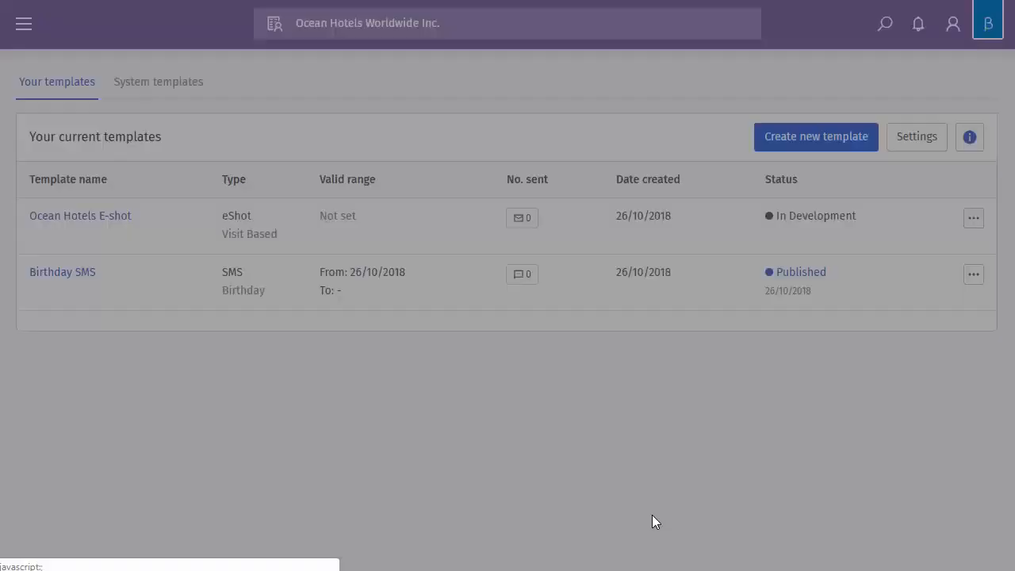
Step: Show the action menus for the Ocean Hotels E-shot and then the Birthday SMS row
{"action": "left_click", "coordinate": [974, 219]}
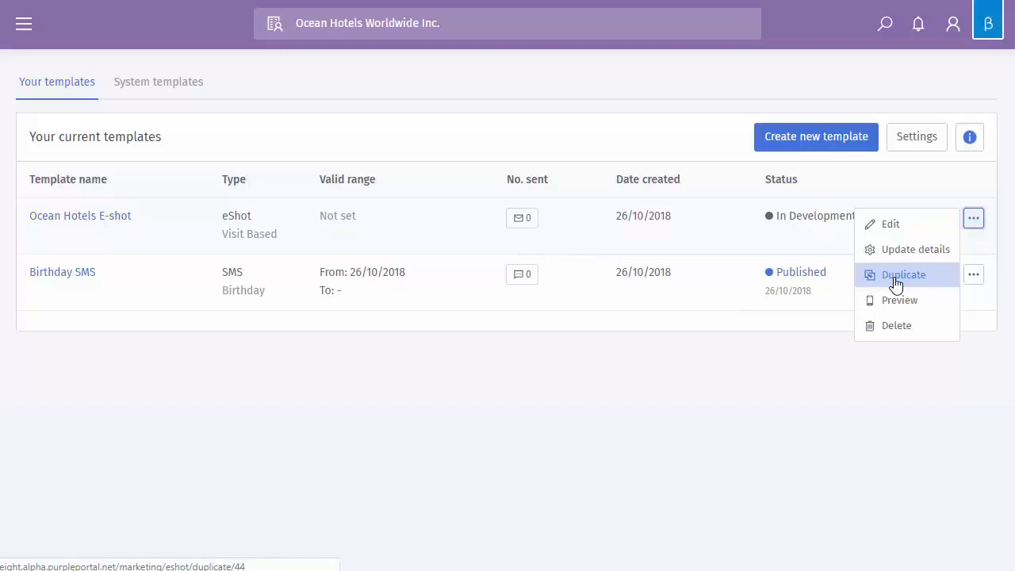
{"action": "mouse_move", "coordinate": [899, 300]}
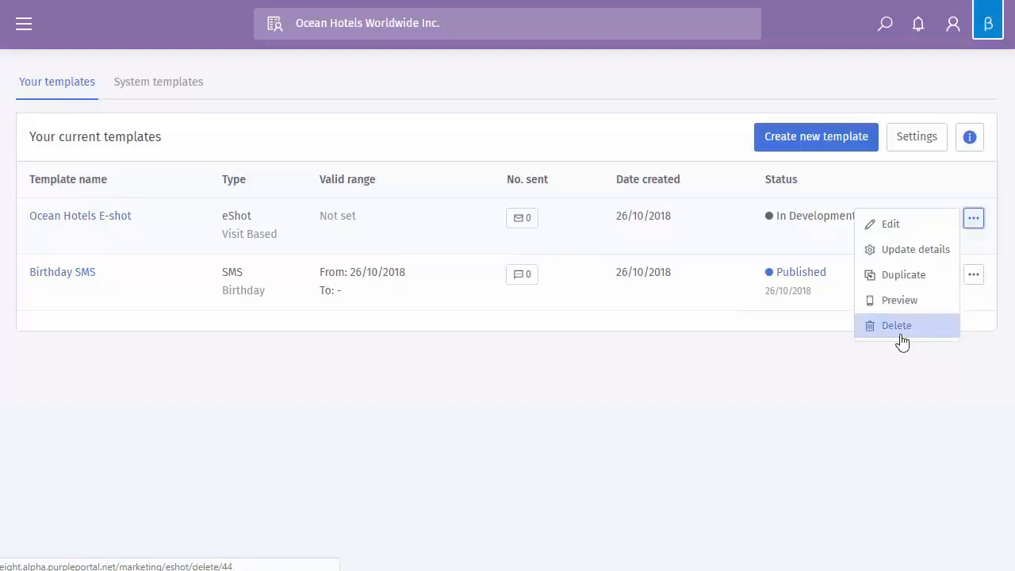
{"action": "left_click", "coordinate": [974, 275]}
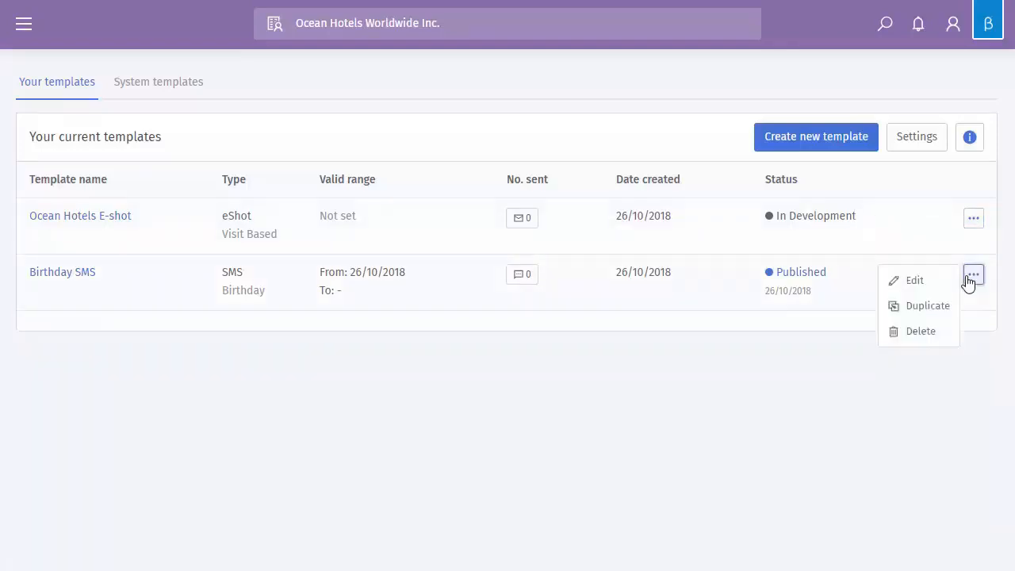
{"action": "left_click", "coordinate": [913, 279]}
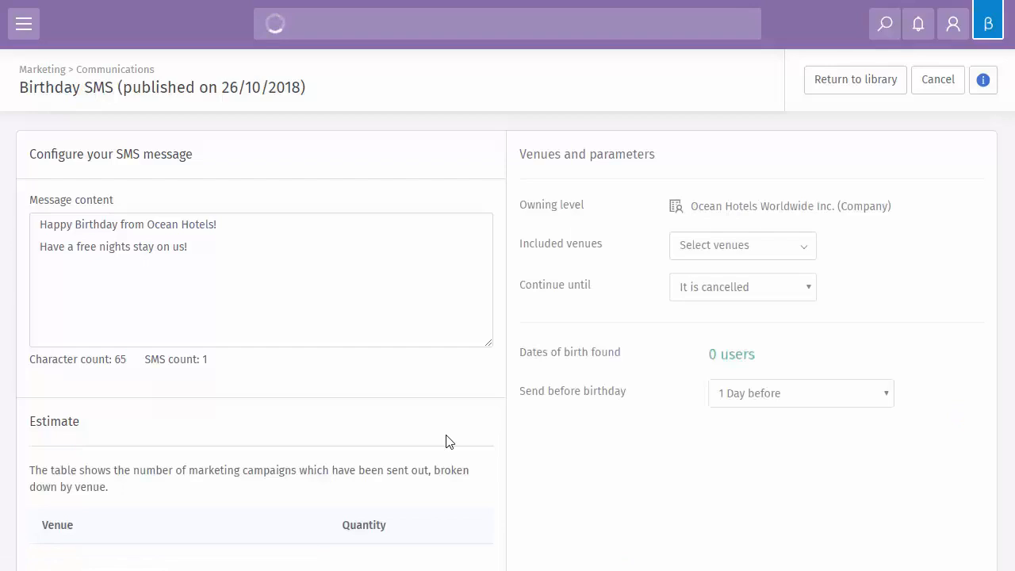
{"action": "left_click", "coordinate": [261, 277]}
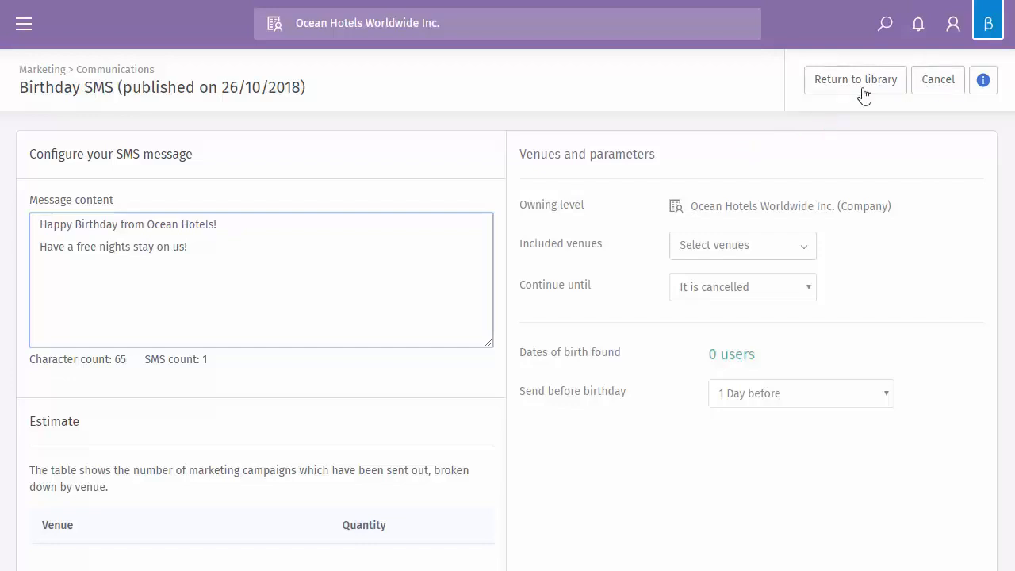
{"action": "left_click", "coordinate": [854, 79]}
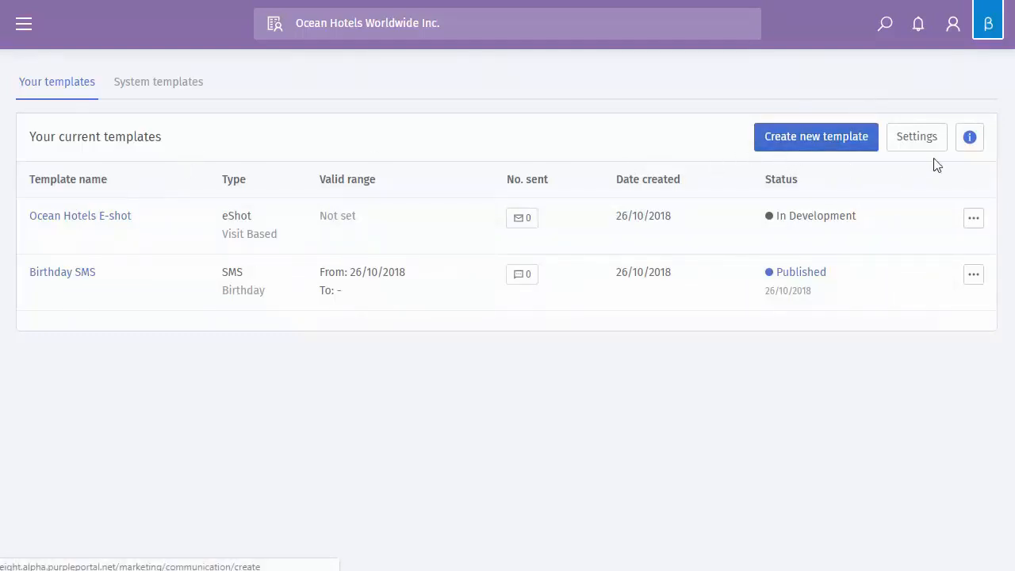
Step: In marketing settings, enable Use custom email and focus the E-shot email field
{"action": "left_click", "coordinate": [917, 136]}
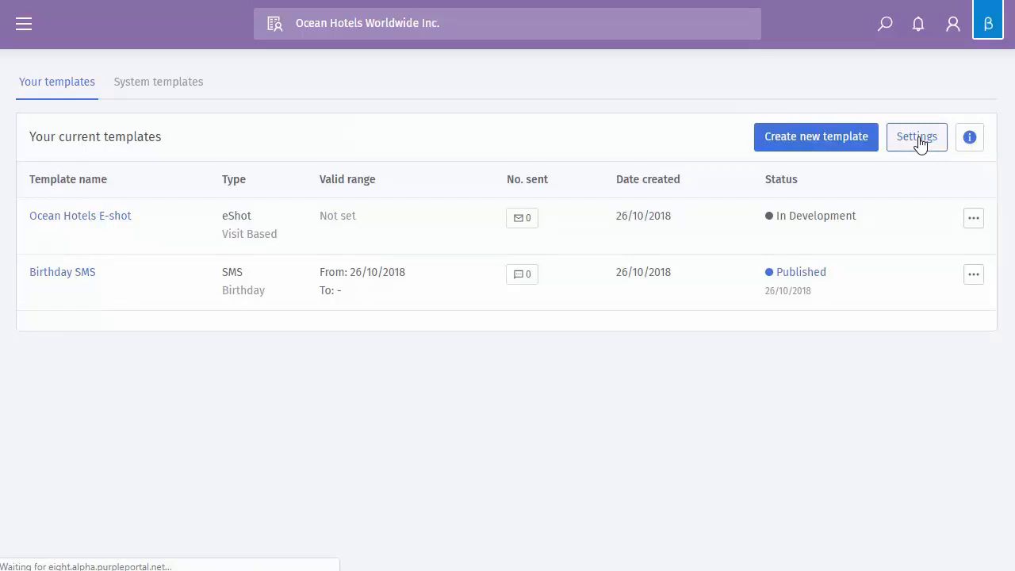
{"action": "left_click", "coordinate": [916, 136]}
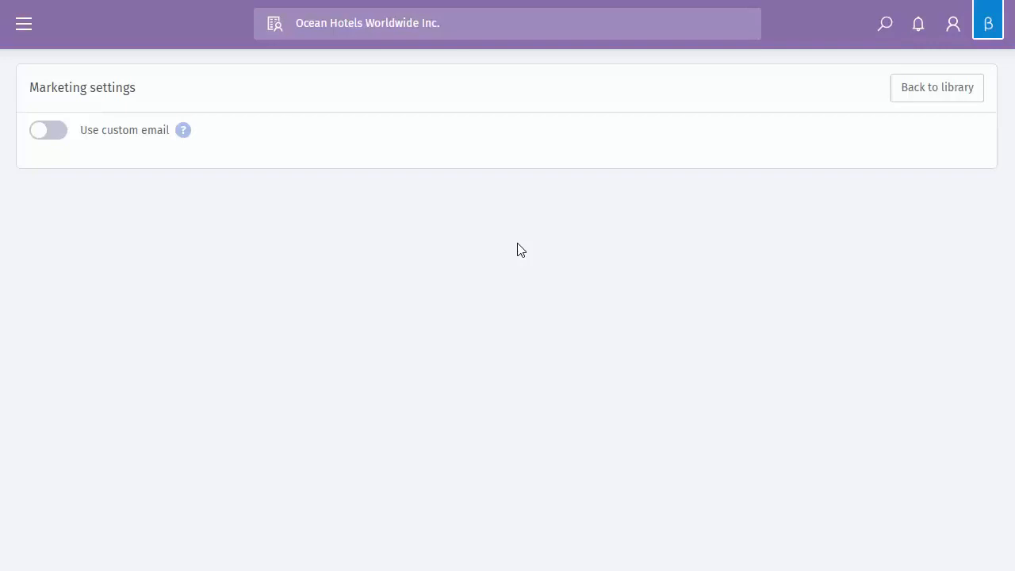
{"action": "mouse_move", "coordinate": [499, 232]}
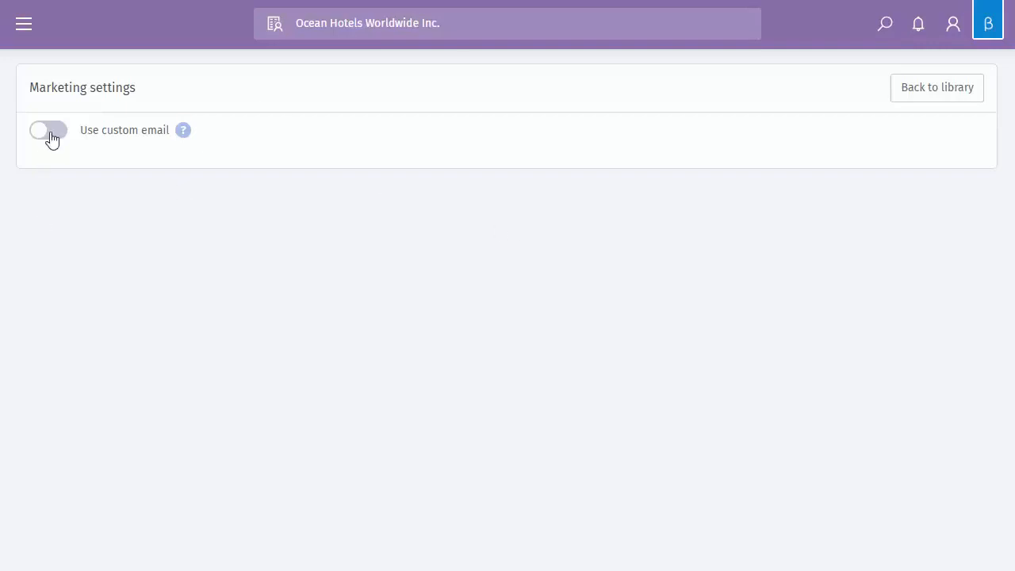
{"action": "left_click", "coordinate": [48, 130]}
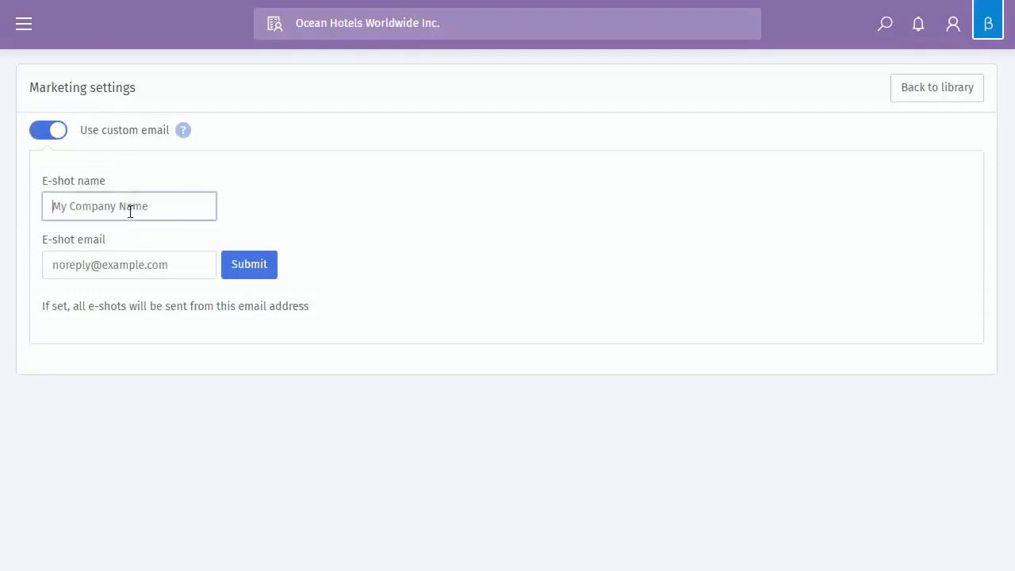
{"action": "mouse_move", "coordinate": [124, 264]}
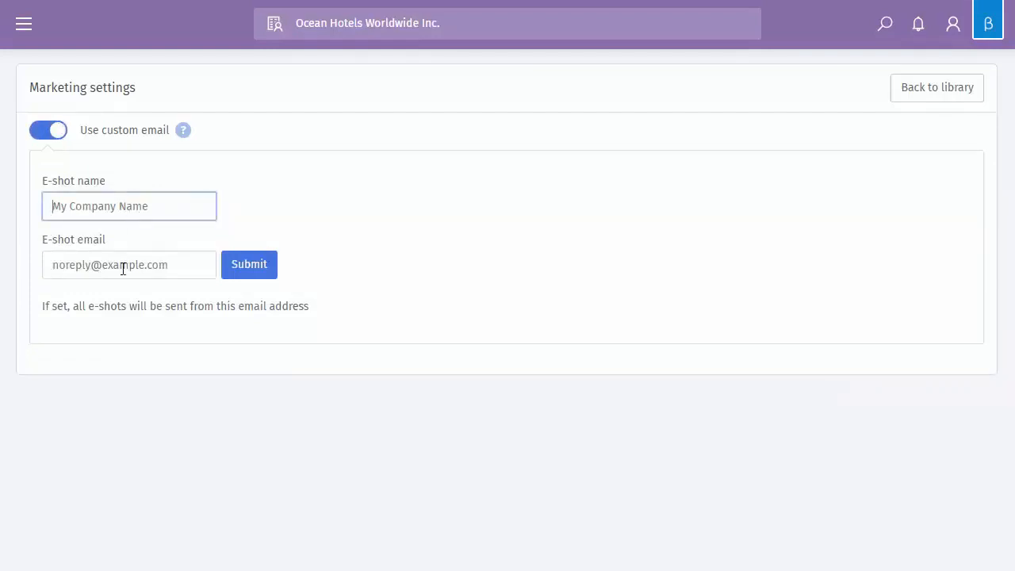
{"action": "left_click", "coordinate": [128, 263]}
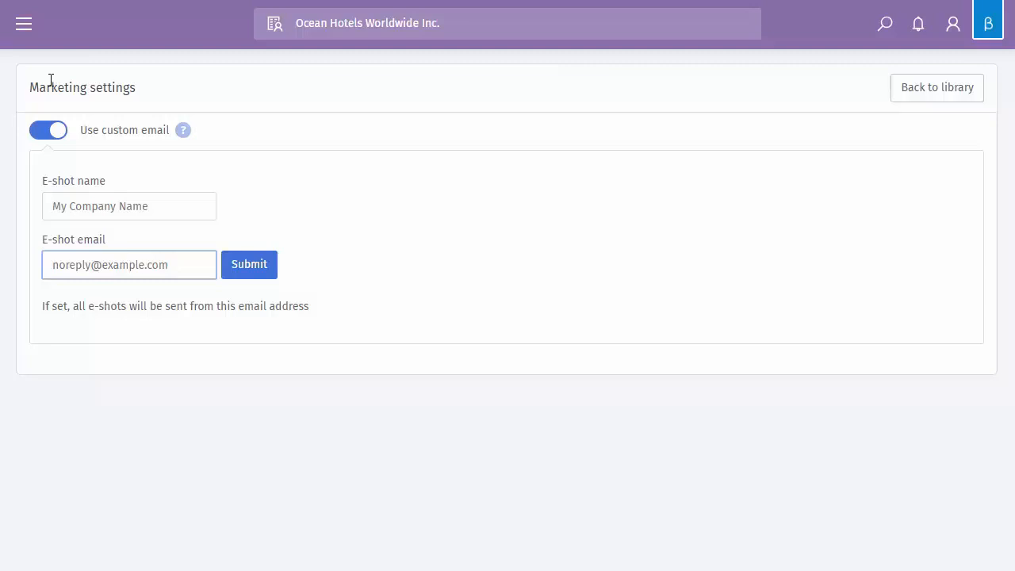
{"action": "left_click", "coordinate": [249, 263]}
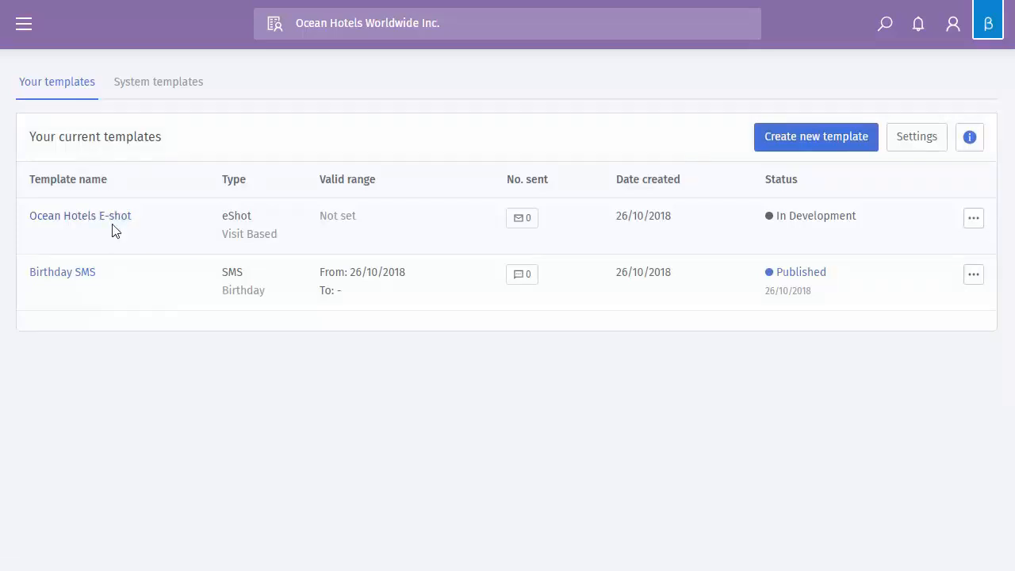
{"action": "mouse_move", "coordinate": [79, 215]}
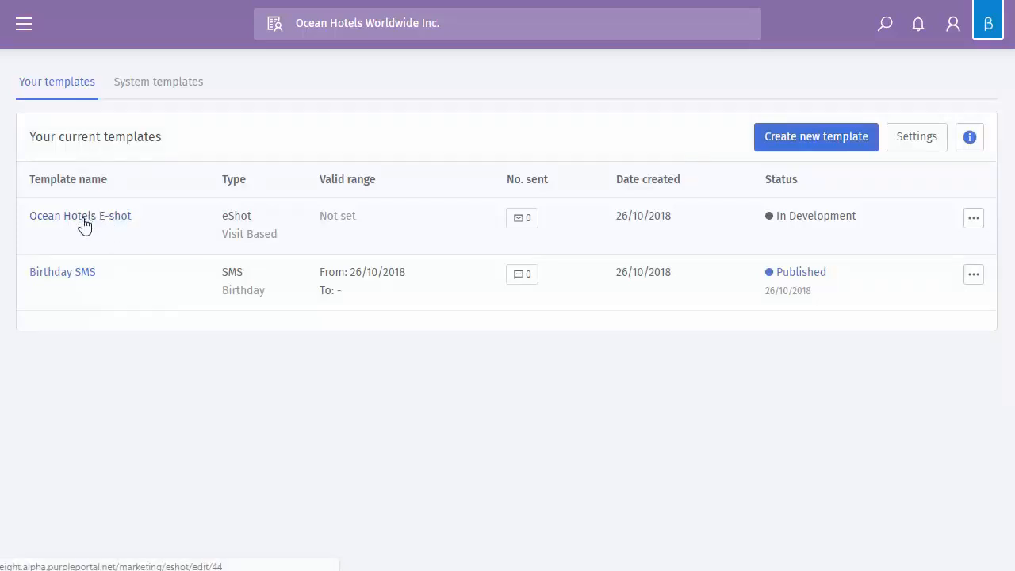
{"action": "left_click", "coordinate": [79, 216]}
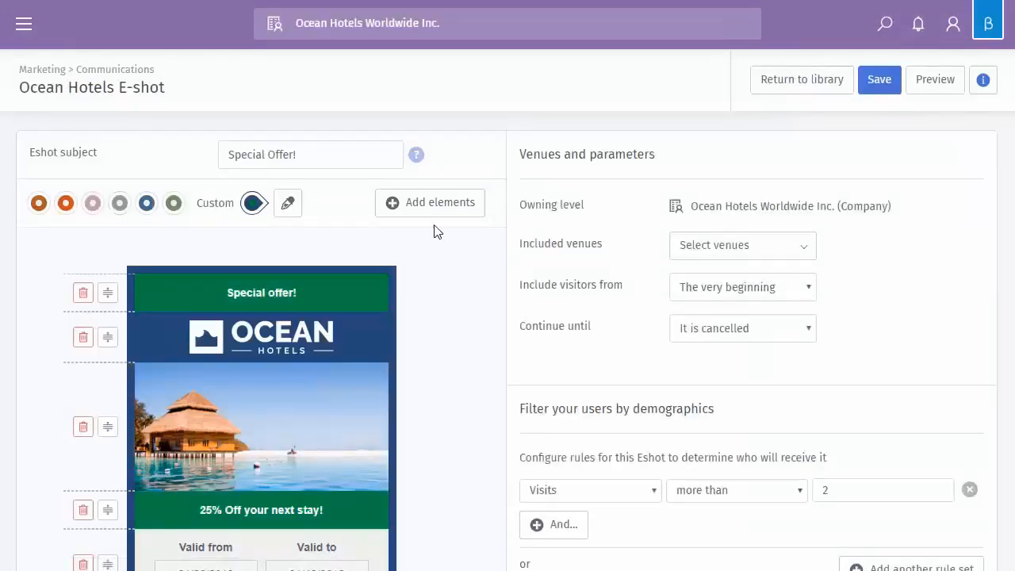
{"action": "scroll", "scroll_direction": "down", "scroll_amount": 3}
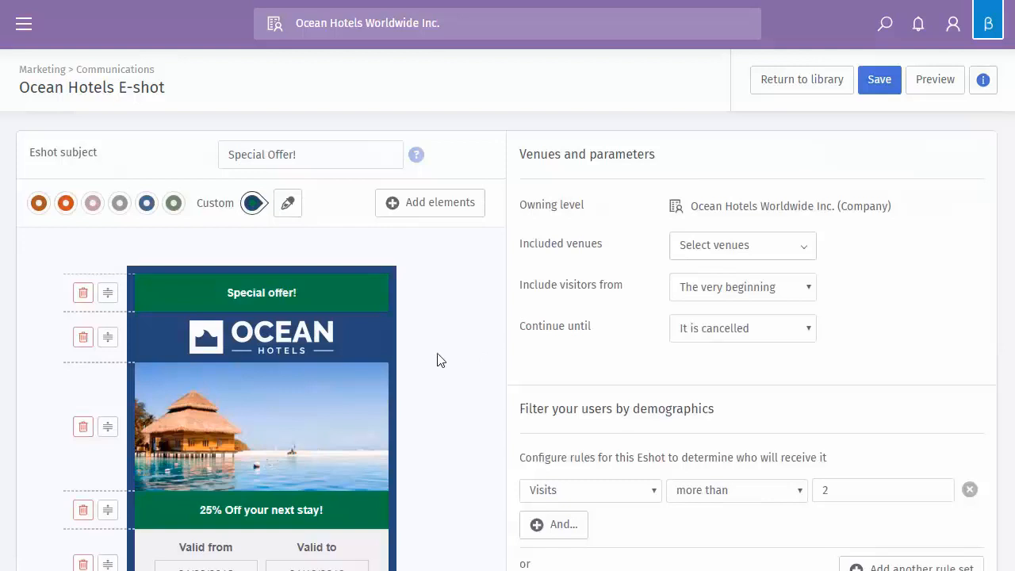
{"action": "mouse_move", "coordinate": [412, 98]}
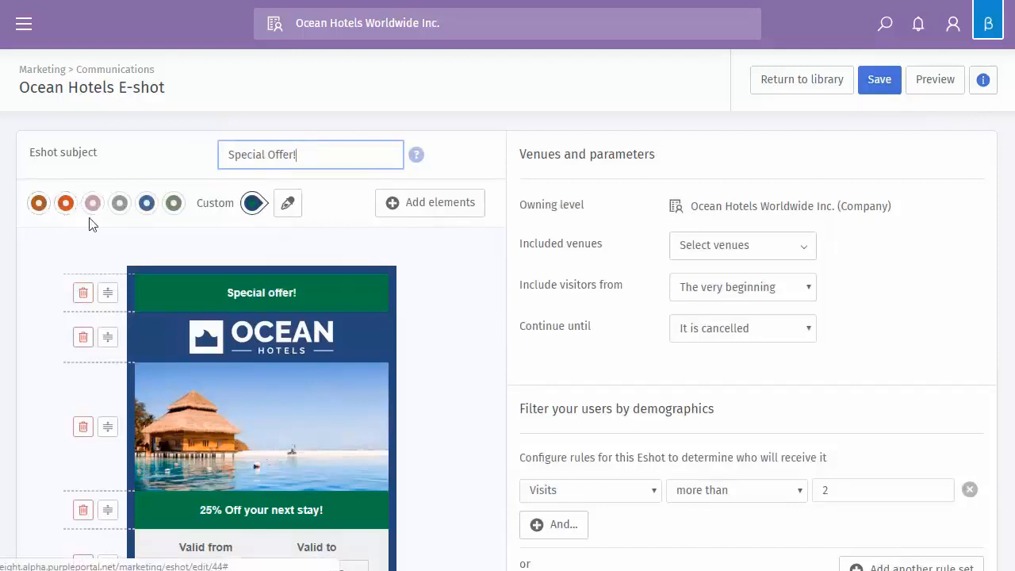
{"action": "left_click", "coordinate": [38, 203]}
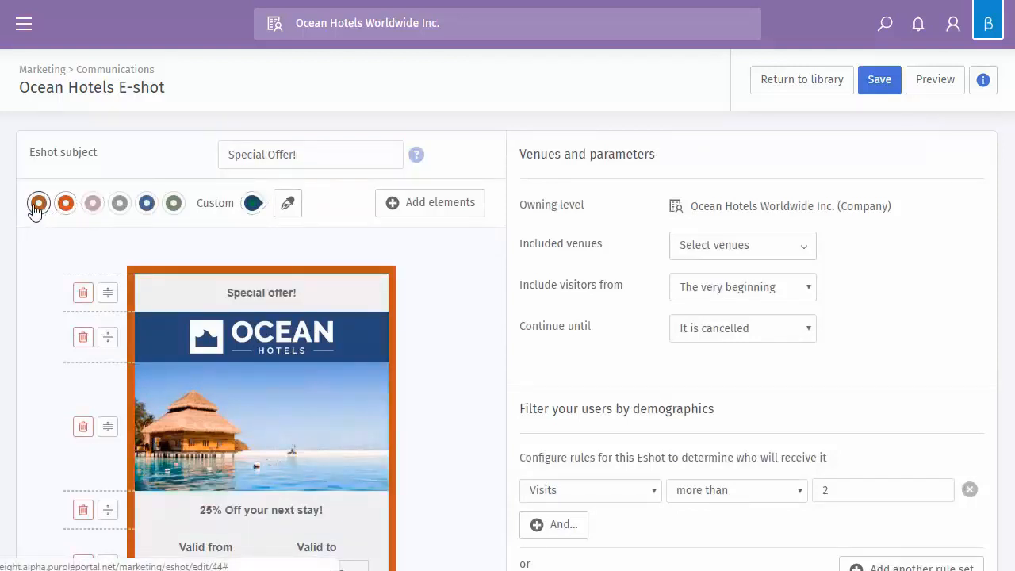
{"action": "left_click", "coordinate": [252, 203]}
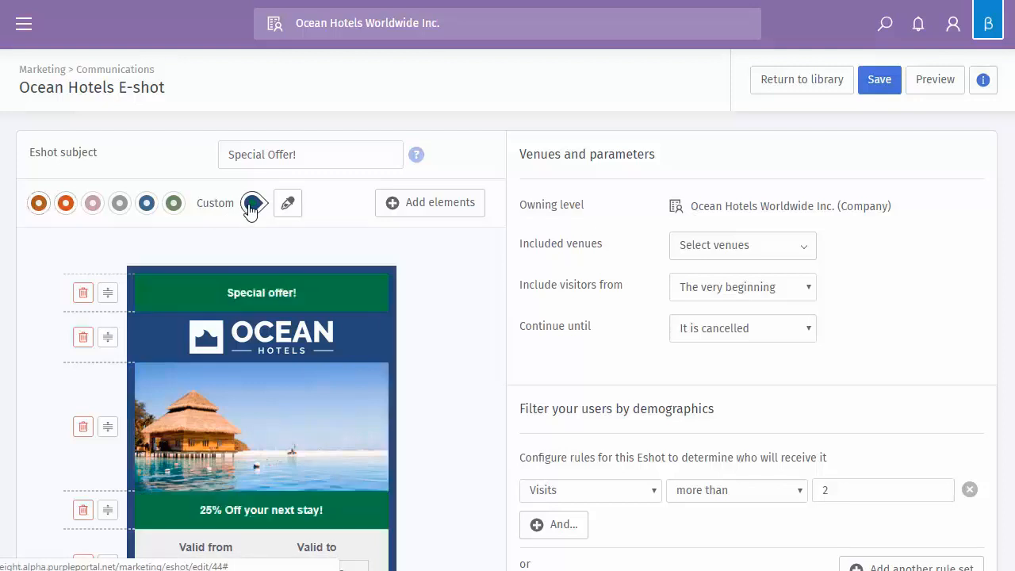
{"action": "left_click", "coordinate": [287, 203]}
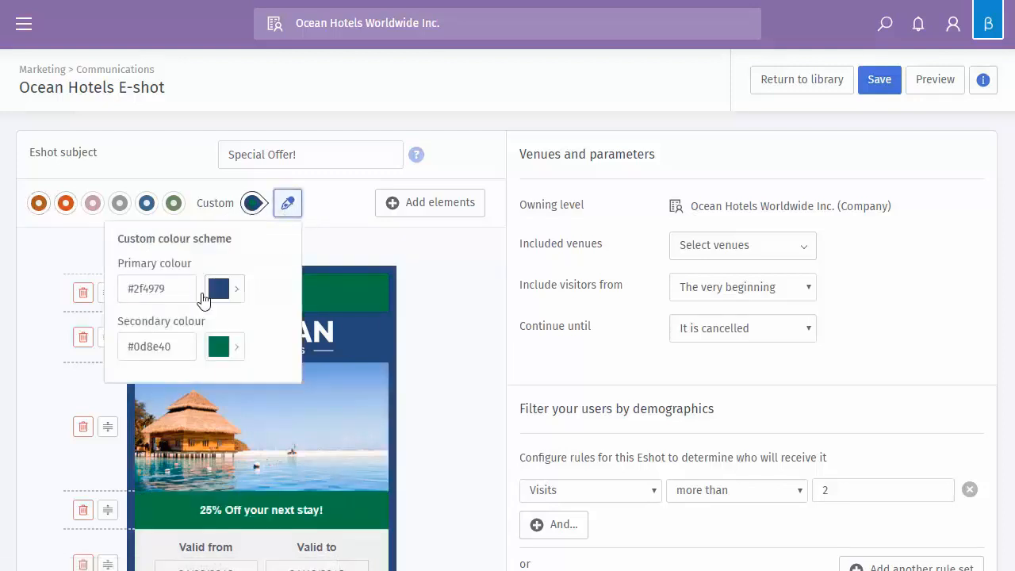
{"action": "left_click", "coordinate": [237, 289]}
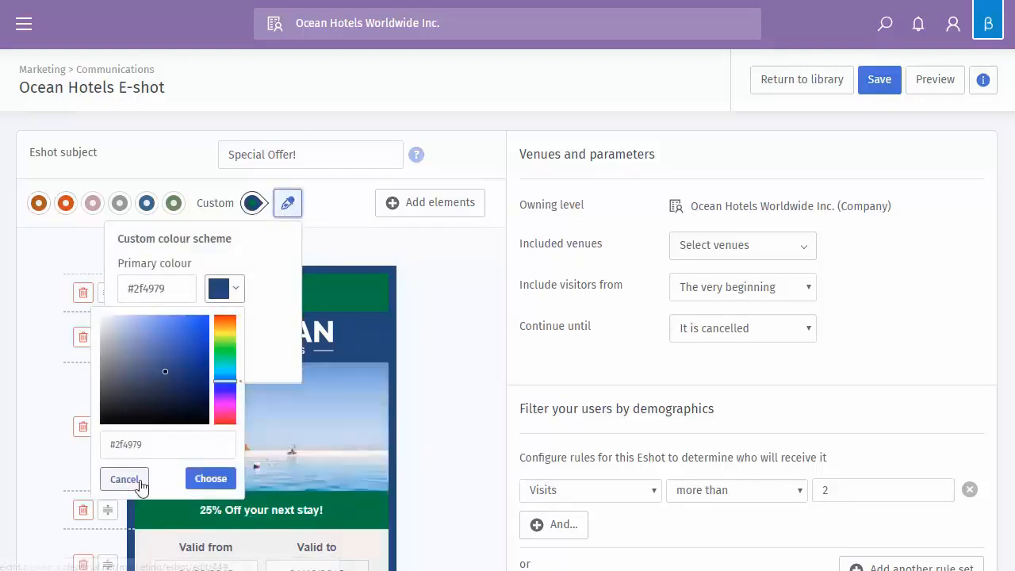
{"action": "left_click", "coordinate": [123, 479]}
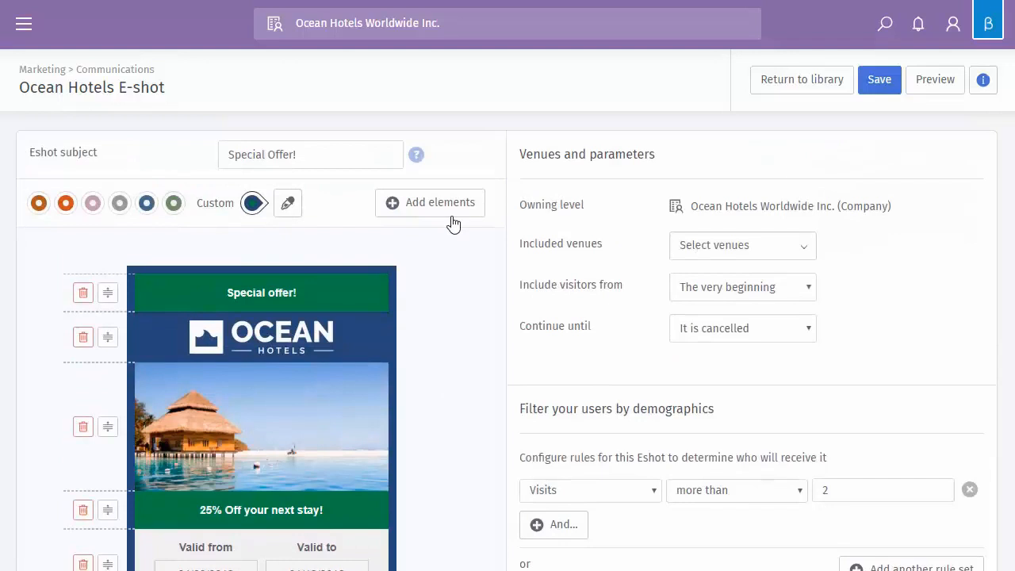
Step: Insert an empty Image element at the top of the e-shot via Add elements
{"action": "left_click", "coordinate": [430, 203]}
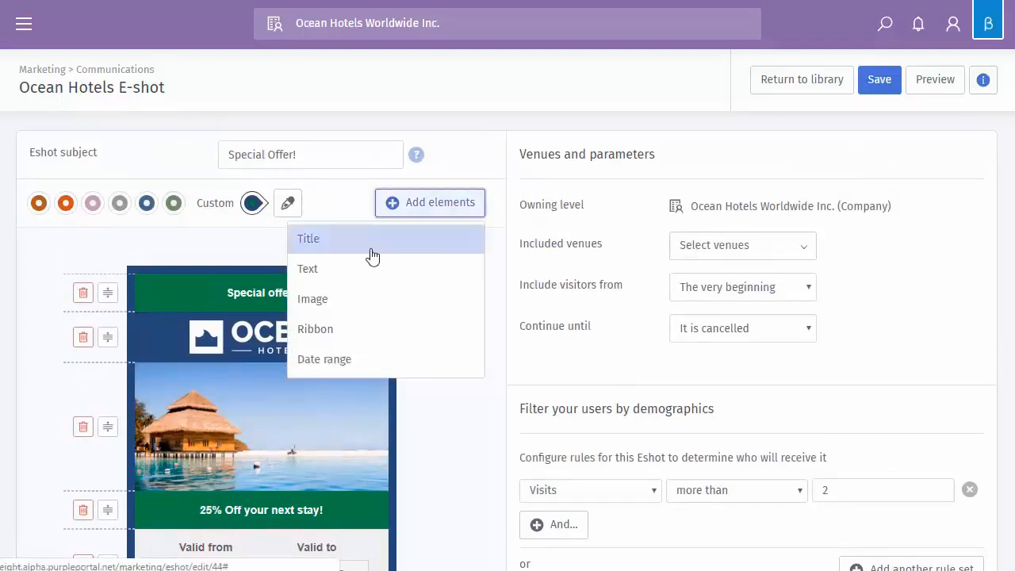
{"action": "mouse_move", "coordinate": [323, 262]}
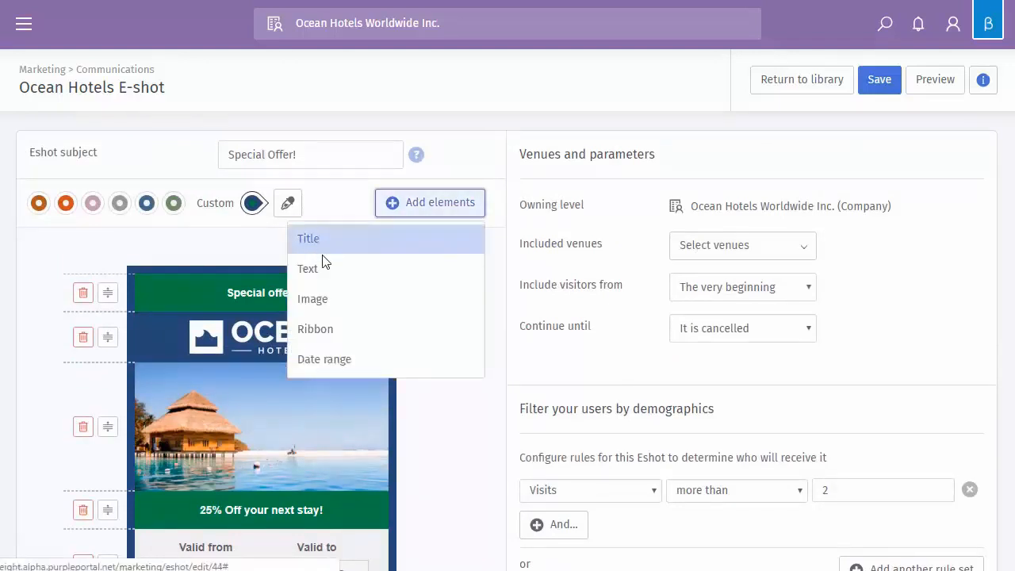
{"action": "mouse_move", "coordinate": [341, 298]}
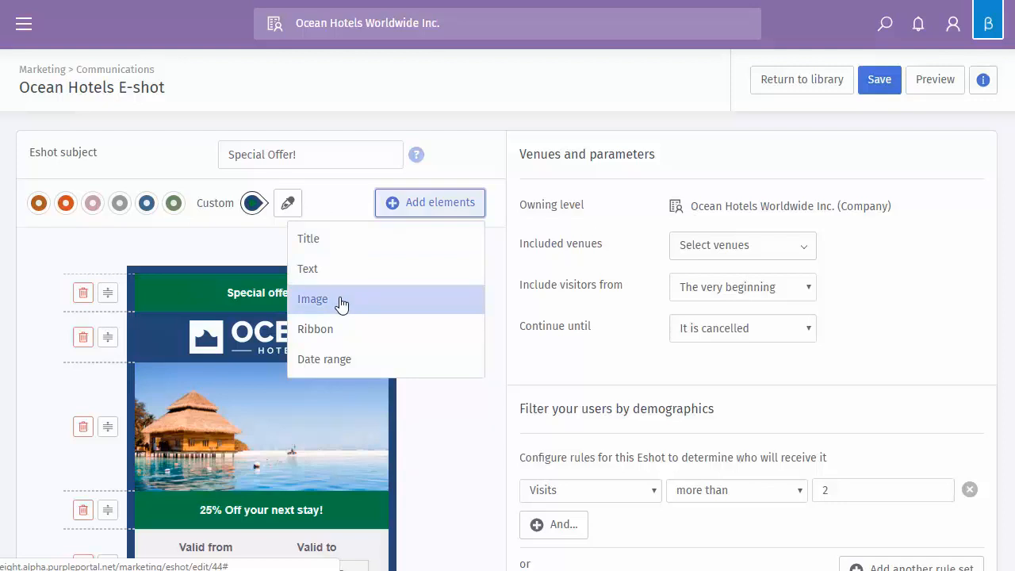
{"action": "mouse_move", "coordinate": [323, 315]}
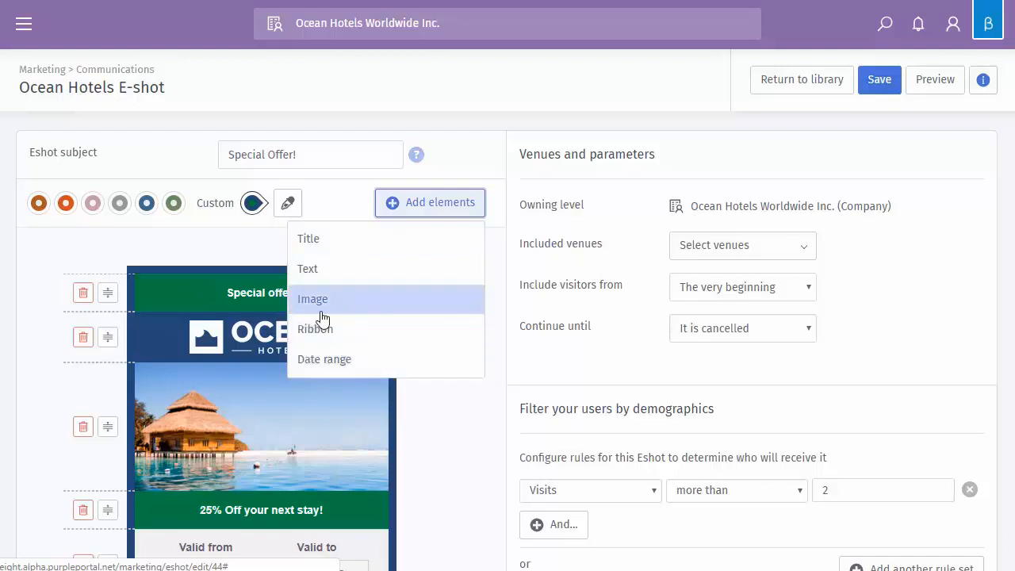
{"action": "left_click", "coordinate": [313, 298]}
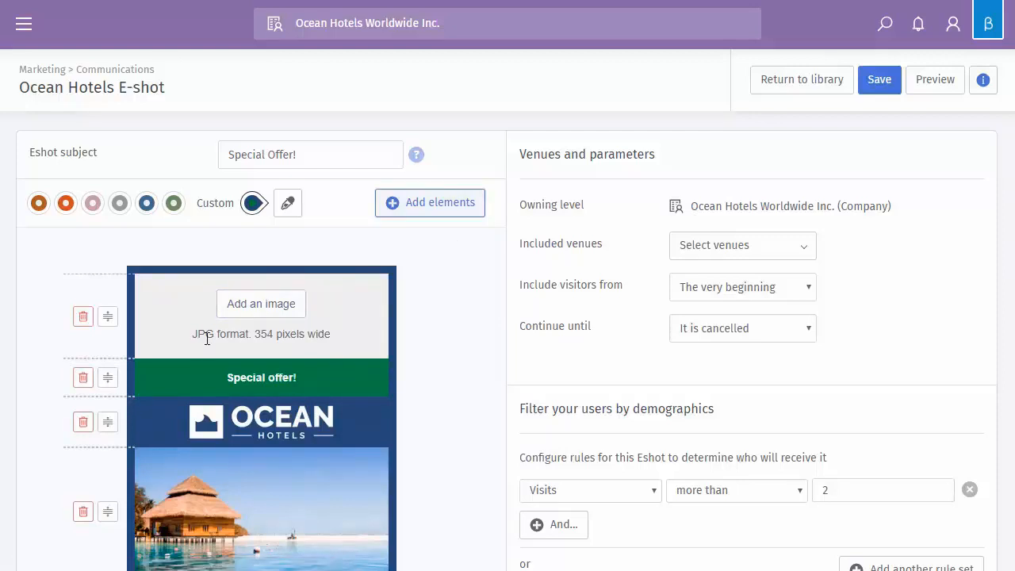
{"action": "mouse_move", "coordinate": [361, 308]}
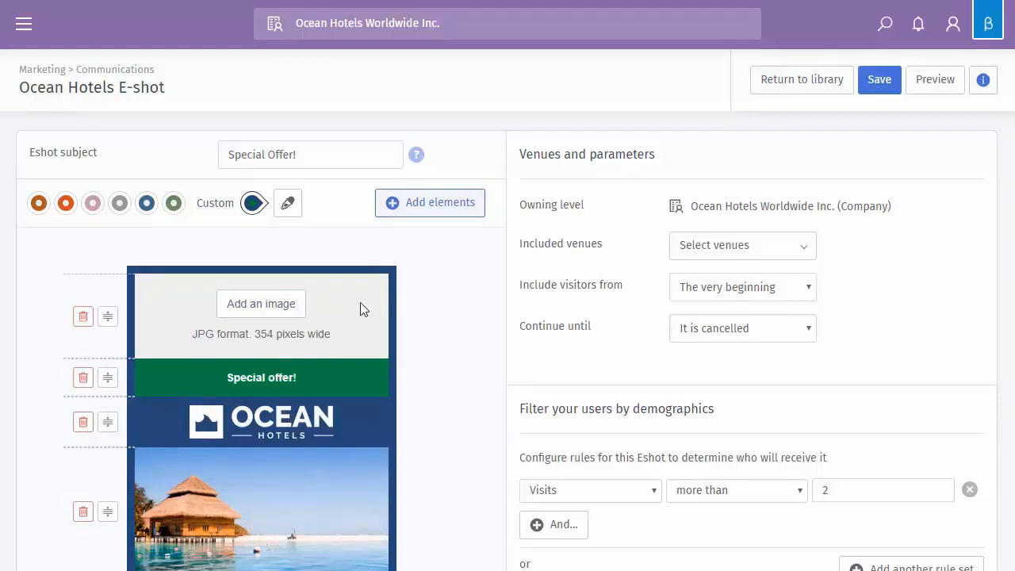
{"action": "mouse_move", "coordinate": [119, 317]}
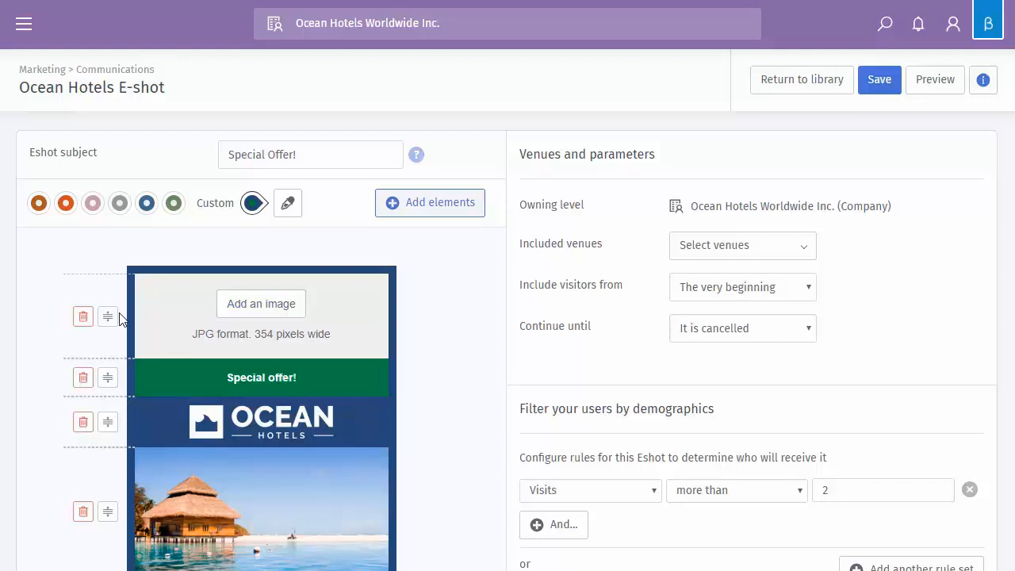
{"action": "scroll", "scroll_direction": "down", "scroll_amount": 3}
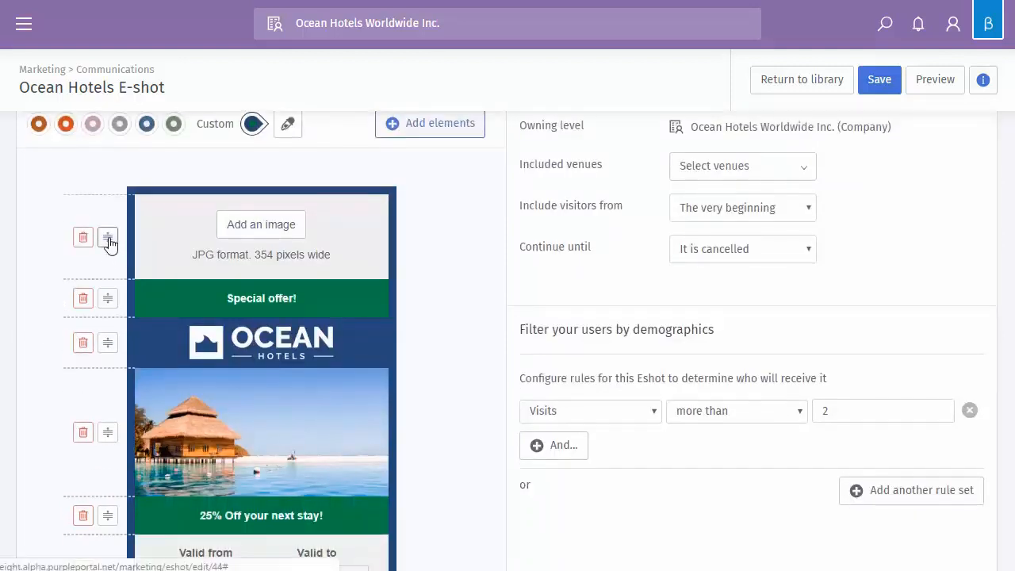
{"action": "left_click", "coordinate": [107, 237]}
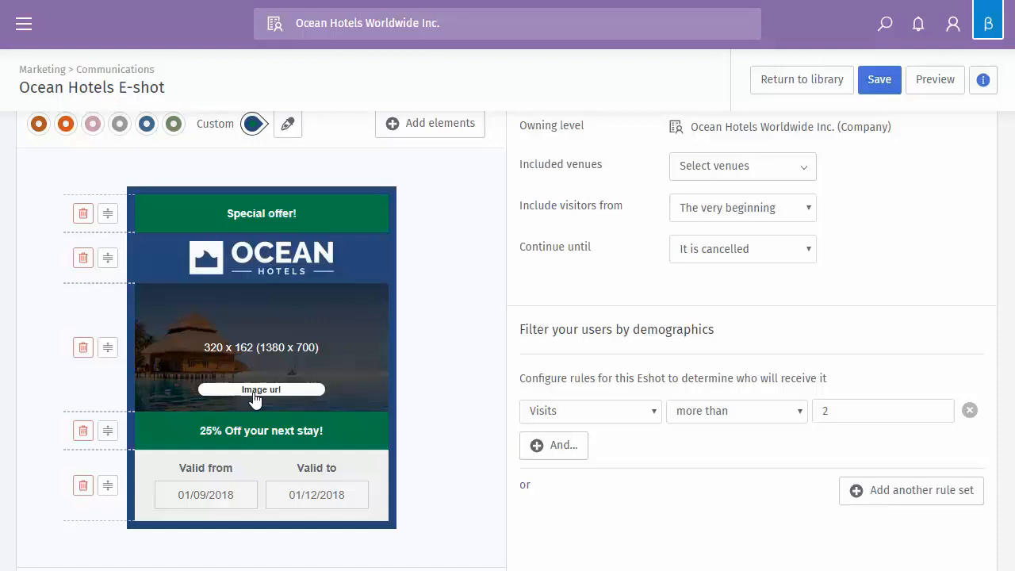
Step: Set the hotel photo's link to run as a campaign named Training and confirm
{"action": "left_click", "coordinate": [260, 388]}
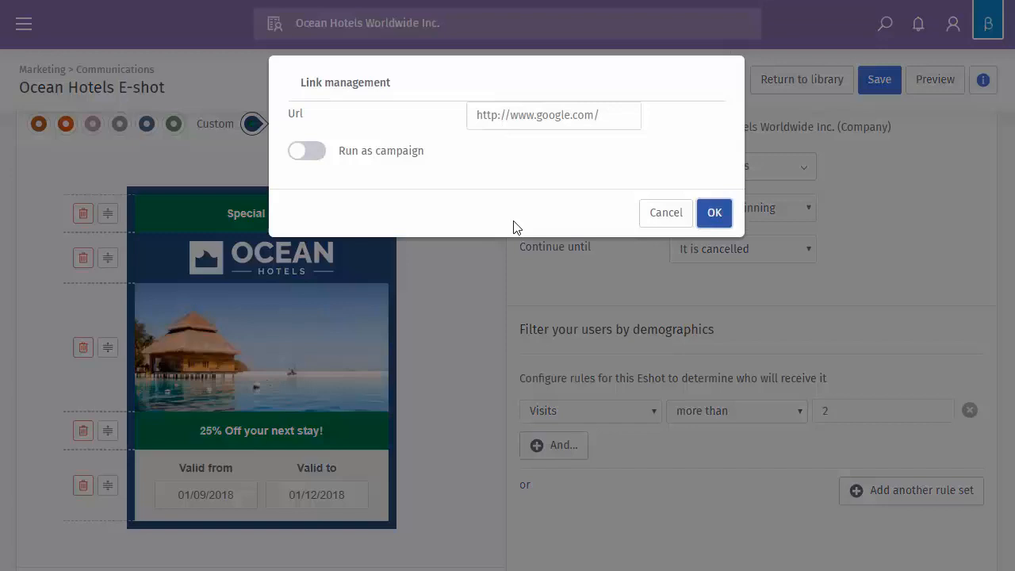
{"action": "mouse_move", "coordinate": [241, 339]}
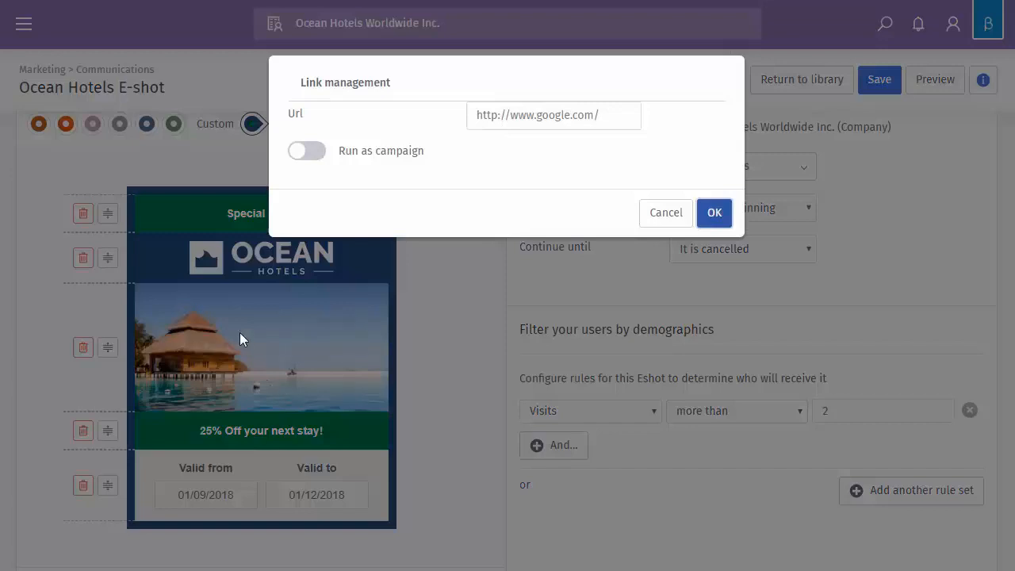
{"action": "mouse_move", "coordinate": [248, 323]}
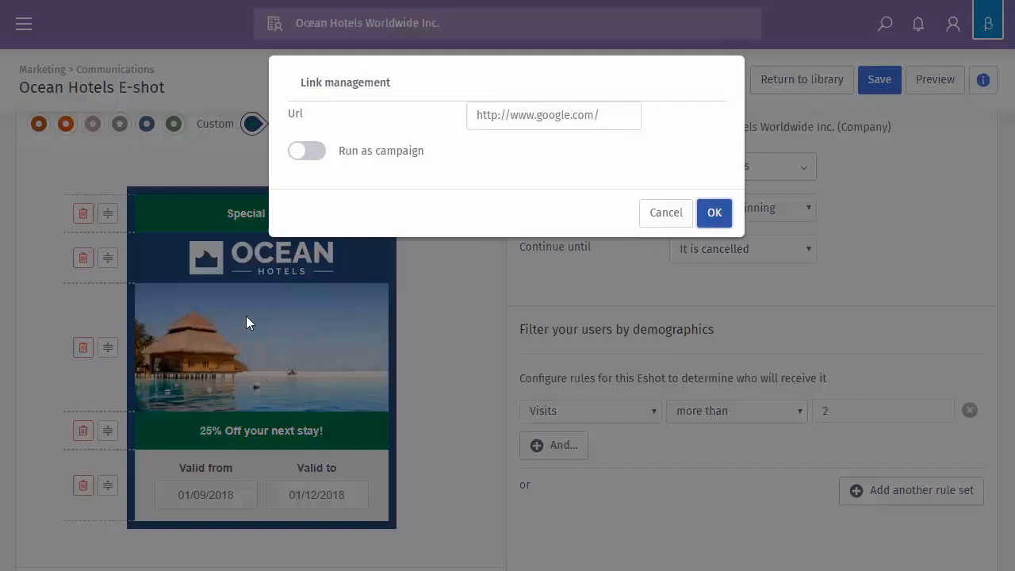
{"action": "left_click", "coordinate": [308, 150]}
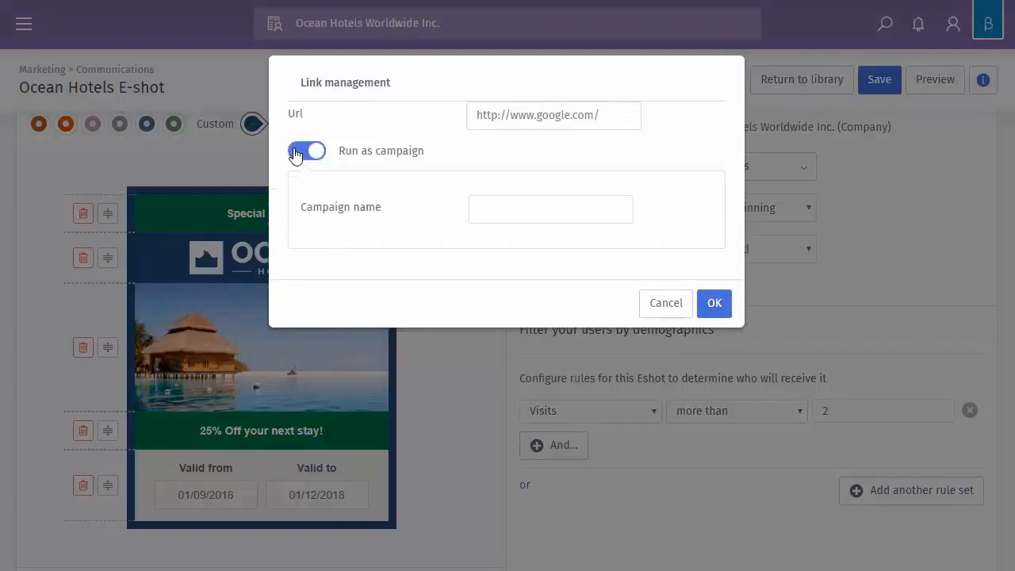
{"action": "left_click", "coordinate": [308, 151]}
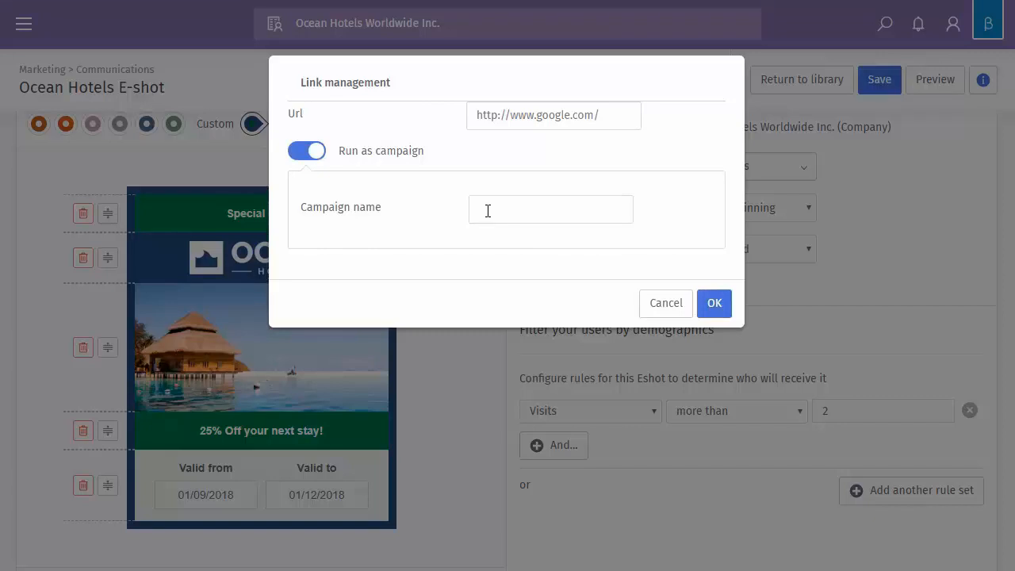
{"action": "left_click", "coordinate": [550, 209]}
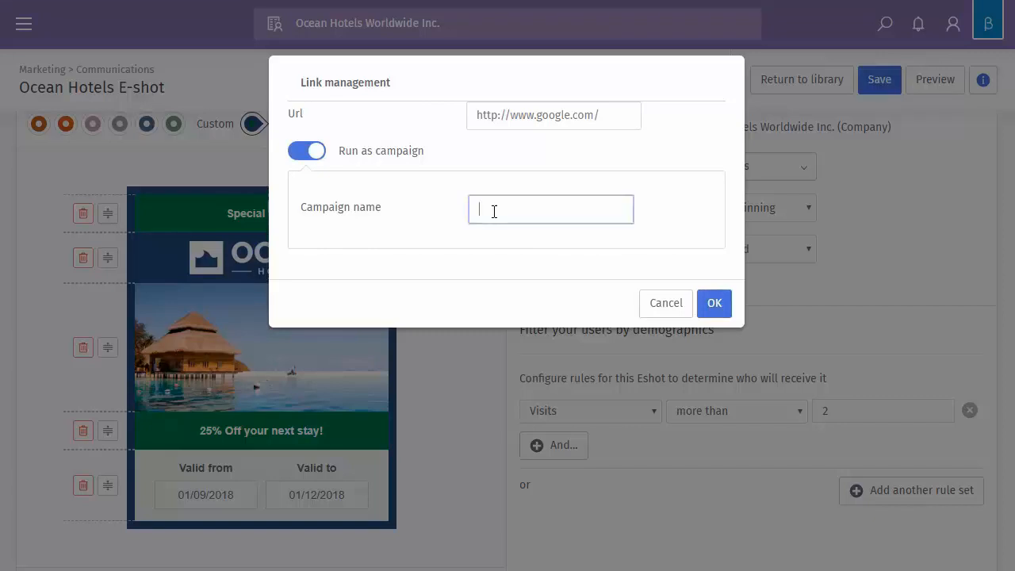
{"action": "type", "text": "Training"}
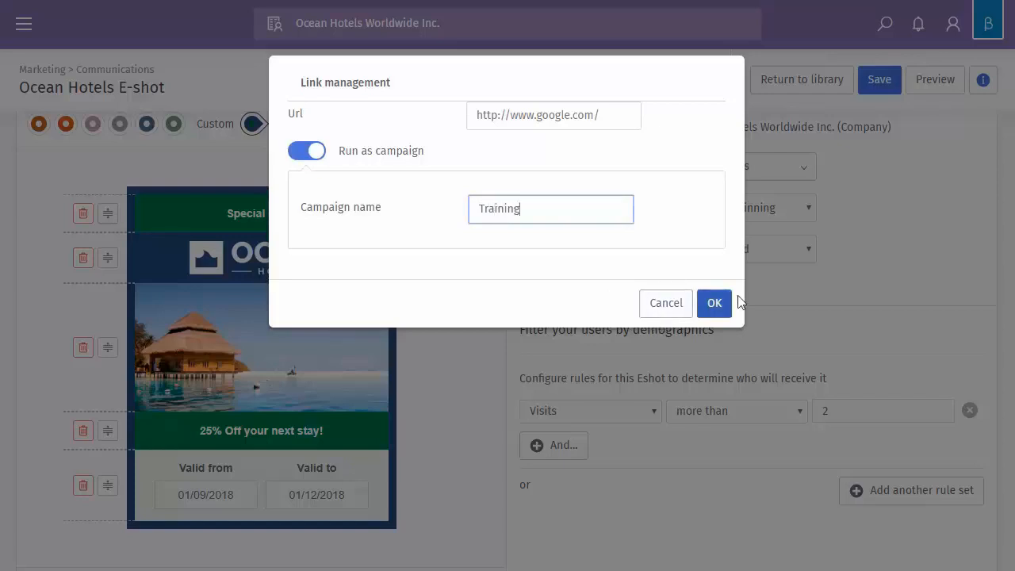
{"action": "left_click", "coordinate": [713, 303]}
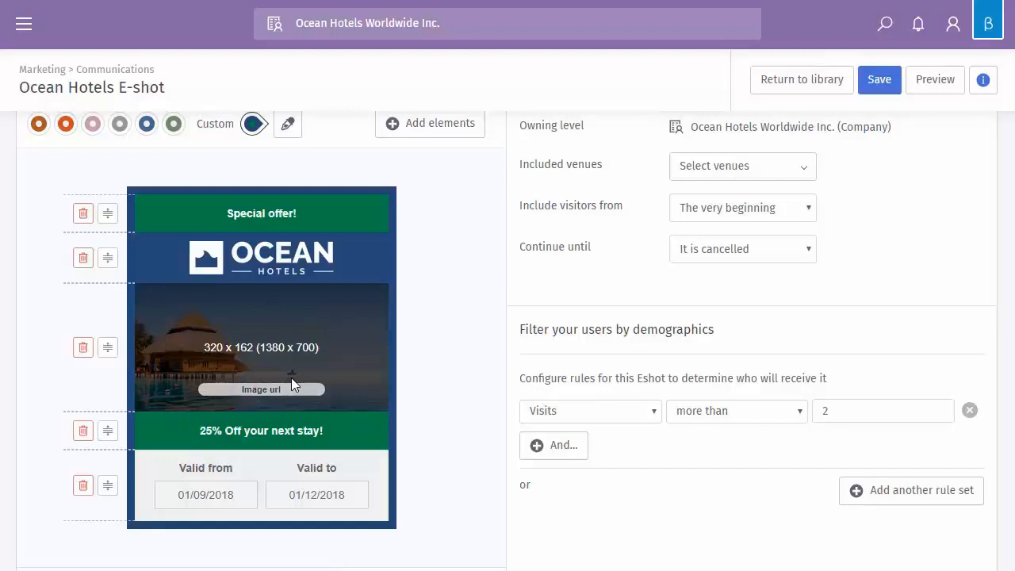
{"action": "mouse_move", "coordinate": [295, 344]}
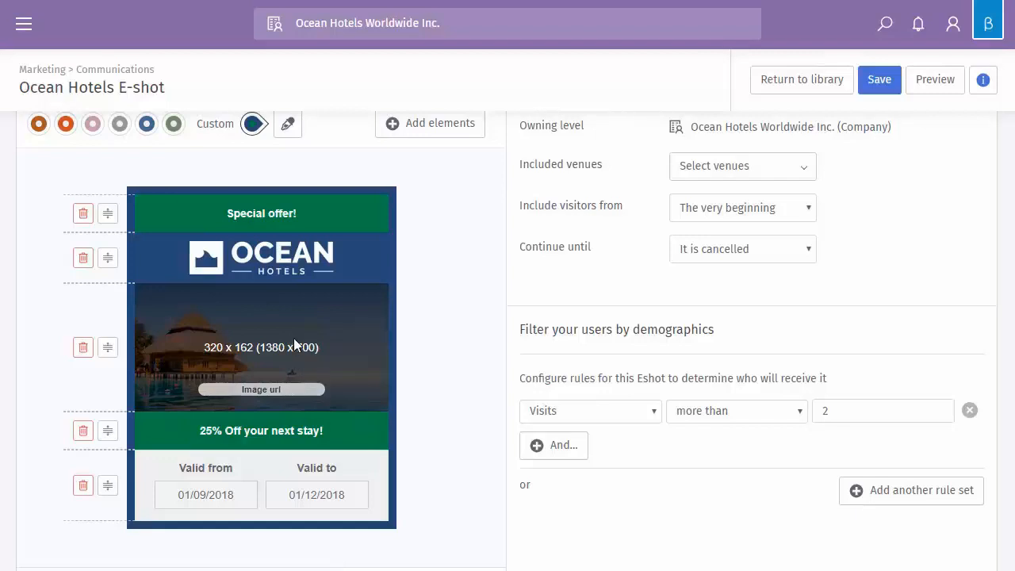
{"action": "scroll", "scroll_direction": "down", "scroll_amount": 3}
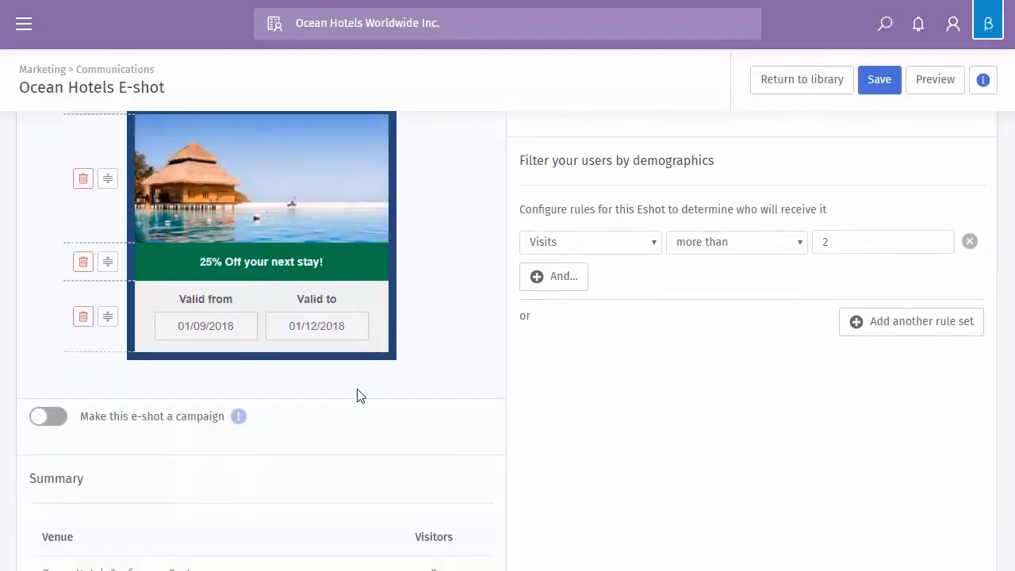
{"action": "scroll", "scroll_direction": "down", "scroll_amount": 3}
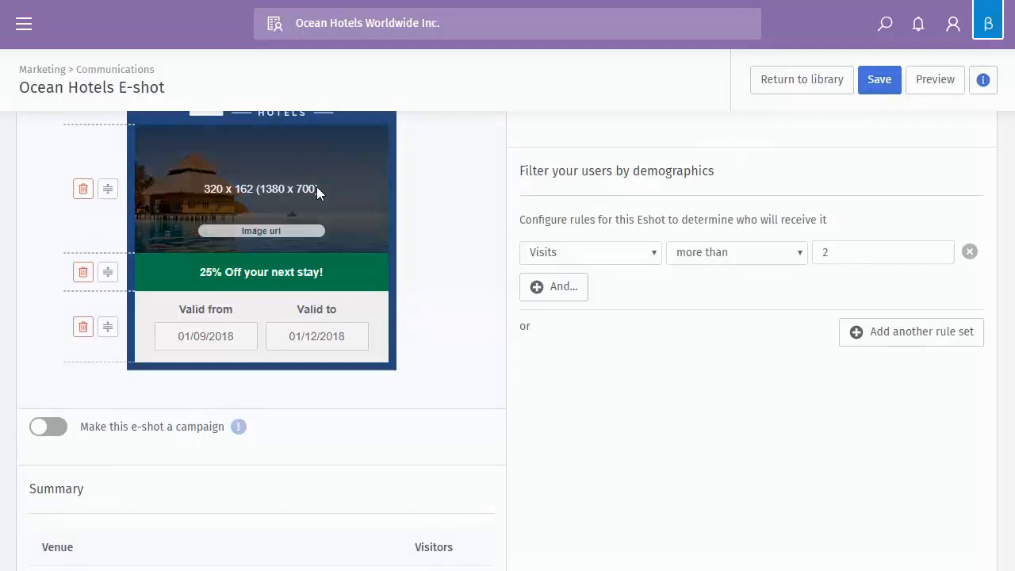
{"action": "scroll", "scroll_direction": "down", "scroll_amount": 3}
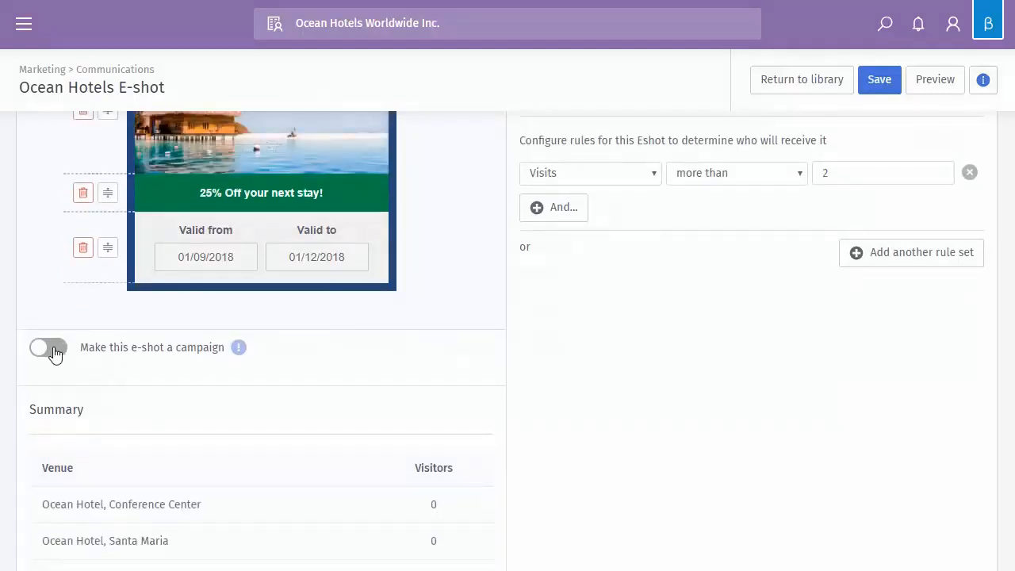
{"action": "scroll", "scroll_direction": "down", "scroll_amount": 3}
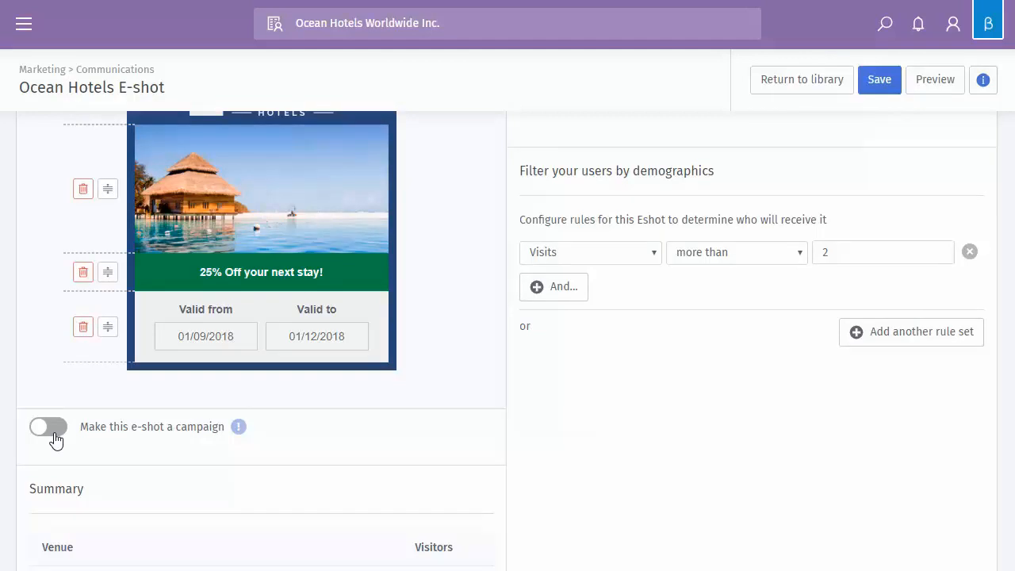
{"action": "scroll", "scroll_direction": "down", "scroll_amount": 3}
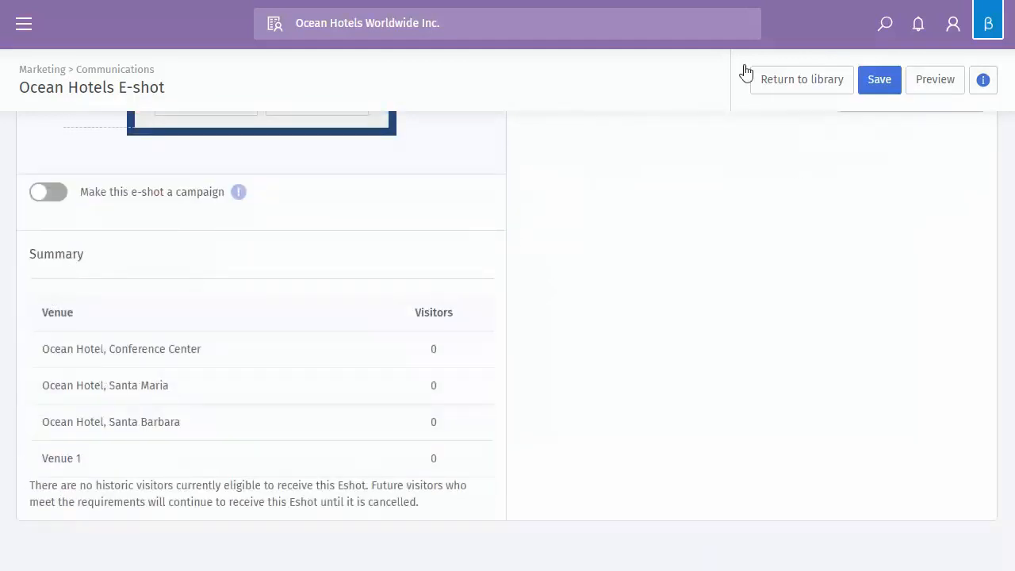
{"action": "mouse_move", "coordinate": [412, 329]}
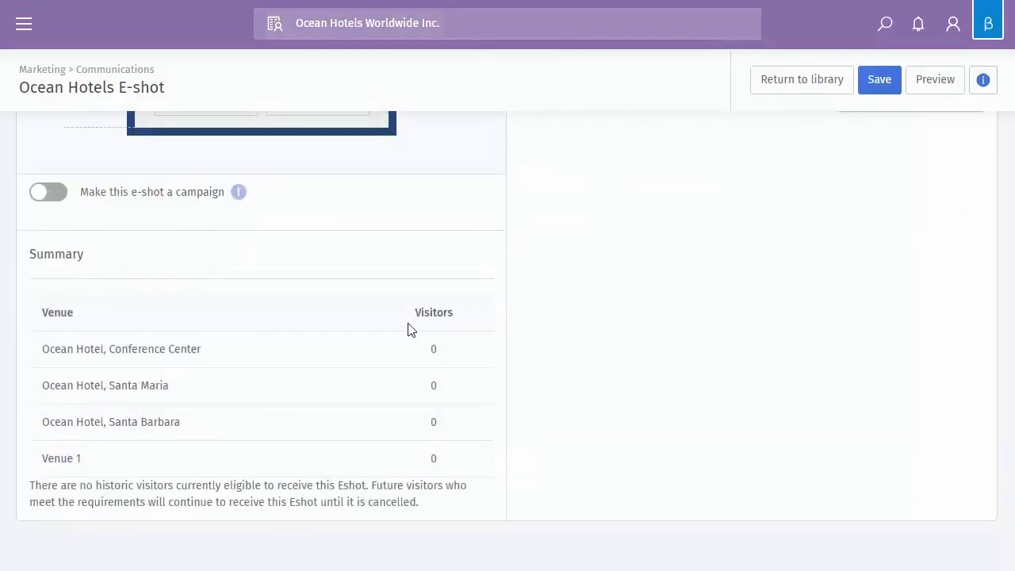
{"action": "mouse_move", "coordinate": [426, 484]}
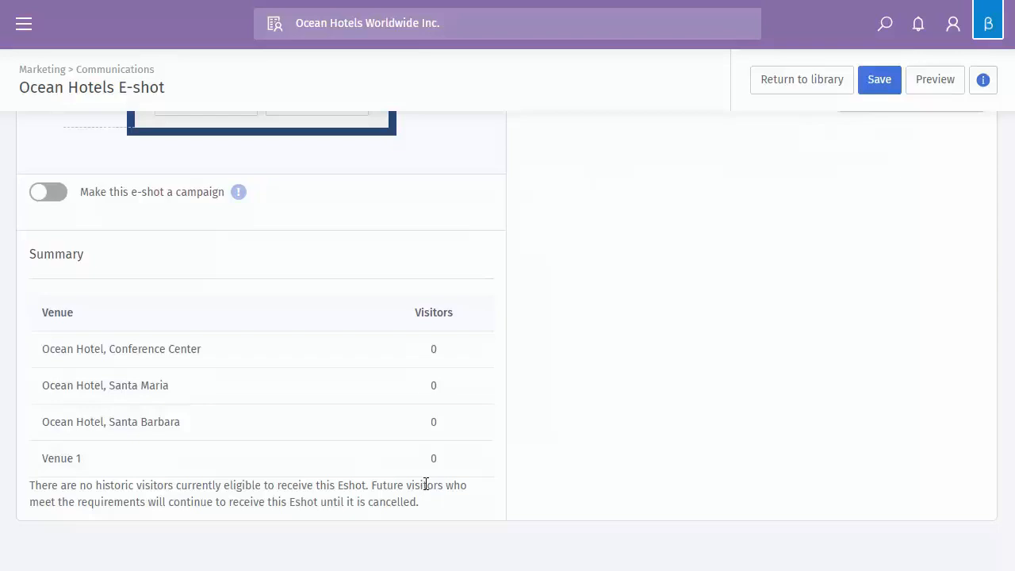
{"action": "mouse_move", "coordinate": [444, 352]}
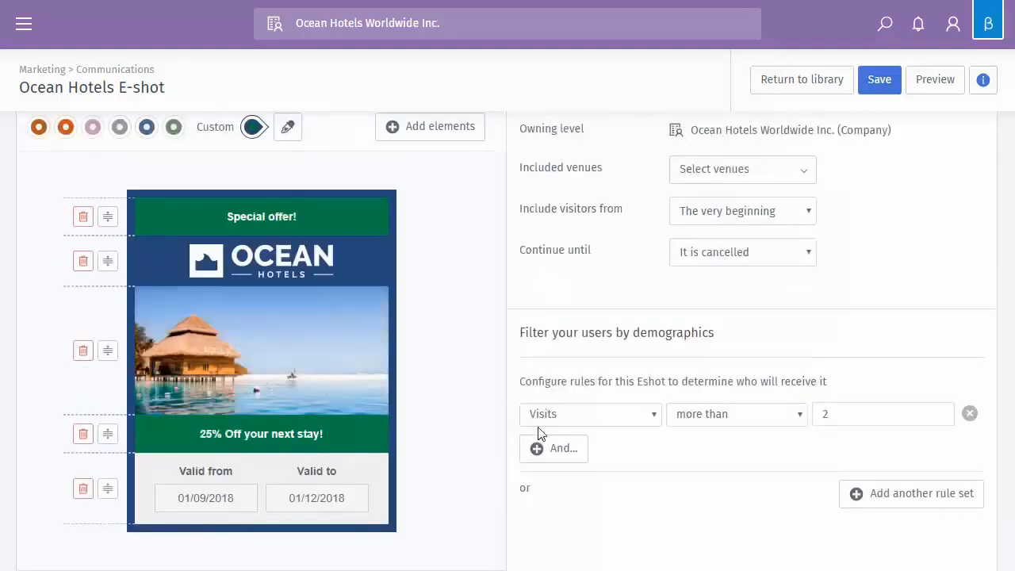
{"action": "mouse_move", "coordinate": [669, 421]}
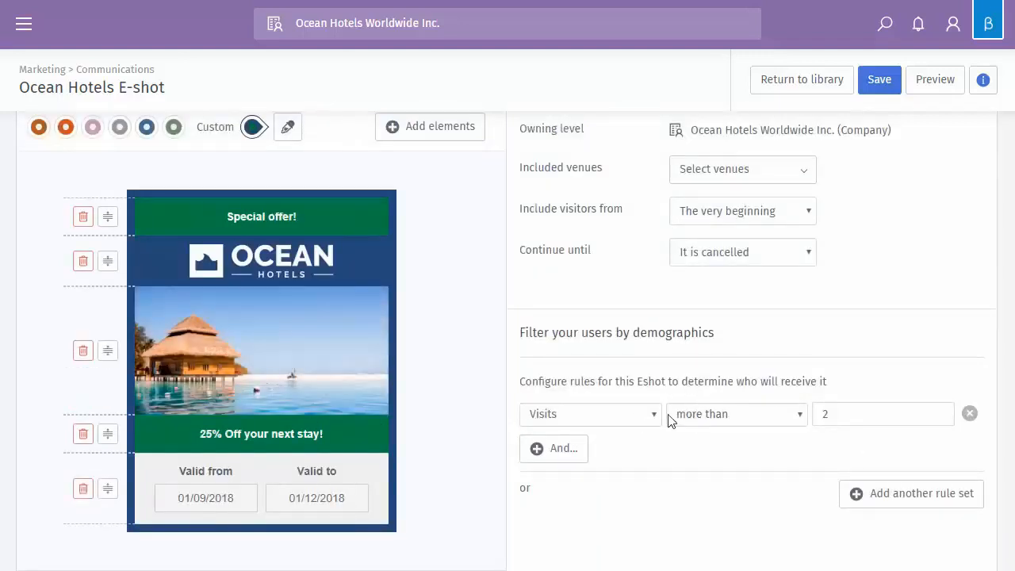
{"action": "scroll", "scroll_direction": "down", "scroll_amount": 3}
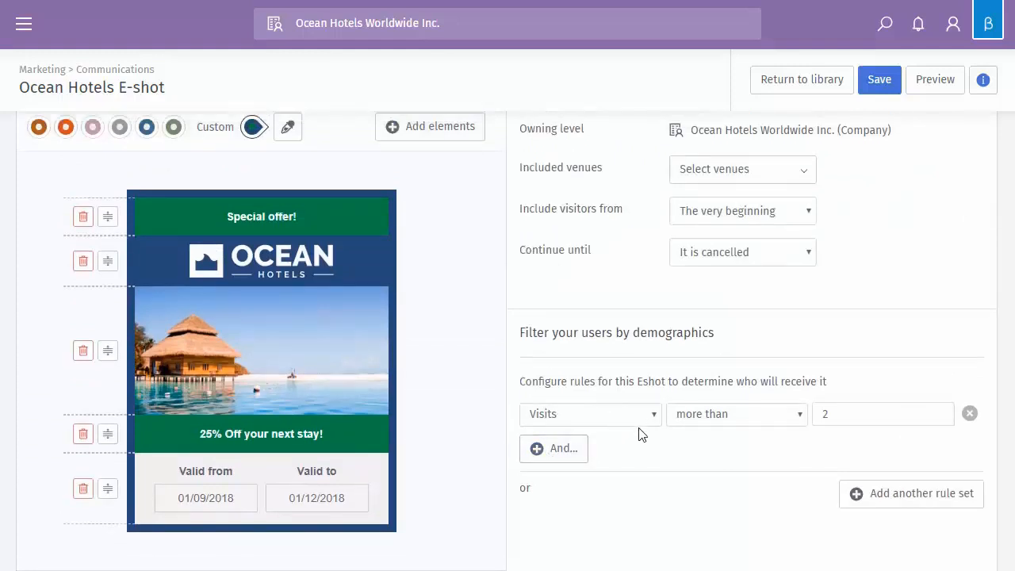
{"action": "scroll", "scroll_direction": "down", "scroll_amount": 3}
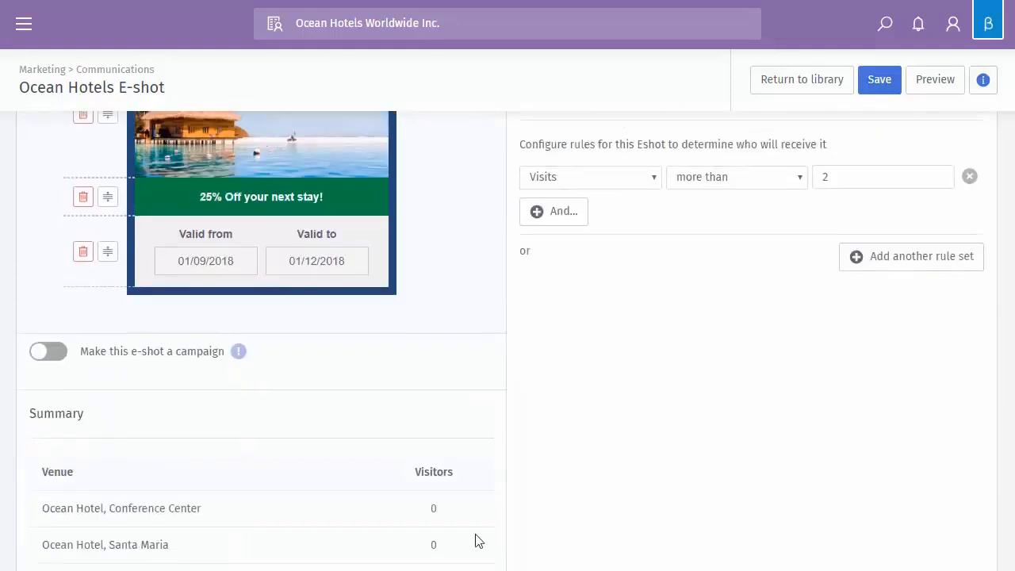
{"action": "scroll", "scroll_direction": "up", "scroll_amount": 3}
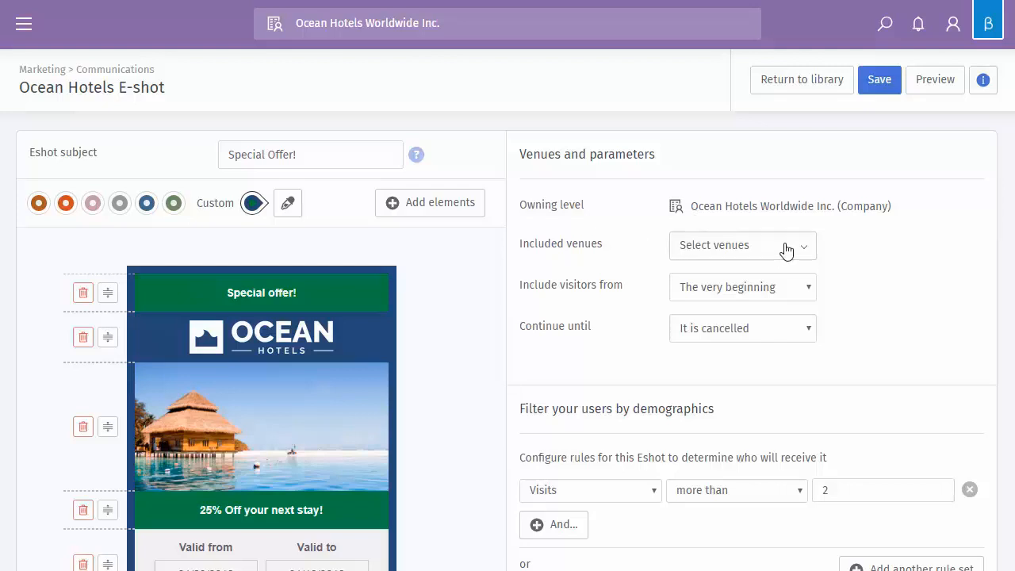
{"action": "left_click", "coordinate": [742, 244]}
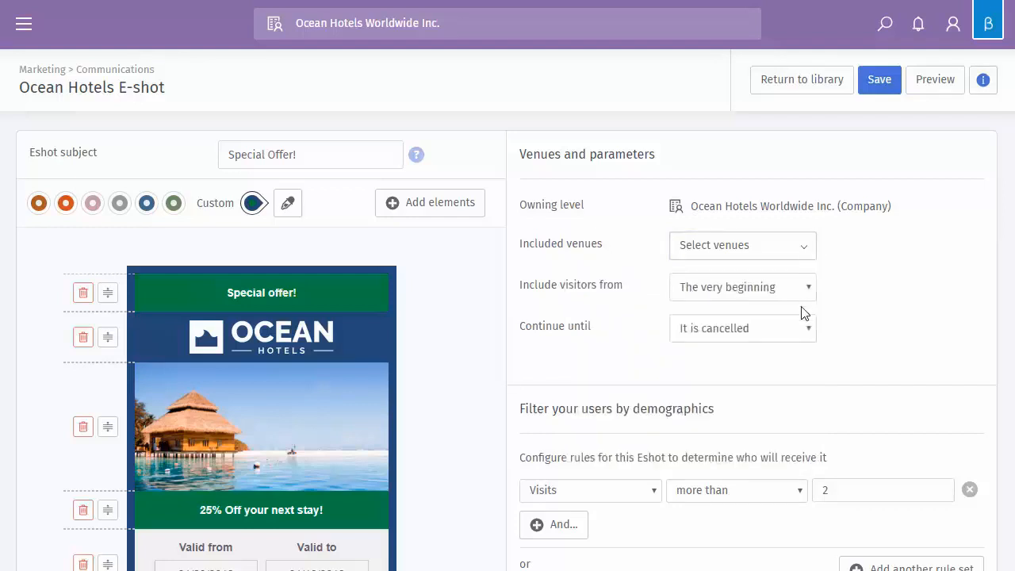
{"action": "scroll", "scroll_direction": "down", "scroll_amount": 3}
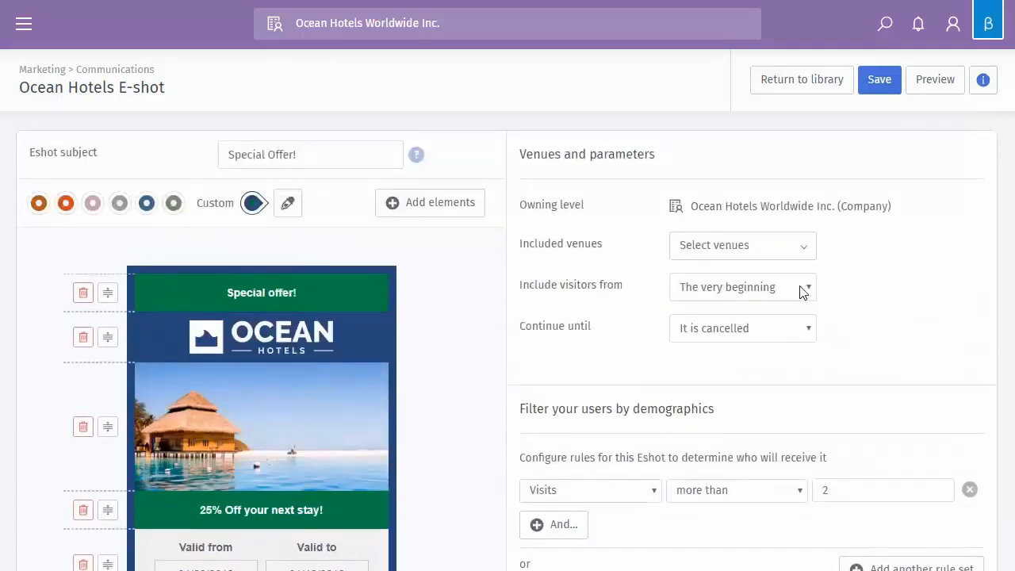
{"action": "left_click", "coordinate": [742, 287]}
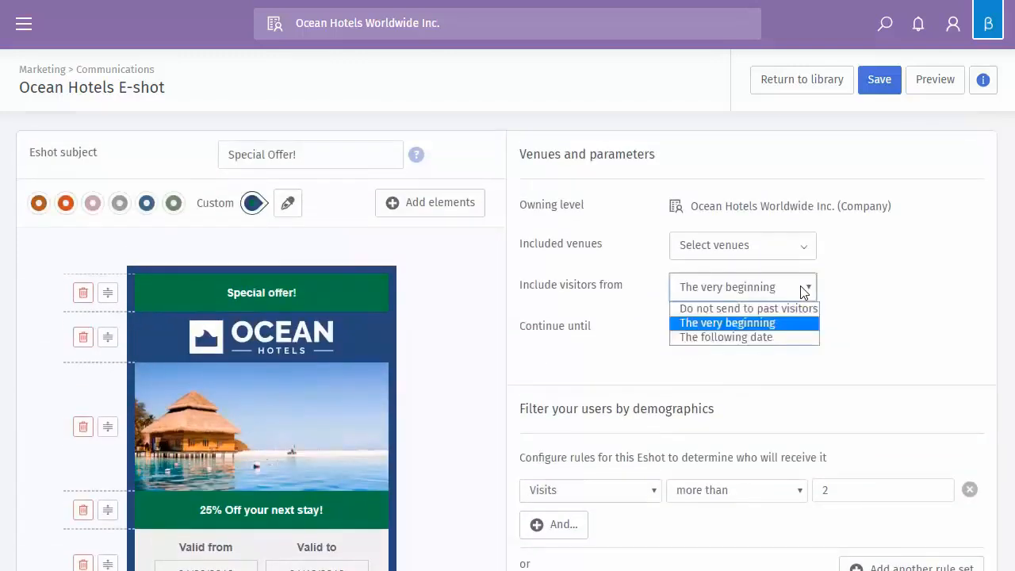
{"action": "mouse_move", "coordinate": [745, 308]}
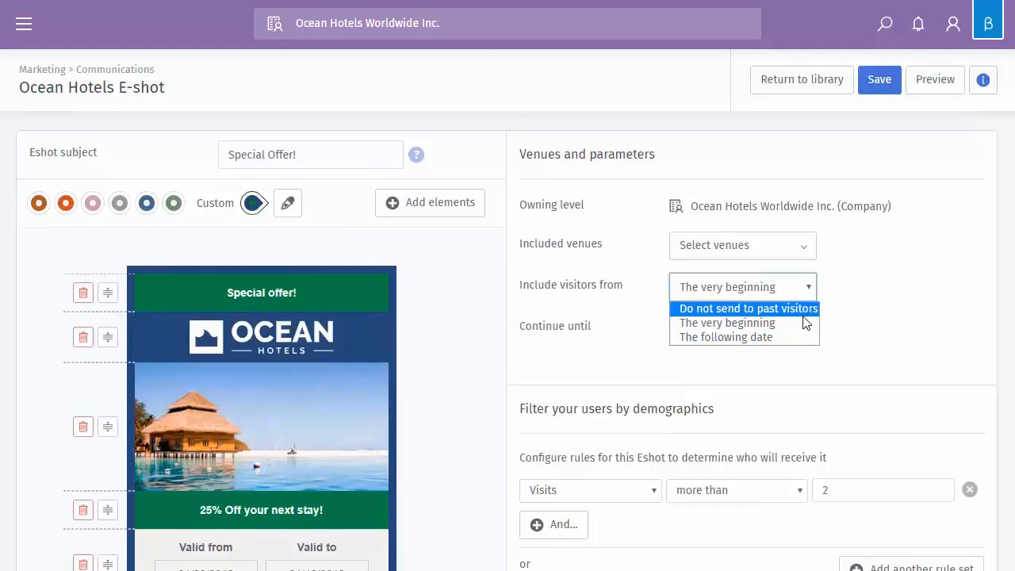
{"action": "mouse_move", "coordinate": [727, 323]}
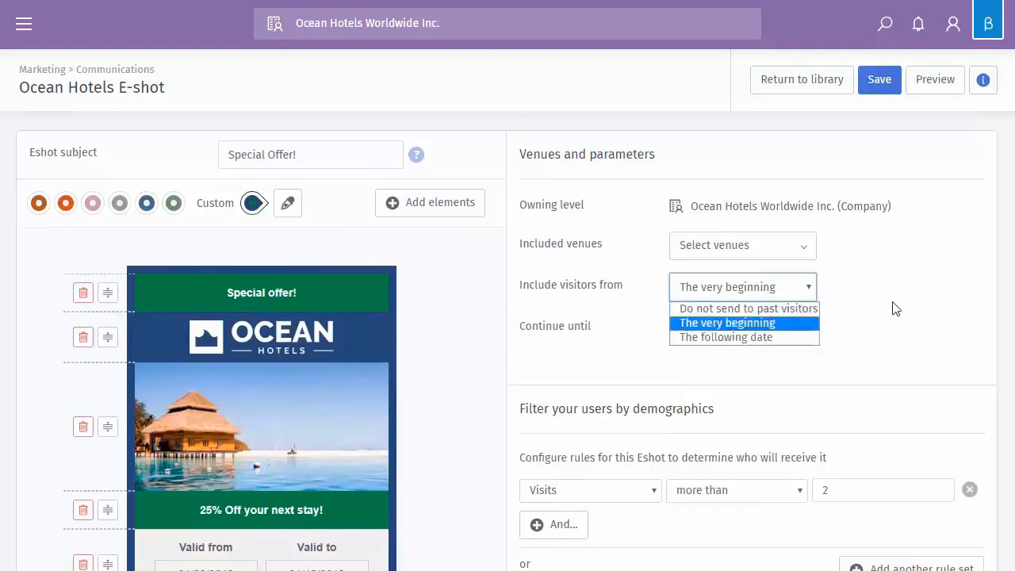
{"action": "left_click", "coordinate": [726, 324]}
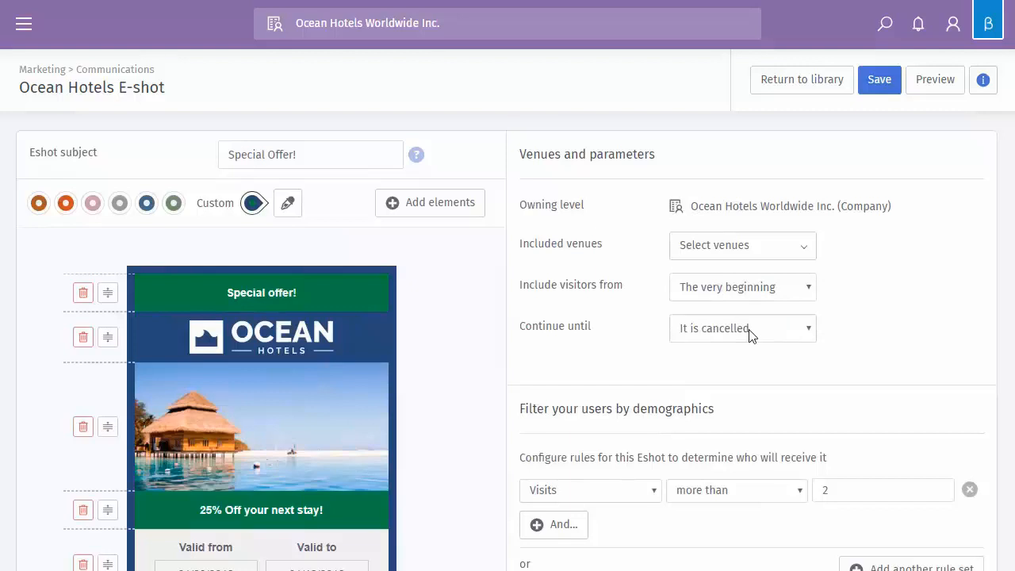
{"action": "left_click", "coordinate": [742, 327]}
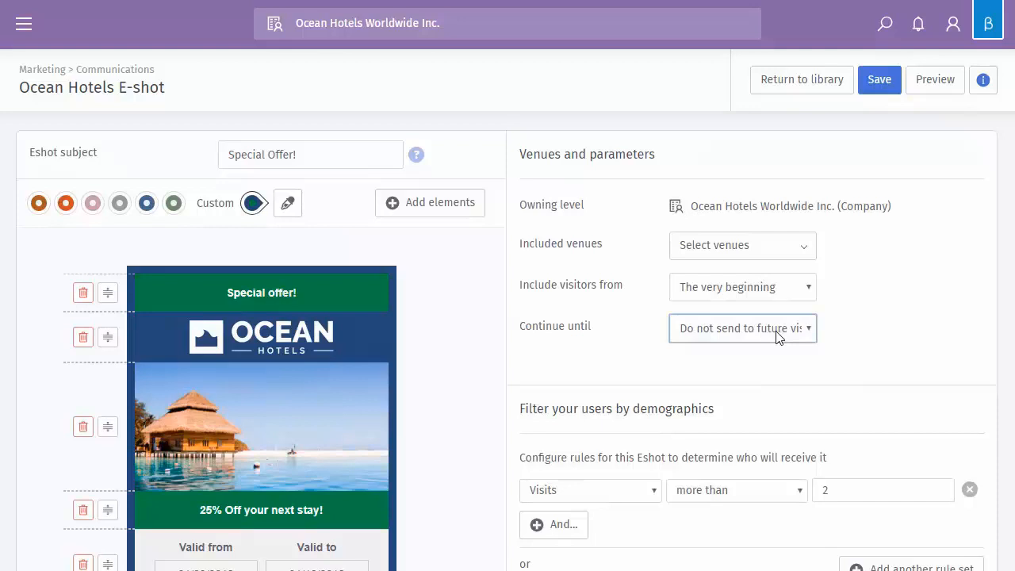
{"action": "left_click", "coordinate": [742, 326]}
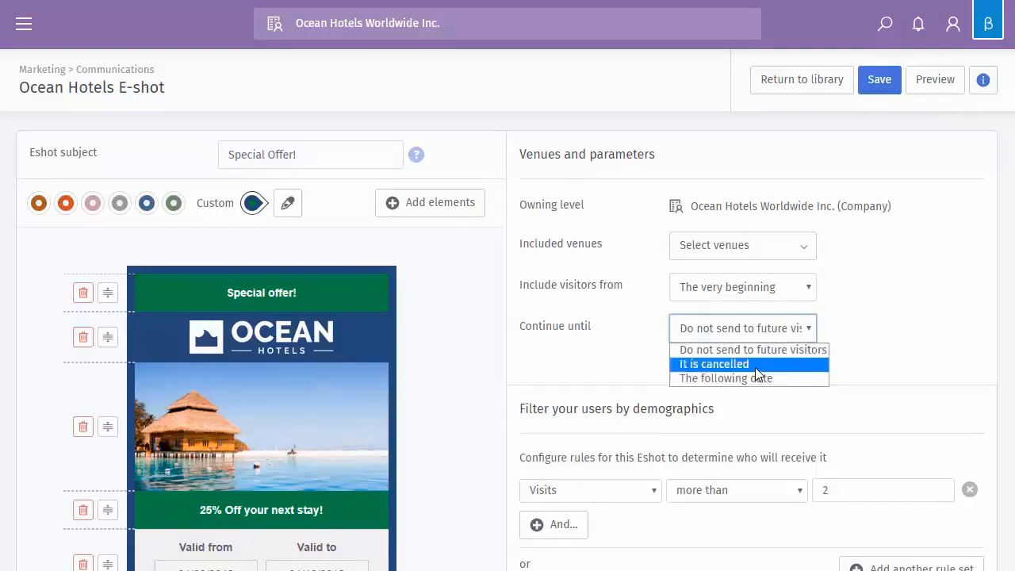
{"action": "left_click", "coordinate": [714, 363]}
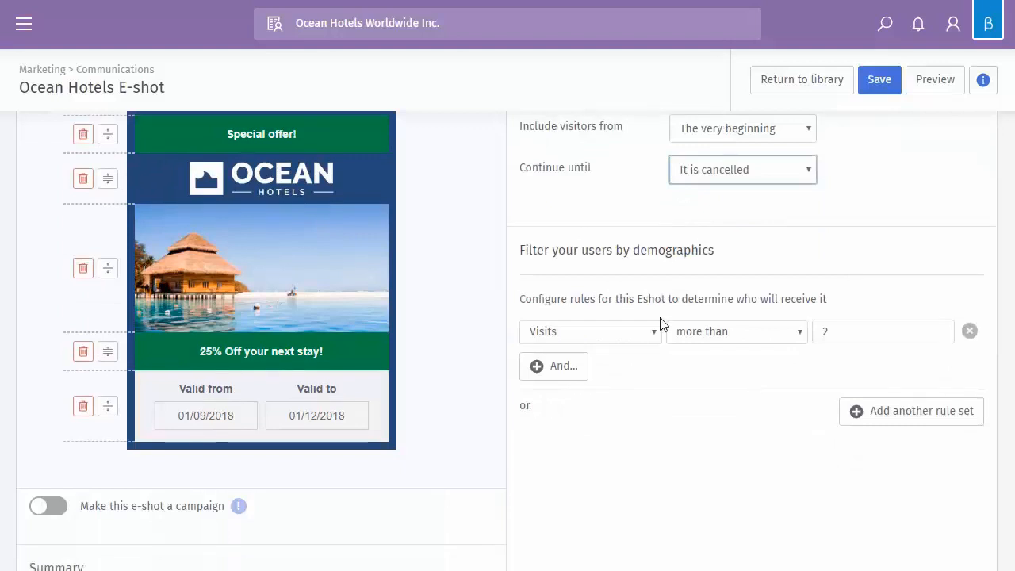
{"action": "mouse_move", "coordinate": [649, 469]}
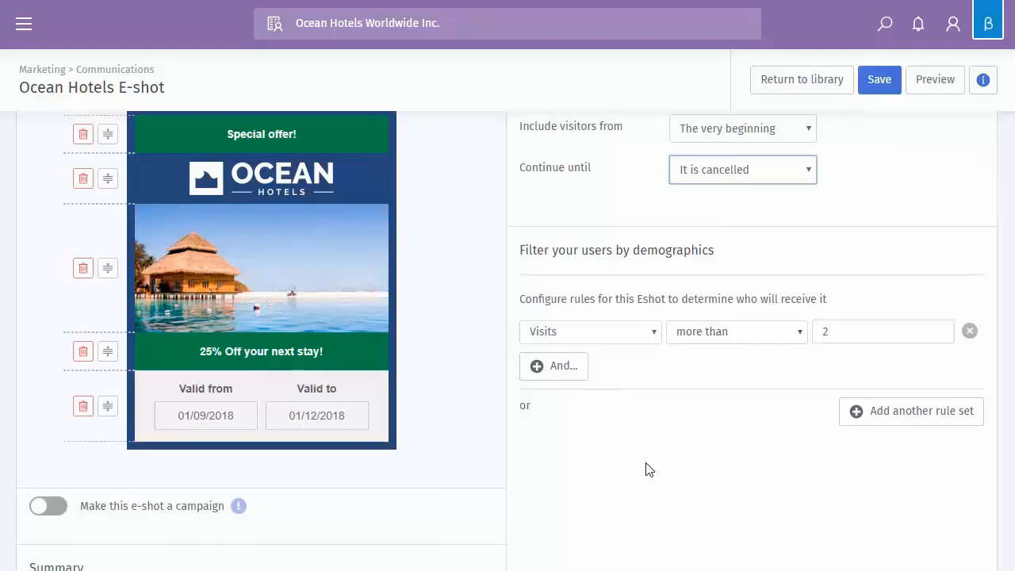
{"action": "mouse_move", "coordinate": [660, 323]}
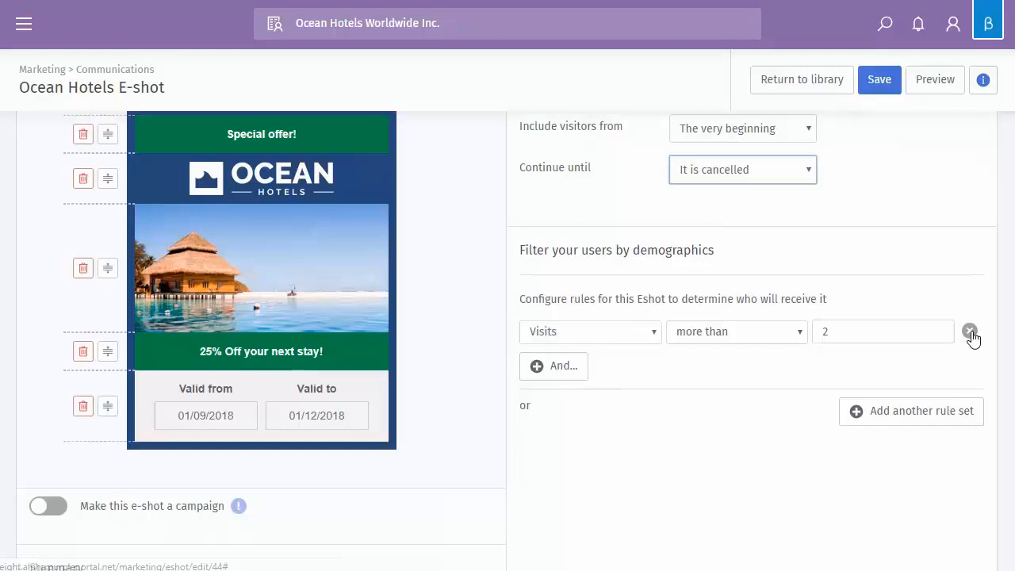
{"action": "mouse_move", "coordinate": [971, 331]}
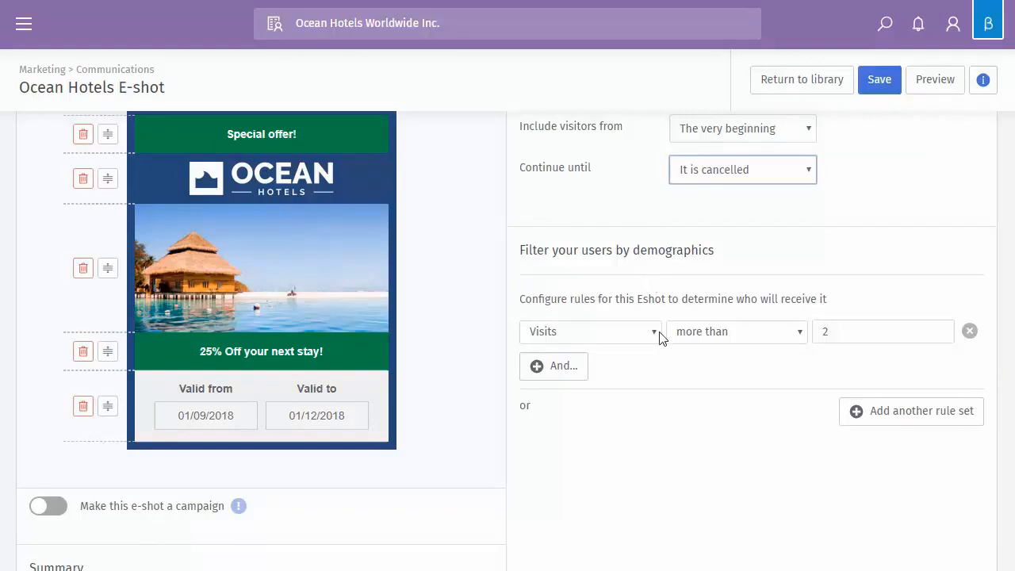
Step: Add a Gender is Female condition and a second rule set with Age is 35
{"action": "left_click", "coordinate": [589, 331]}
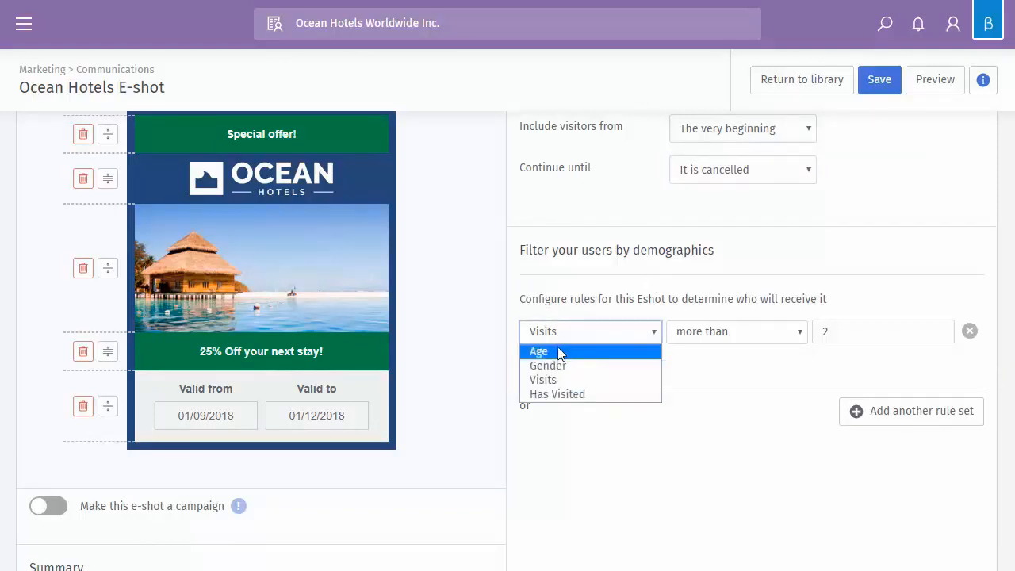
{"action": "mouse_move", "coordinate": [577, 393]}
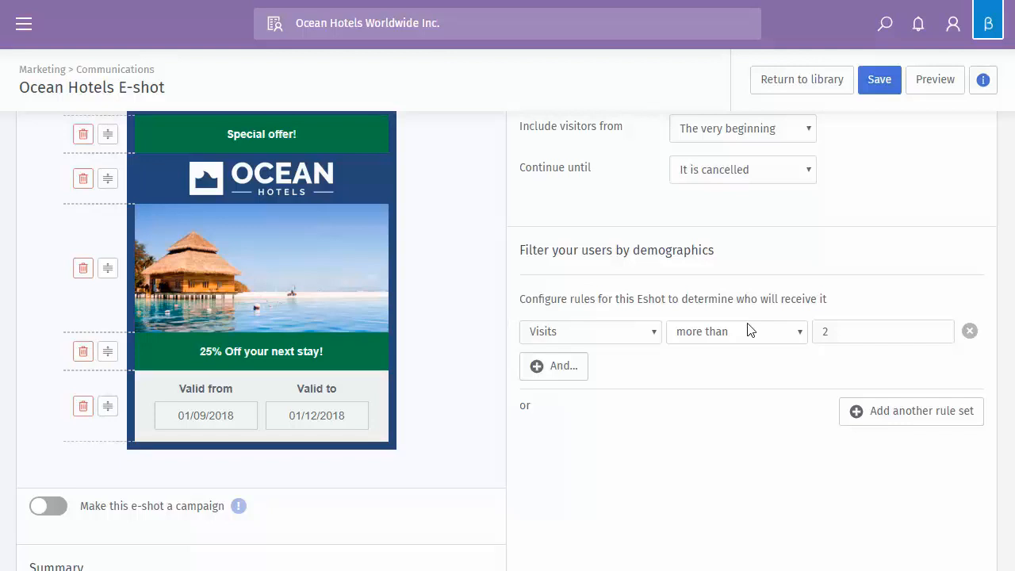
{"action": "left_click", "coordinate": [552, 365]}
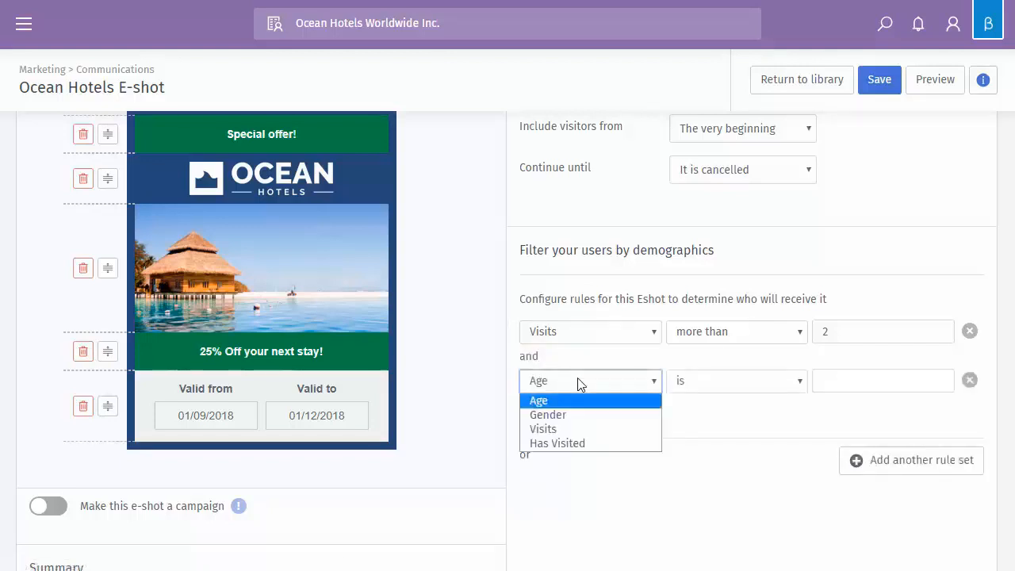
{"action": "left_click", "coordinate": [547, 414]}
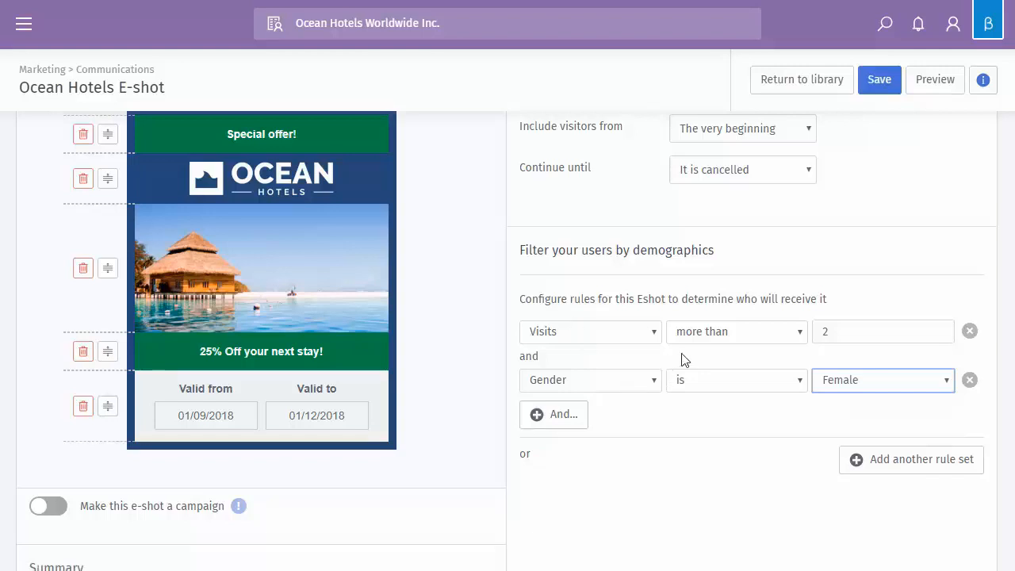
{"action": "mouse_move", "coordinate": [790, 400]}
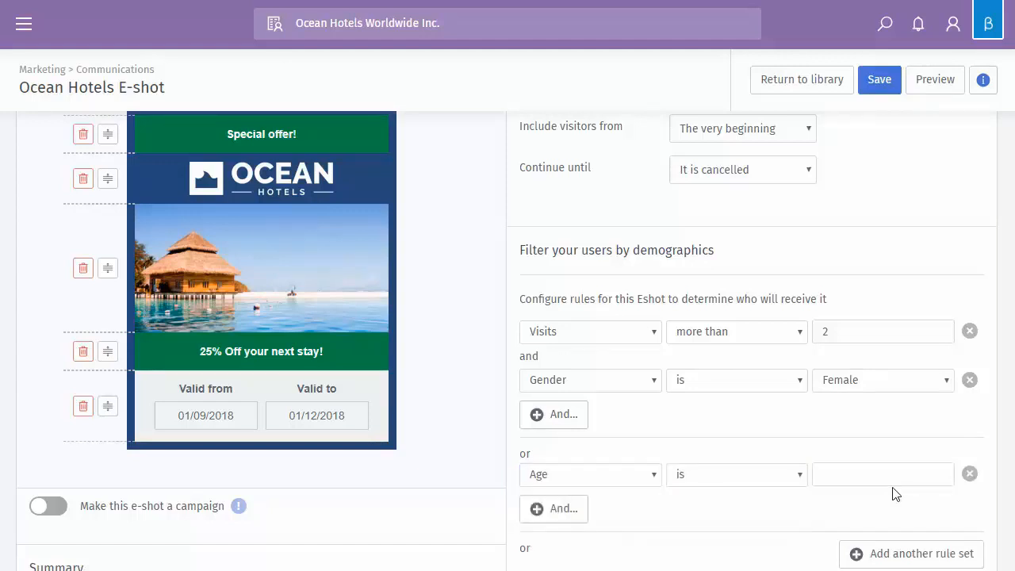
{"action": "type", "text": "35"}
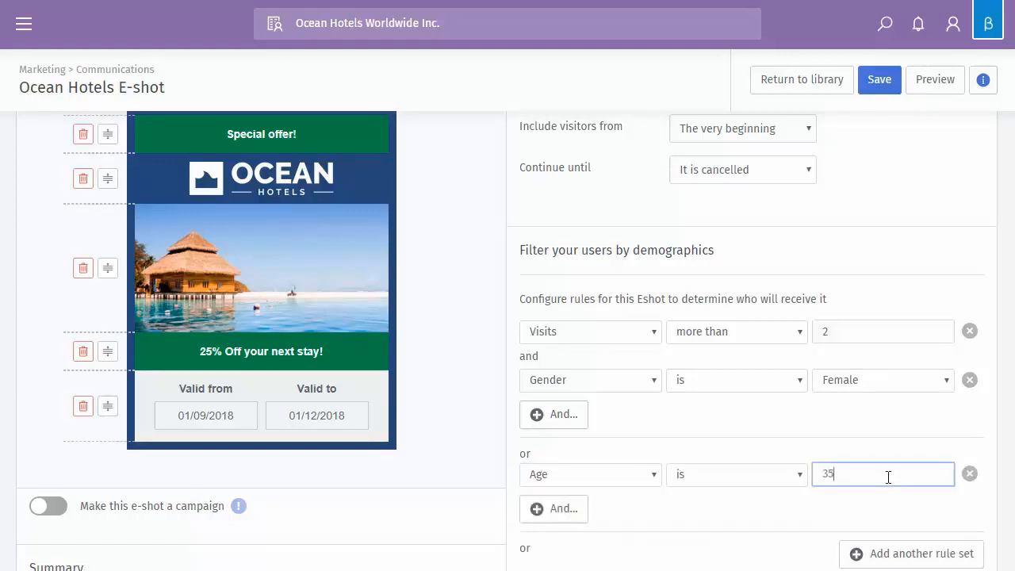
{"action": "mouse_move", "coordinate": [789, 354]}
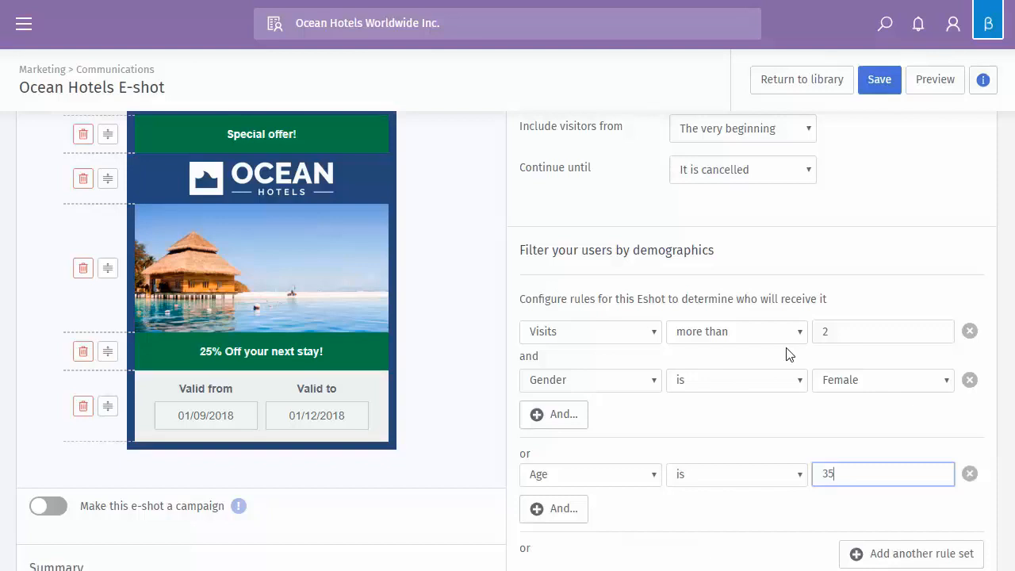
{"action": "mouse_move", "coordinate": [823, 397]}
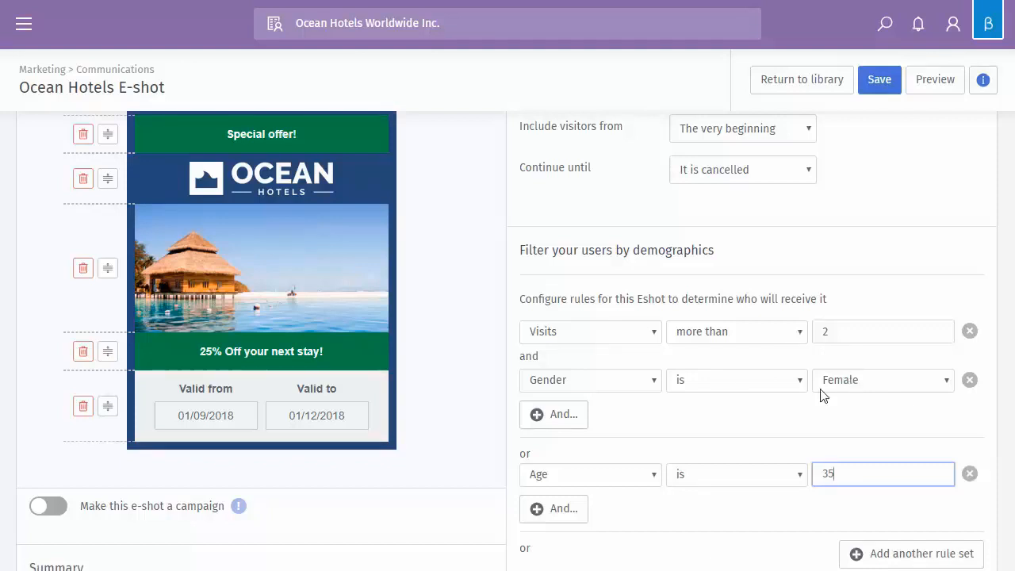
{"action": "scroll", "scroll_direction": "down", "scroll_amount": 3}
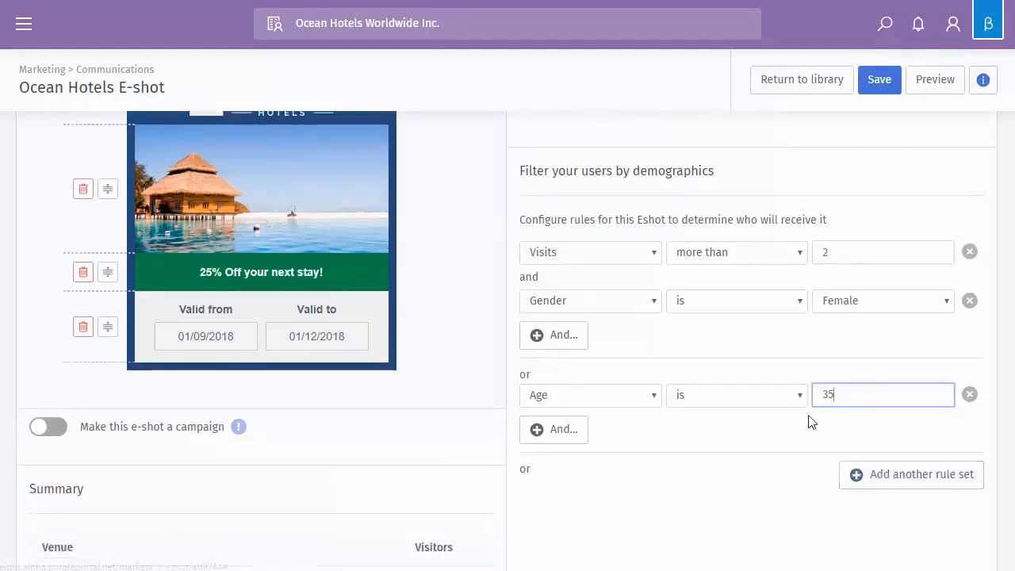
Step: Save the e-shot changes and switch to preview mode
{"action": "left_click", "coordinate": [878, 79]}
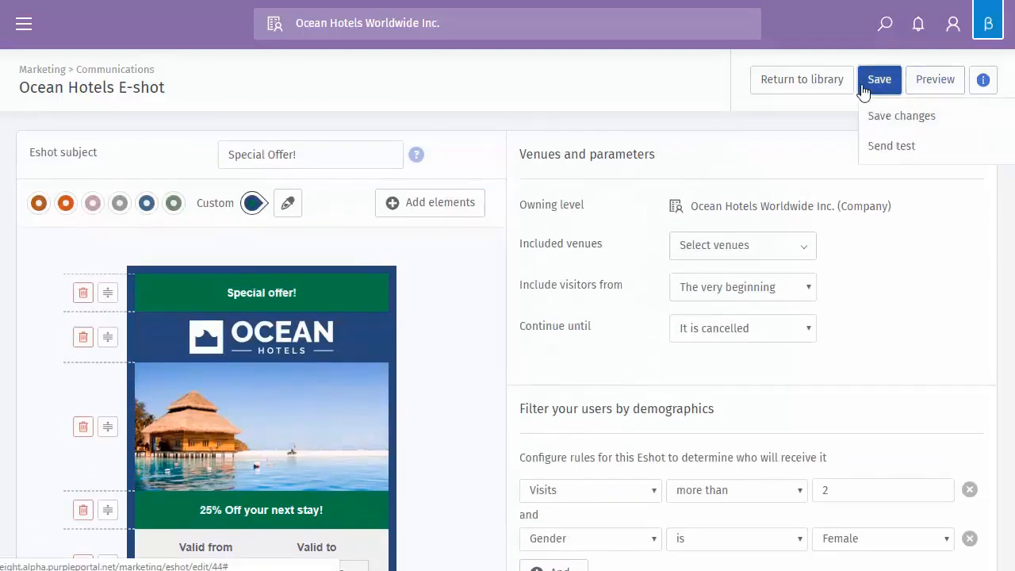
{"action": "left_click", "coordinate": [901, 116]}
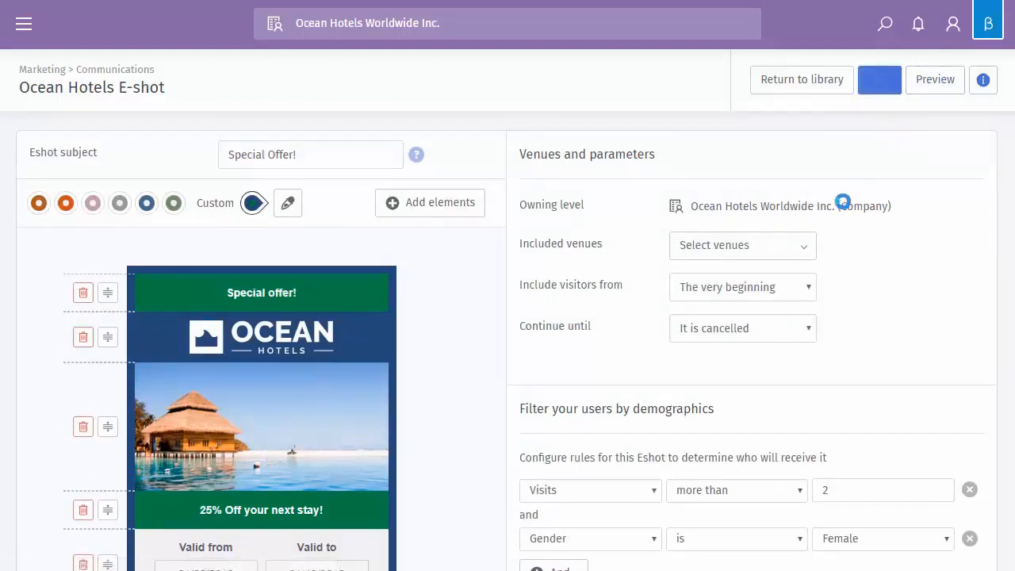
{"action": "left_click", "coordinate": [934, 79]}
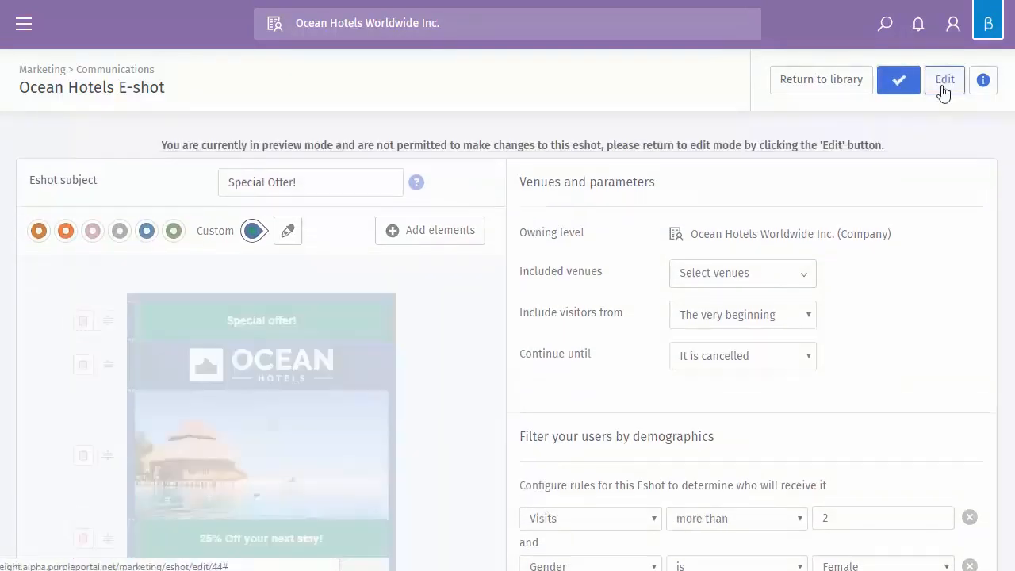
{"action": "left_click", "coordinate": [945, 80]}
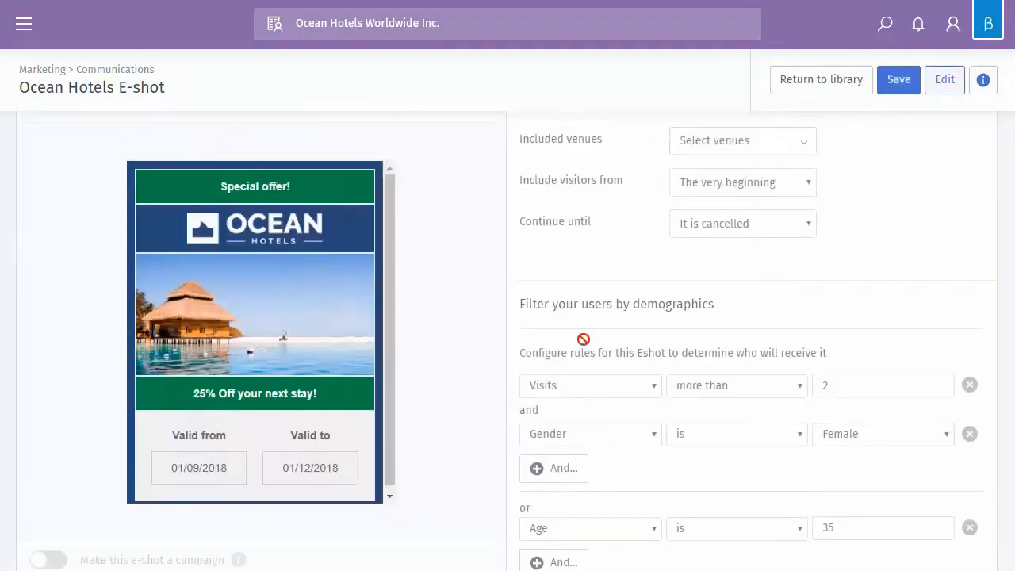
Step: Bring up the test-send email prompt, cancel it, and return to edit mode
{"action": "left_click", "coordinate": [898, 80]}
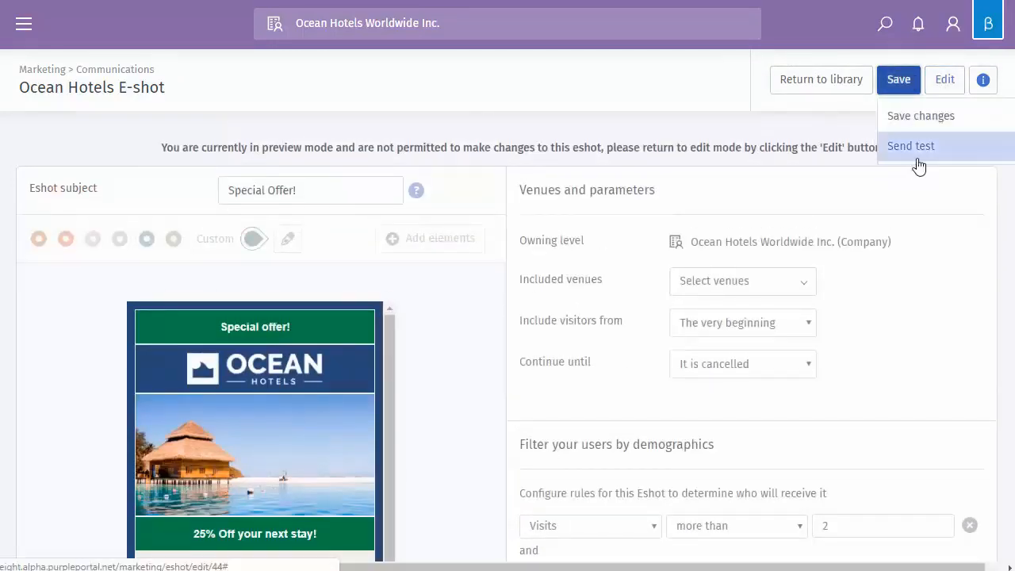
{"action": "left_click", "coordinate": [910, 146]}
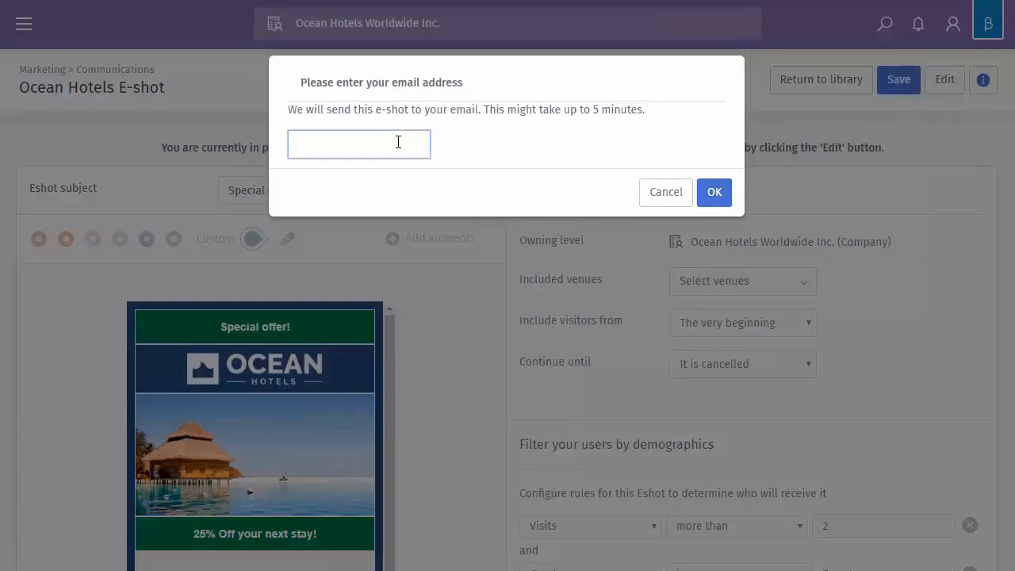
{"action": "left_click", "coordinate": [666, 192]}
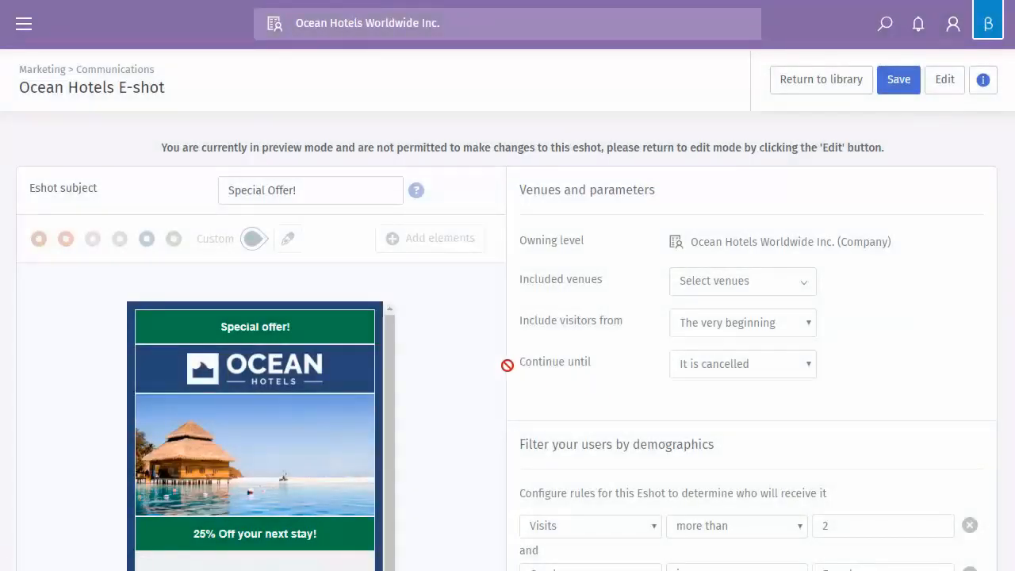
{"action": "scroll", "scroll_direction": "down", "scroll_amount": 3}
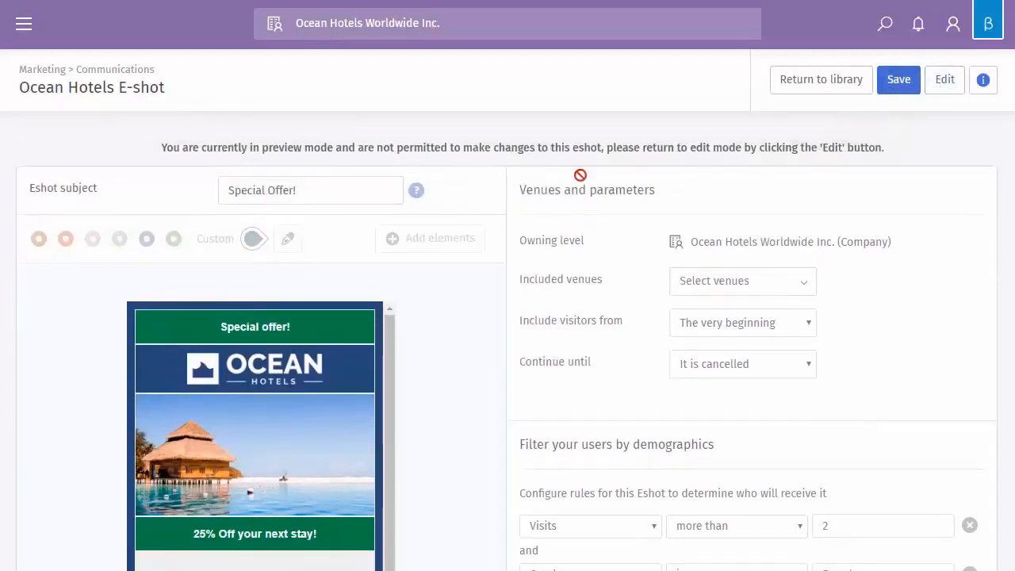
{"action": "left_click", "coordinate": [945, 79]}
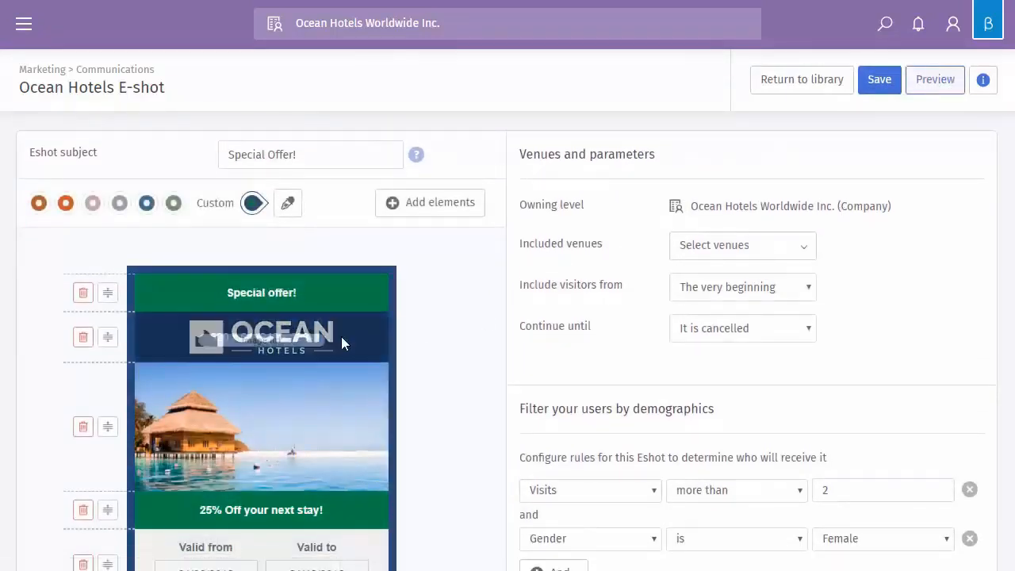
Step: Return to the library, briefly reopen Ocean Hotels E-shot, then open Birthday SMS
{"action": "scroll", "scroll_direction": "down", "scroll_amount": 3}
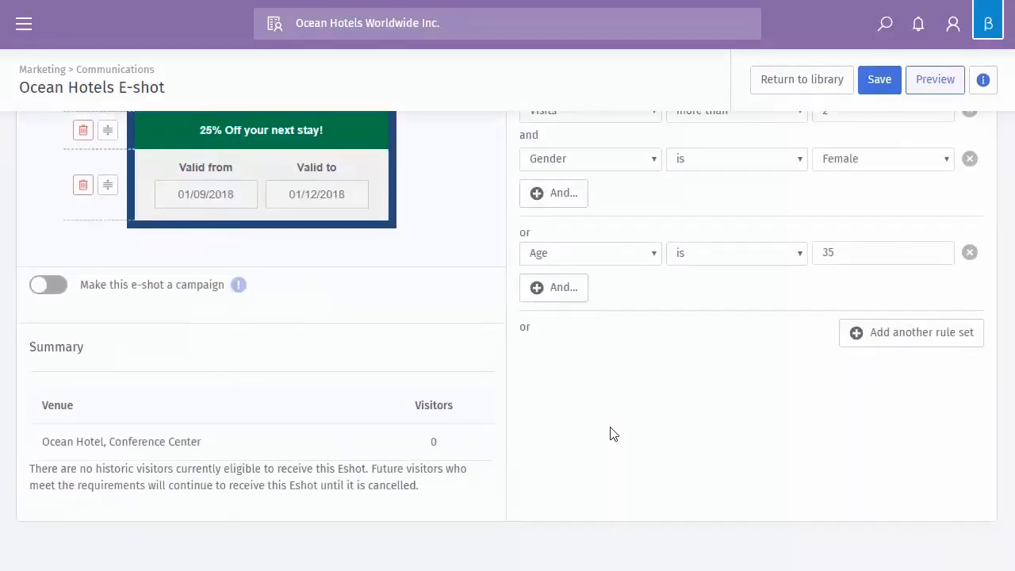
{"action": "left_click", "coordinate": [878, 80]}
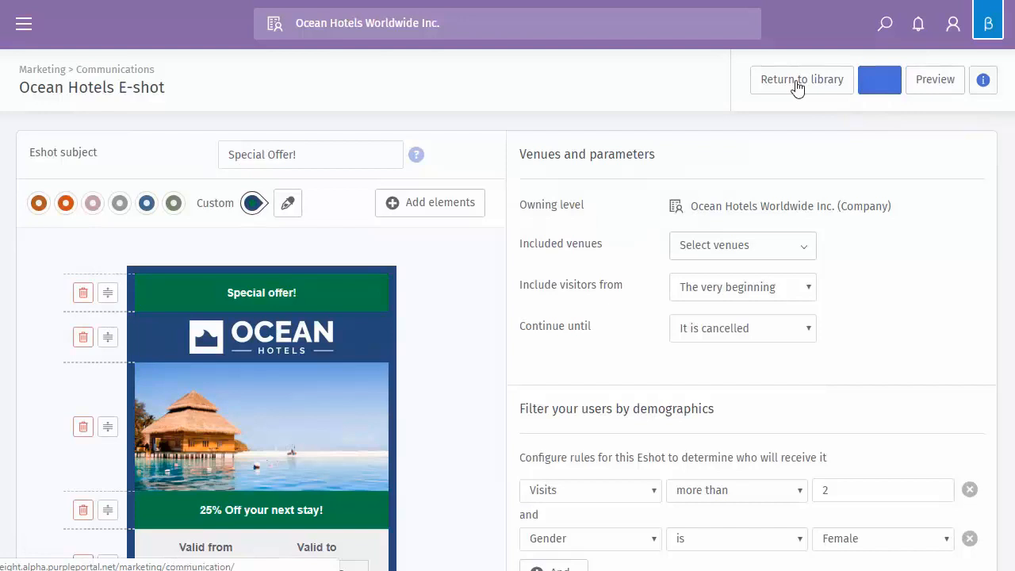
{"action": "left_click", "coordinate": [801, 80]}
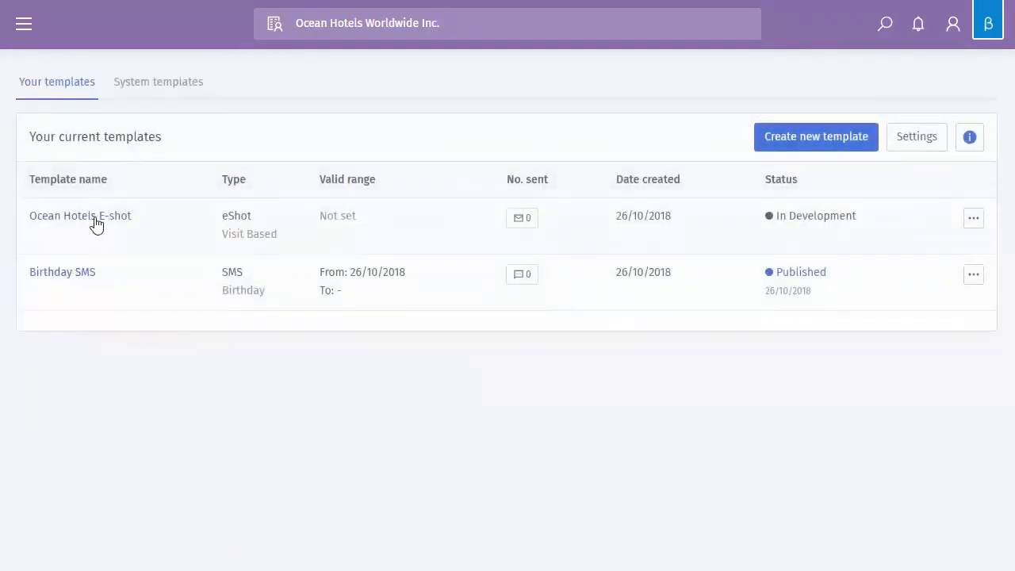
{"action": "mouse_move", "coordinate": [135, 238]}
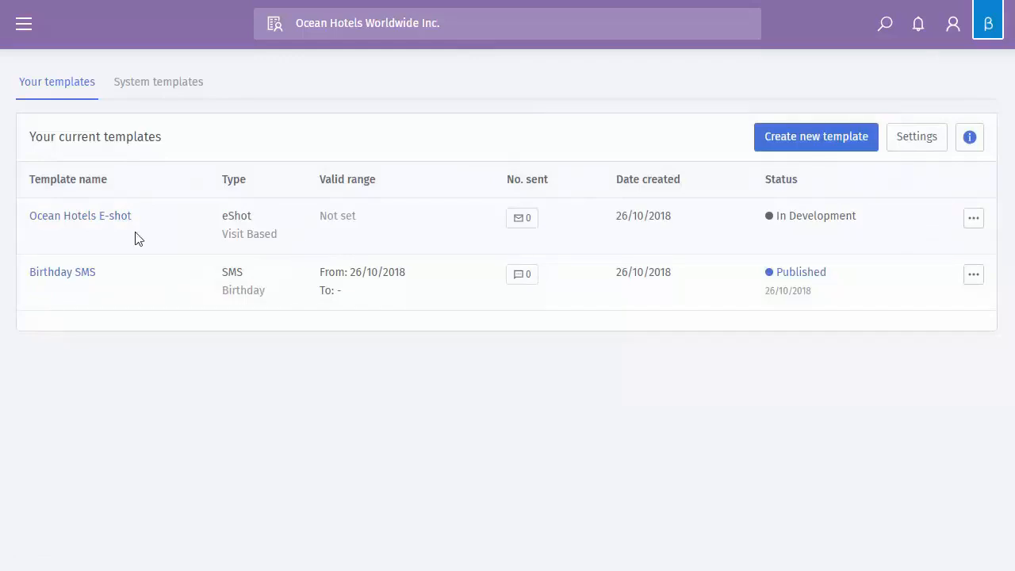
{"action": "left_click", "coordinate": [80, 215]}
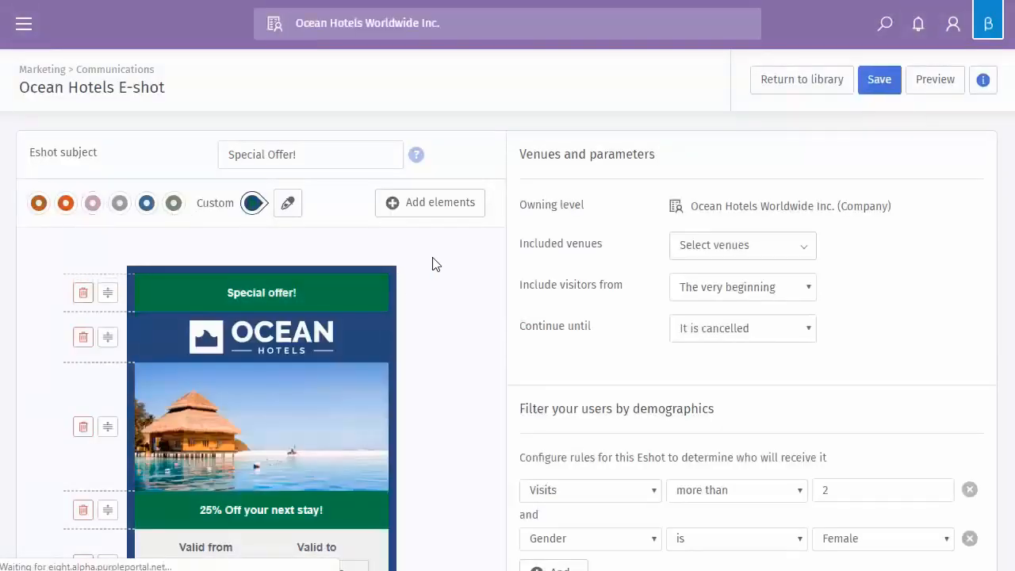
{"action": "mouse_move", "coordinate": [844, 120]}
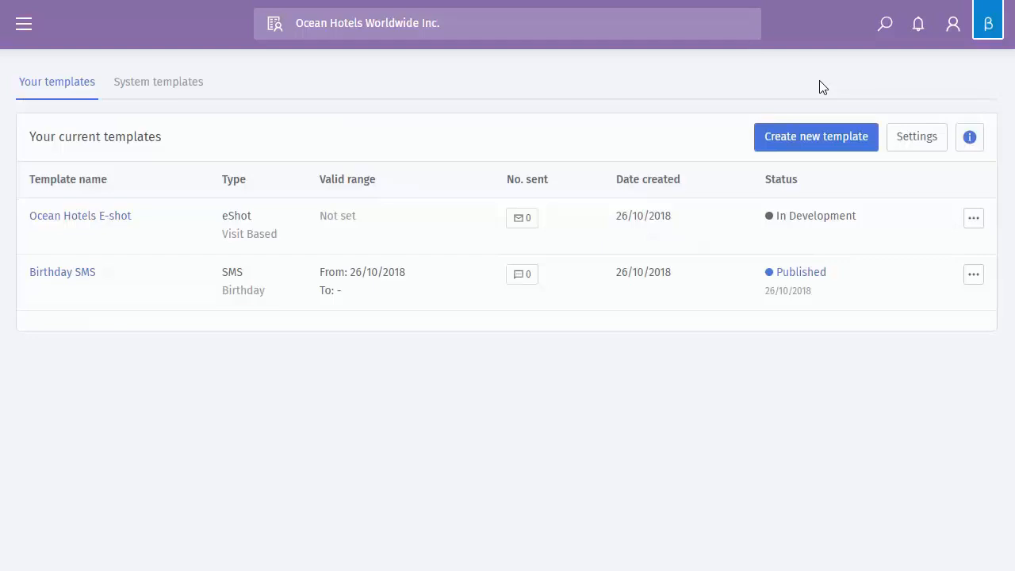
{"action": "mouse_move", "coordinate": [368, 290]}
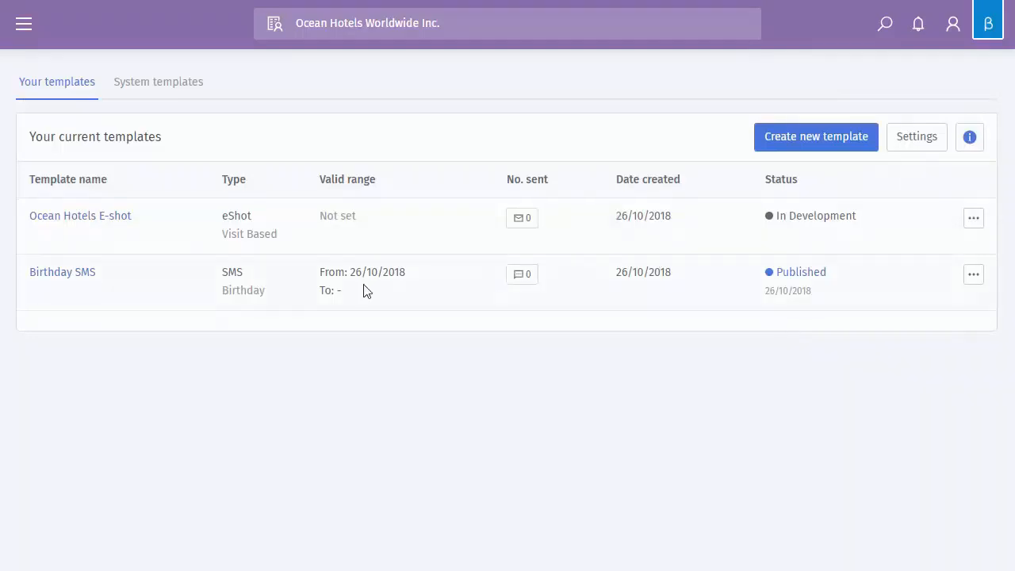
{"action": "left_click", "coordinate": [62, 272]}
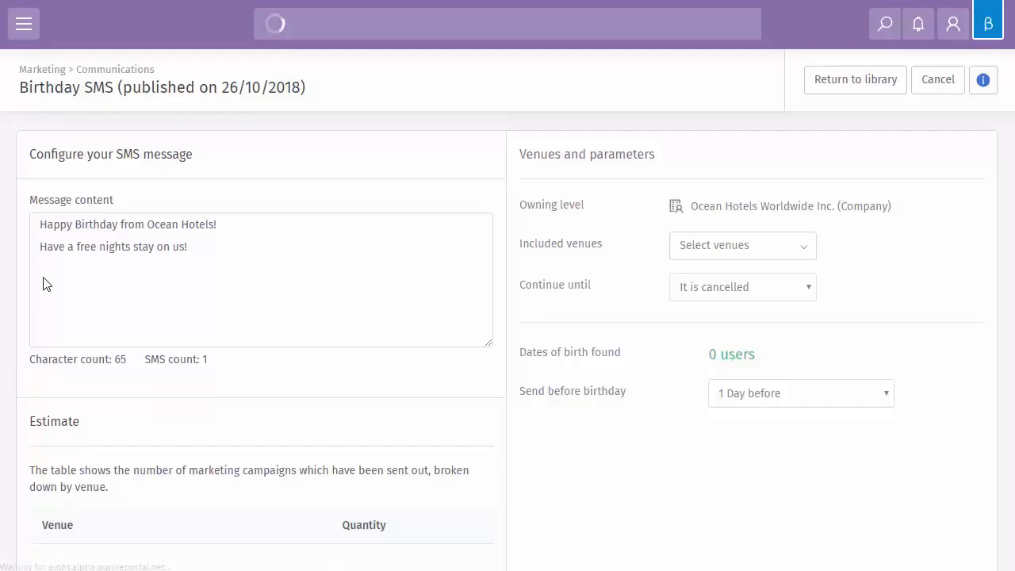
Step: Review the Birthday SMS message and settings, then go back to the library
{"action": "left_click", "coordinate": [200, 257]}
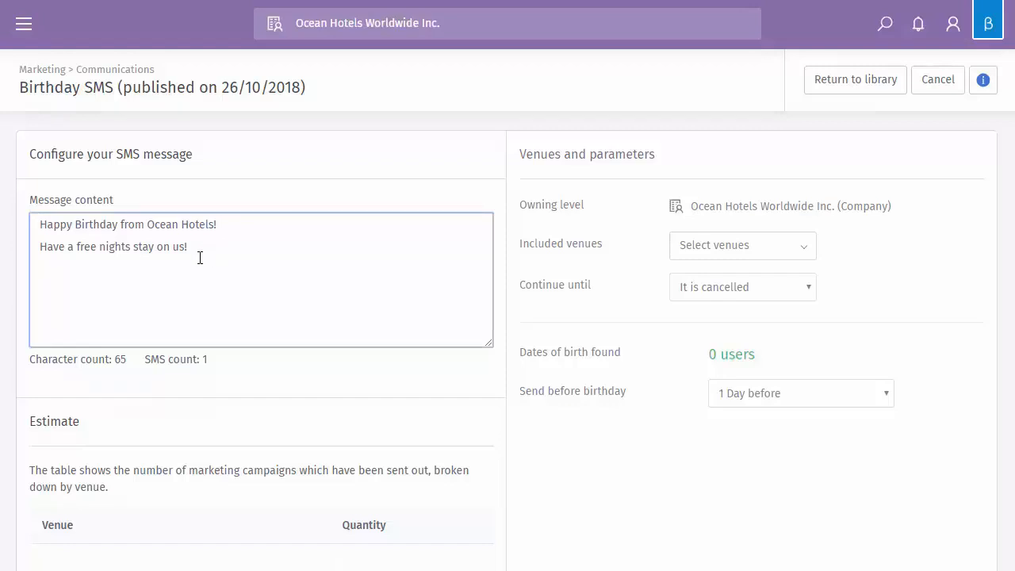
{"action": "mouse_move", "coordinate": [111, 261]}
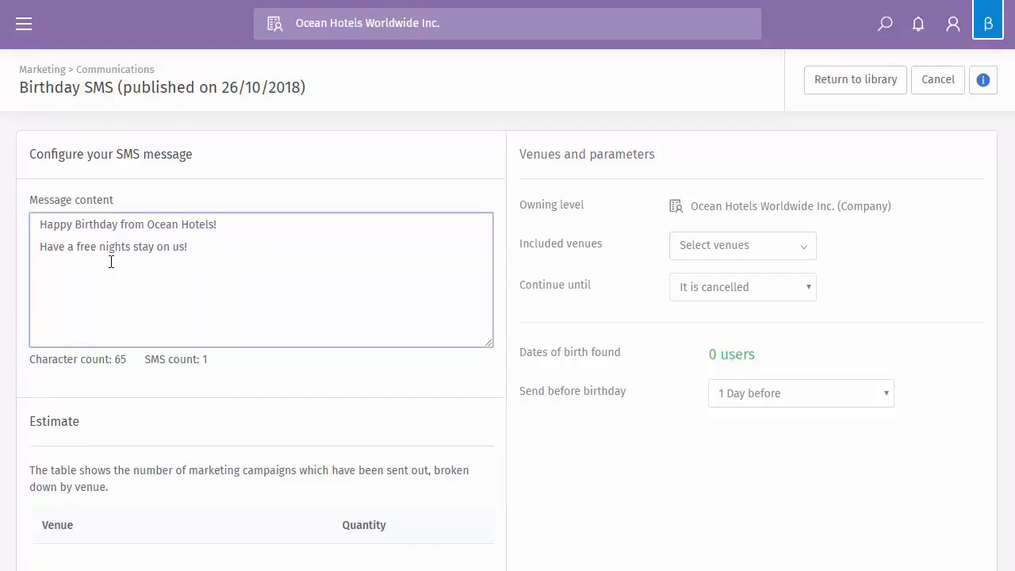
{"action": "scroll", "scroll_direction": "down", "scroll_amount": 3}
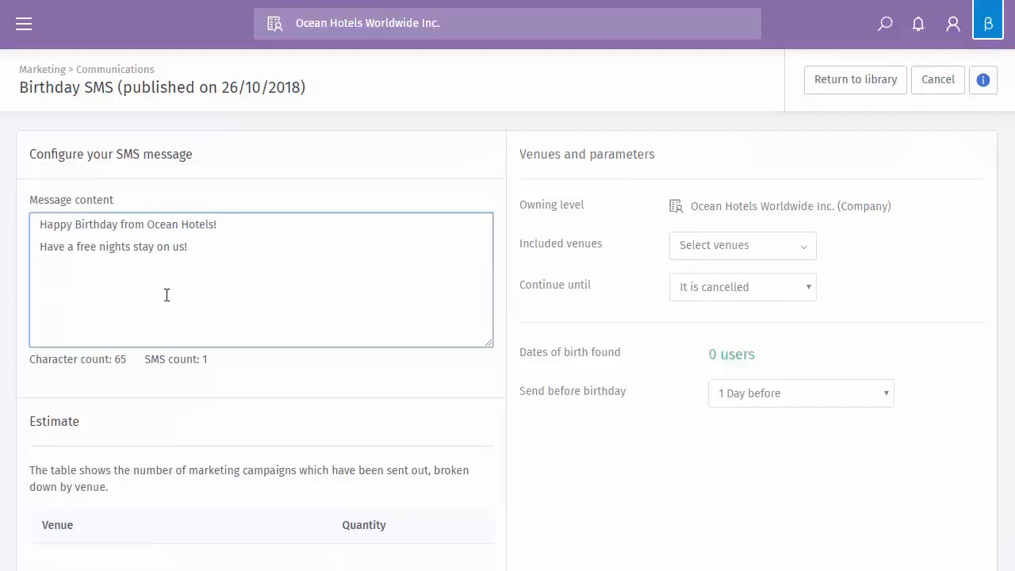
{"action": "mouse_move", "coordinate": [139, 340]}
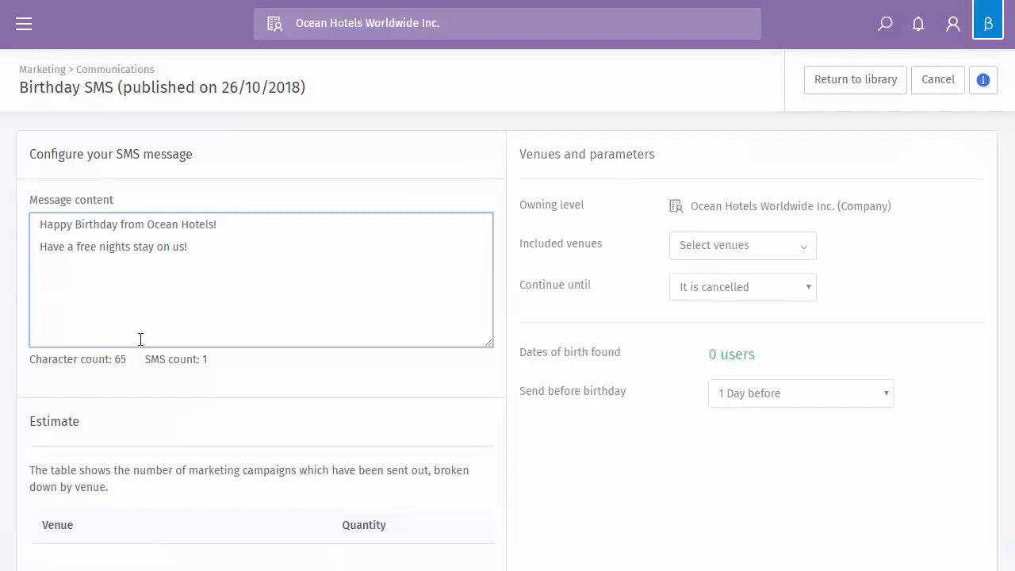
{"action": "mouse_move", "coordinate": [187, 364]}
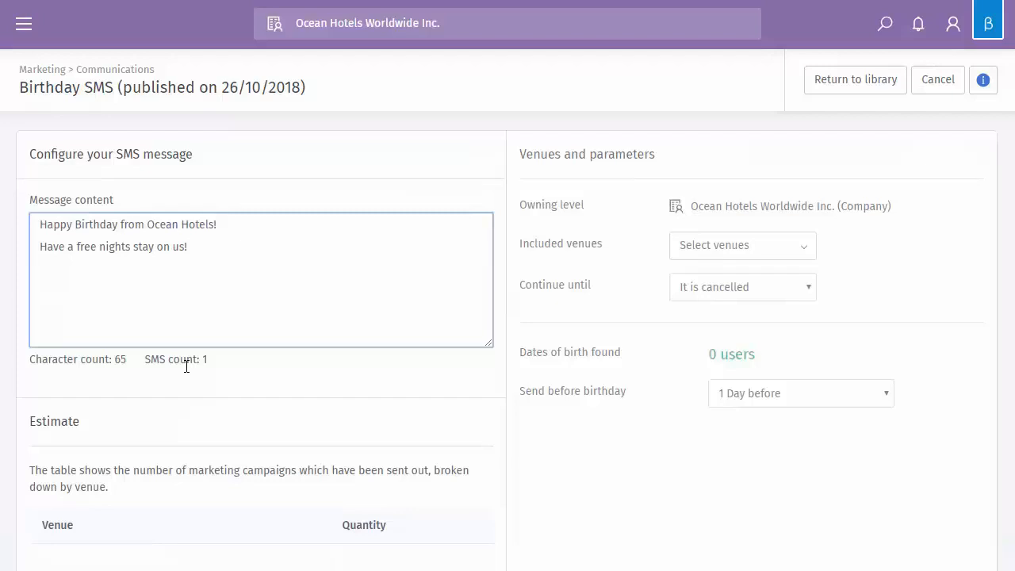
{"action": "mouse_move", "coordinate": [232, 284]}
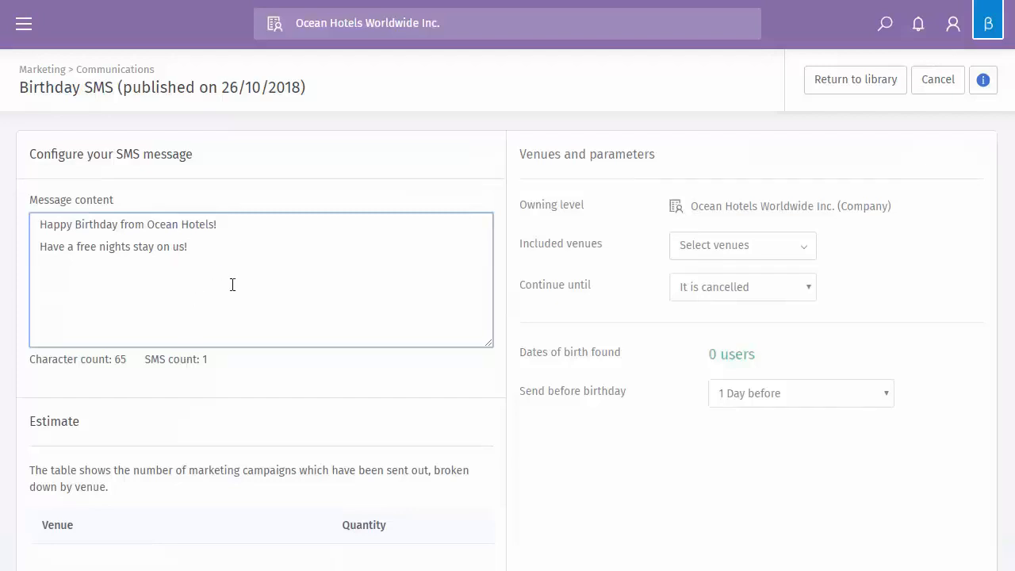
{"action": "scroll", "scroll_direction": "down", "scroll_amount": 3}
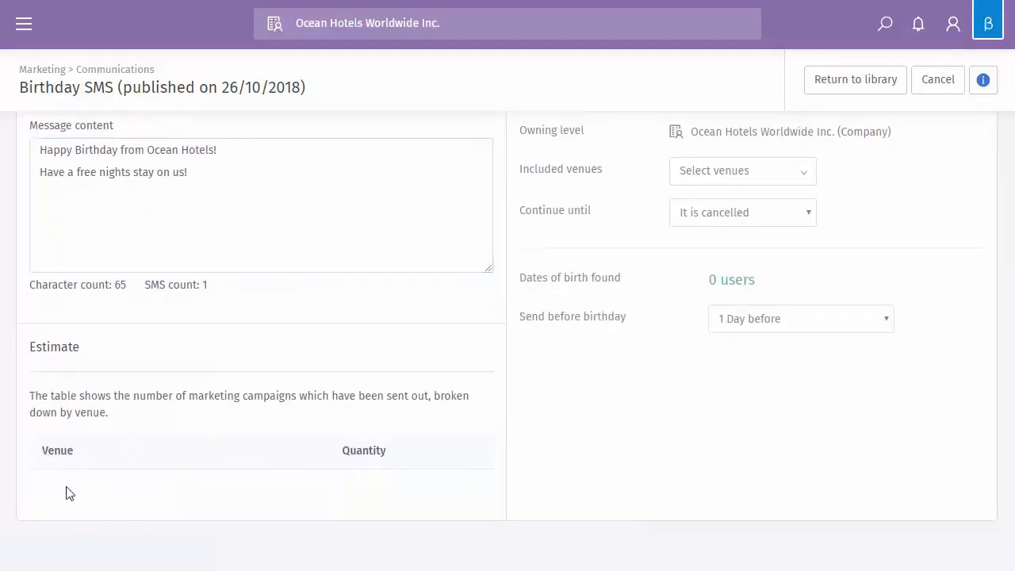
{"action": "mouse_move", "coordinate": [95, 479]}
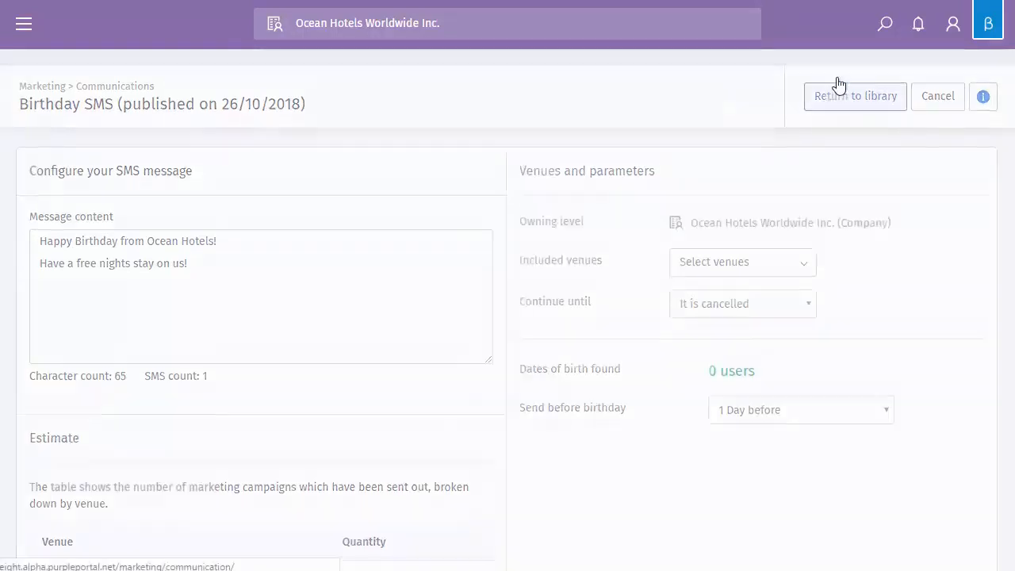
{"action": "left_click", "coordinate": [855, 97]}
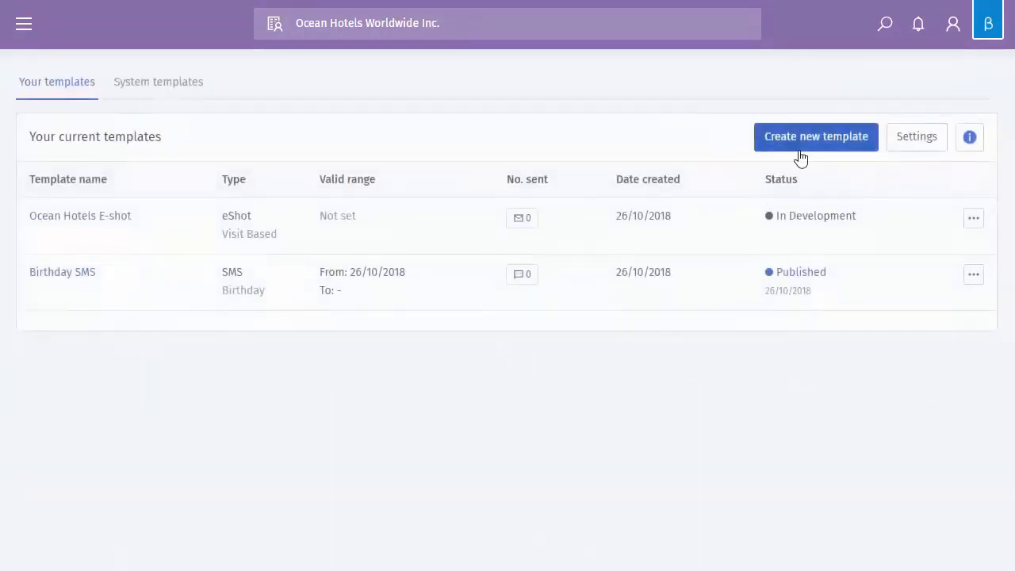
Step: Create a new template named Training with template type SMS, leaving parameter type Visit Based
{"action": "left_click", "coordinate": [815, 137]}
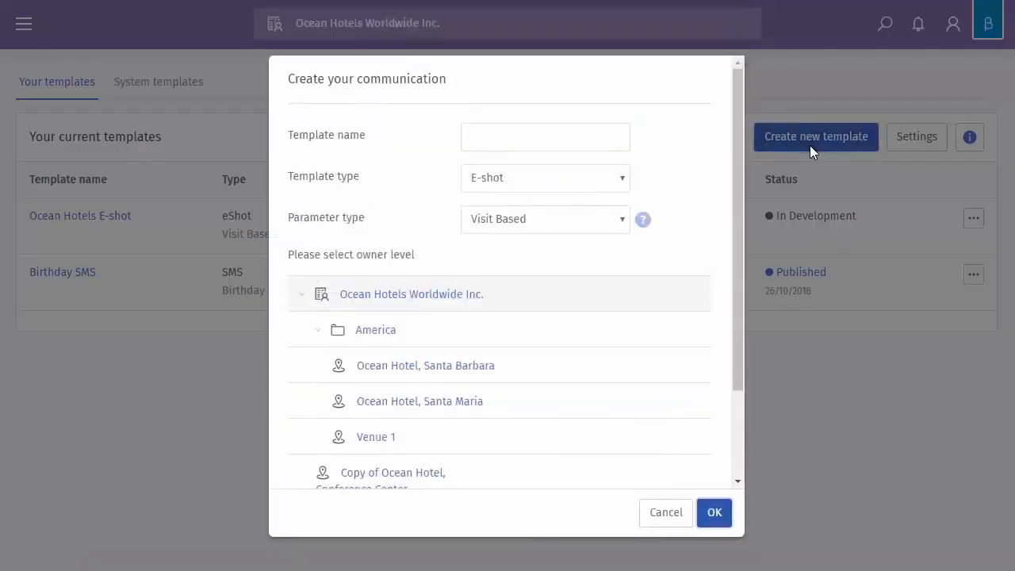
{"action": "left_click", "coordinate": [546, 136]}
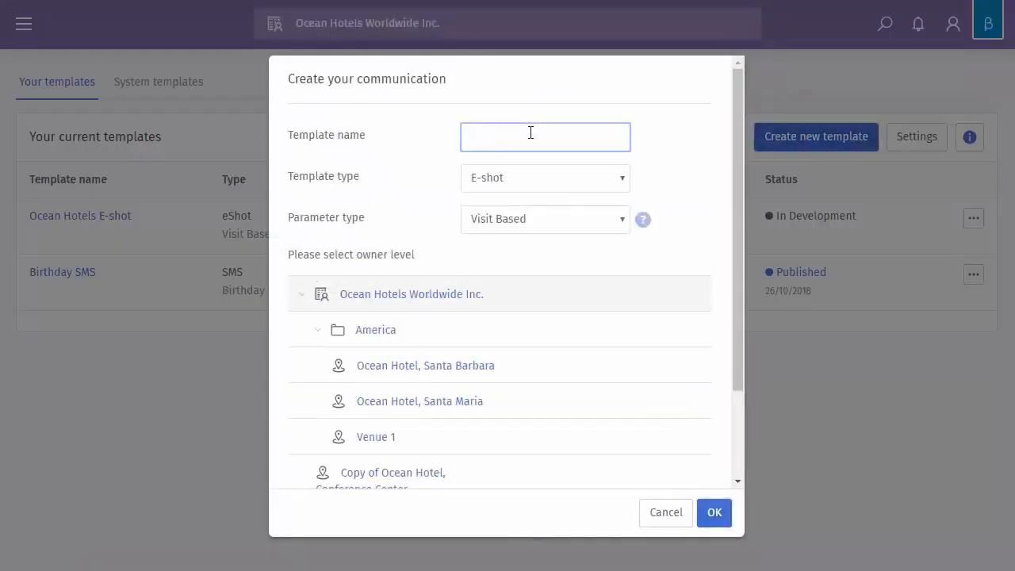
{"action": "type", "text": "Training"}
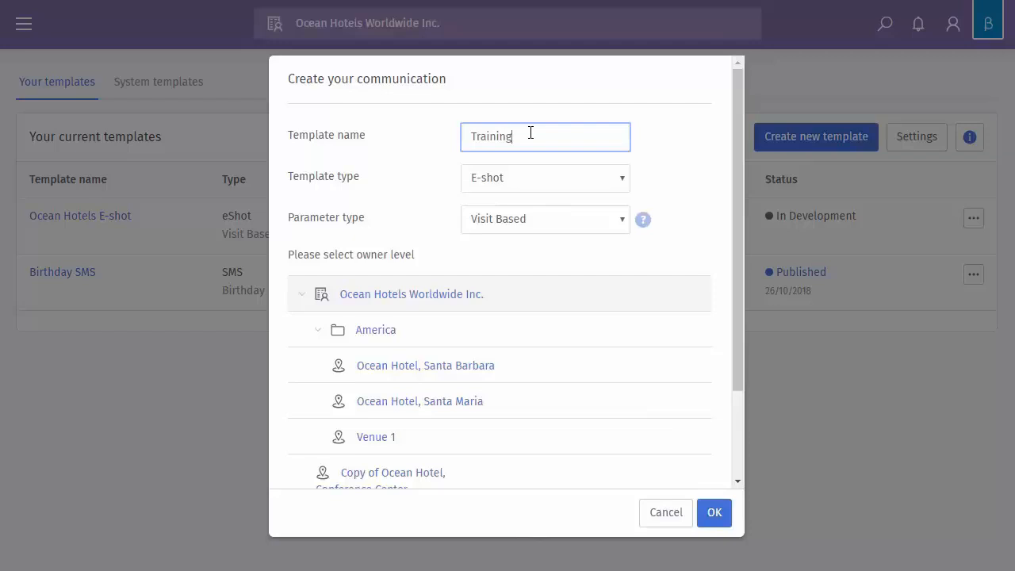
{"action": "left_click", "coordinate": [545, 178]}
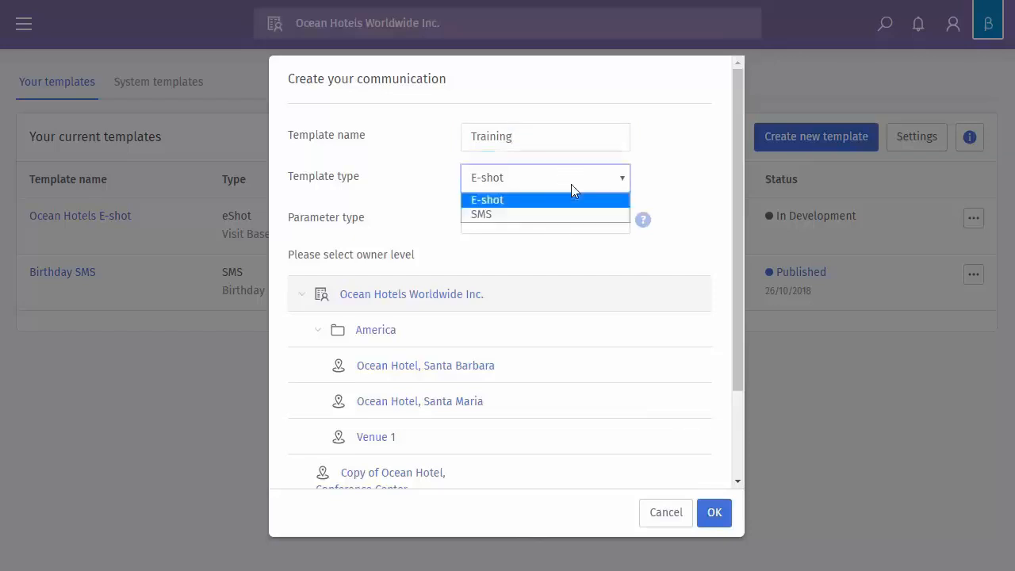
{"action": "left_click", "coordinate": [482, 214]}
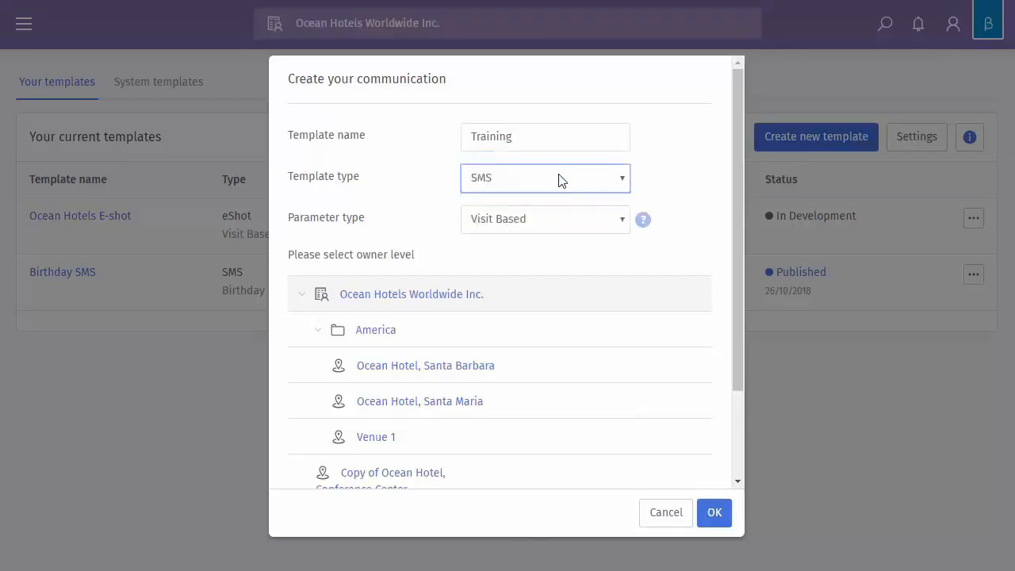
{"action": "left_click", "coordinate": [545, 218]}
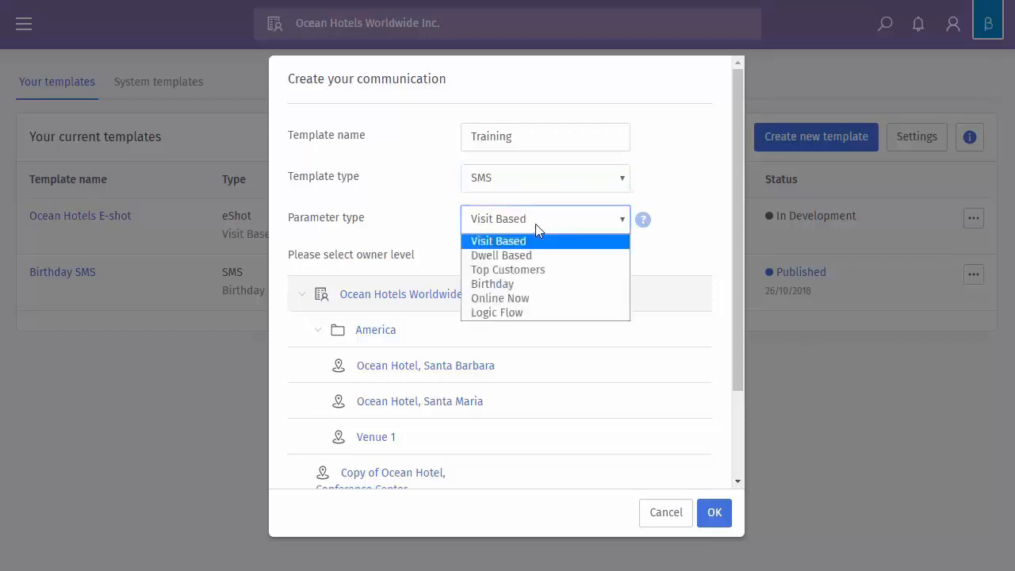
{"action": "mouse_move", "coordinate": [501, 254]}
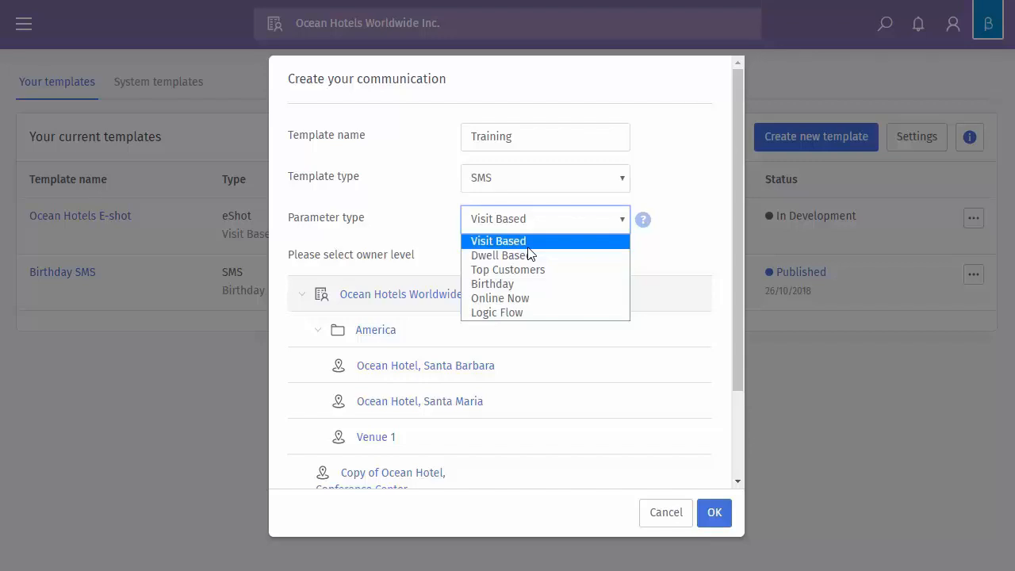
{"action": "mouse_move", "coordinate": [501, 255]}
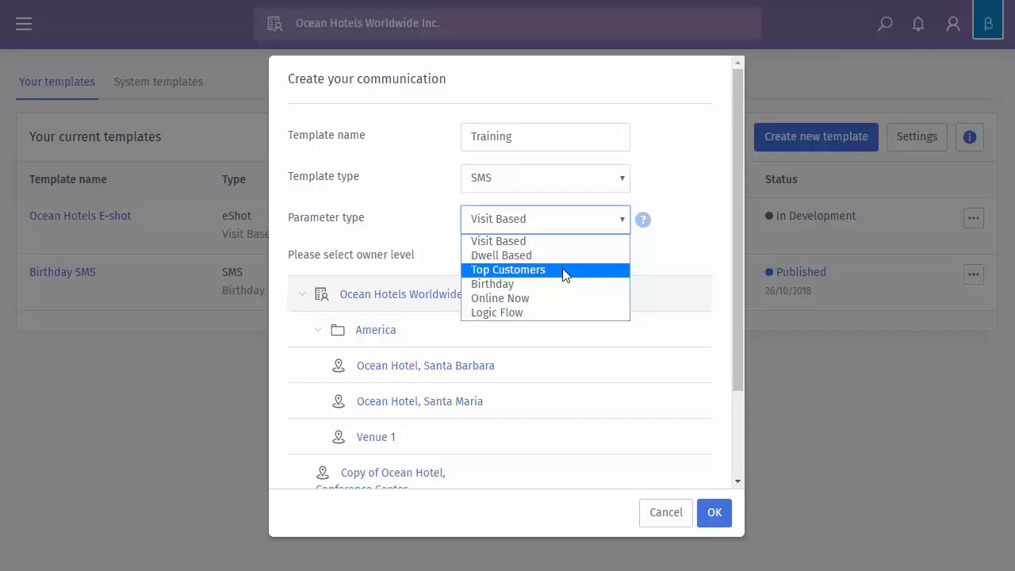
{"action": "mouse_move", "coordinate": [492, 282]}
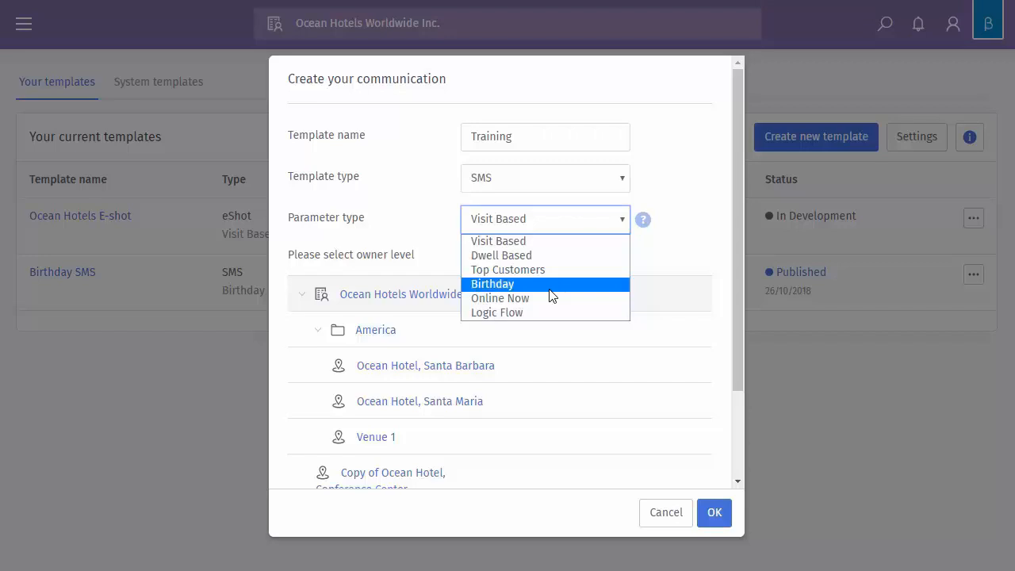
{"action": "mouse_move", "coordinate": [501, 298]}
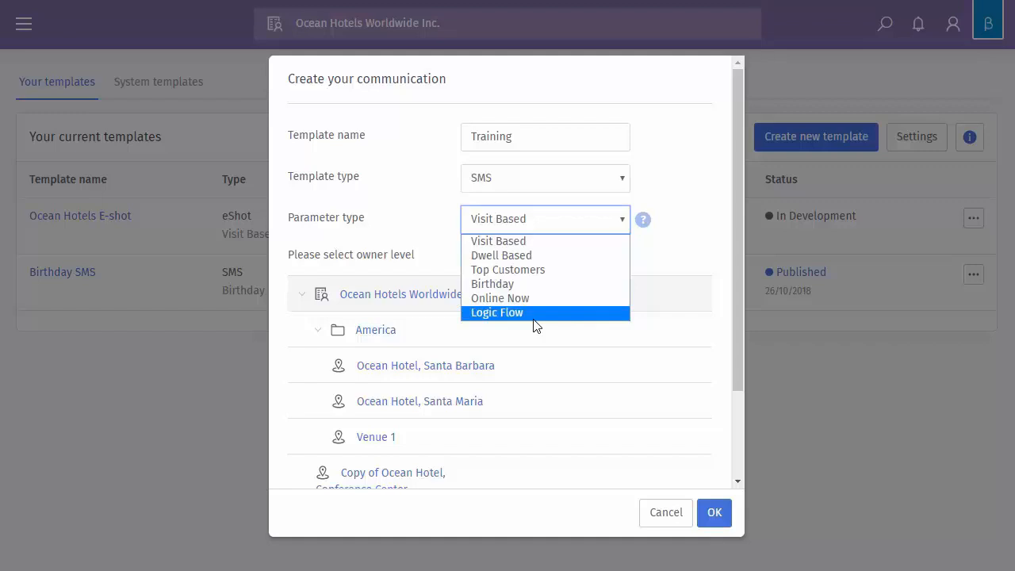
{"action": "mouse_move", "coordinate": [507, 269]}
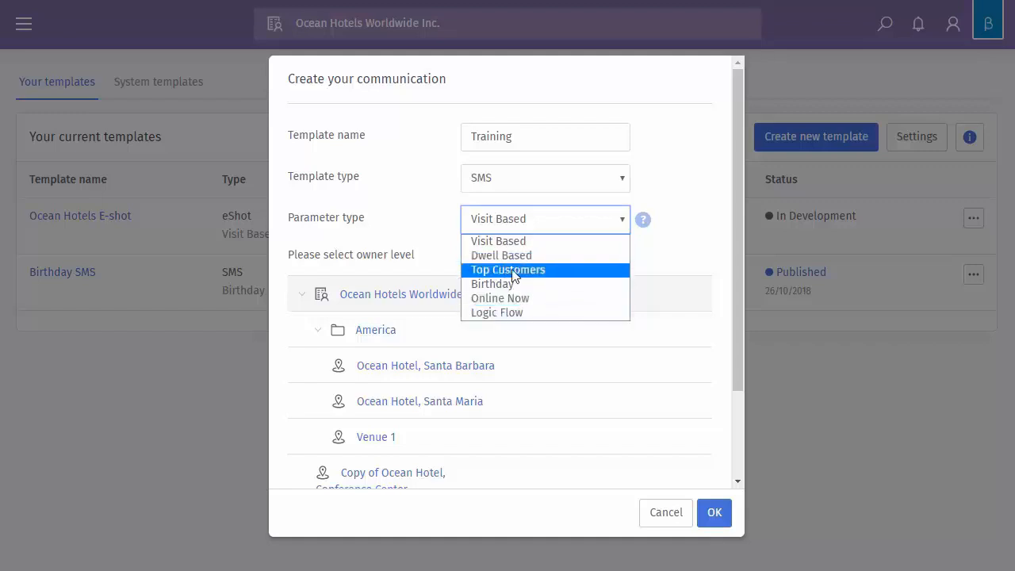
Step: Create the Training SMS with placeholder message text and confirm it sends to the Top 10
{"action": "left_click", "coordinate": [507, 269]}
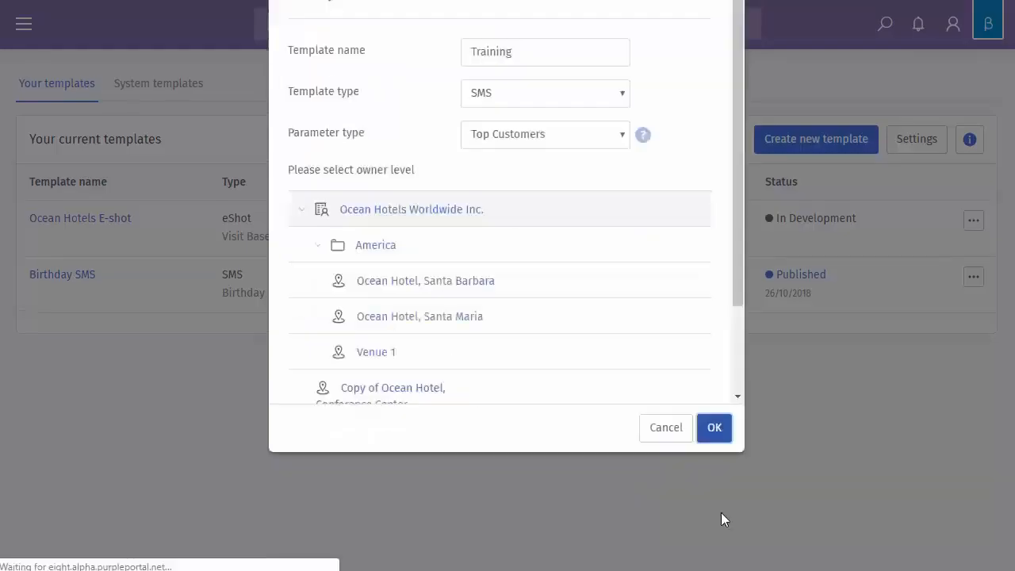
{"action": "left_click", "coordinate": [713, 428]}
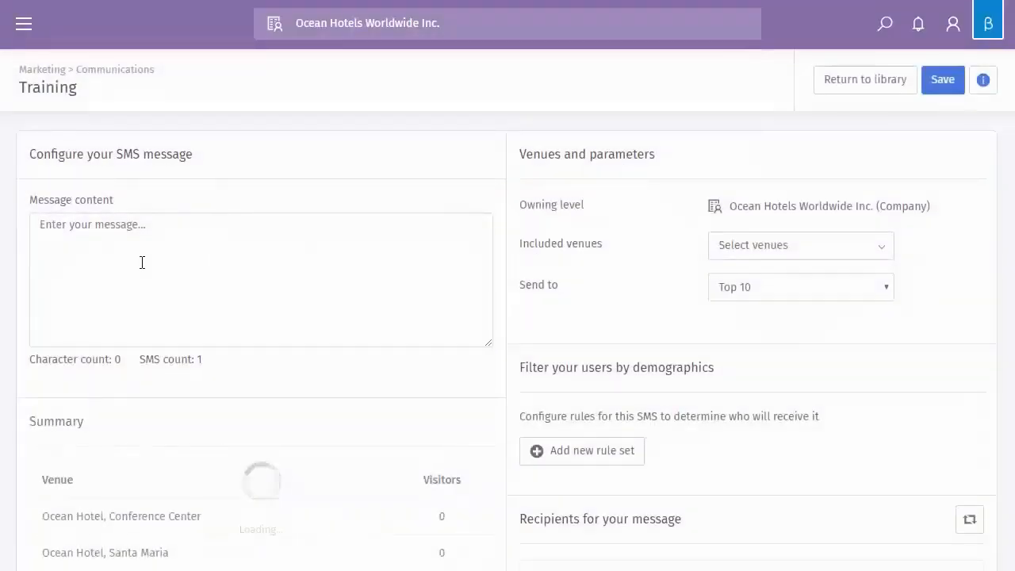
{"action": "type", "text": "sdfhfghfshjdfghdhdf"}
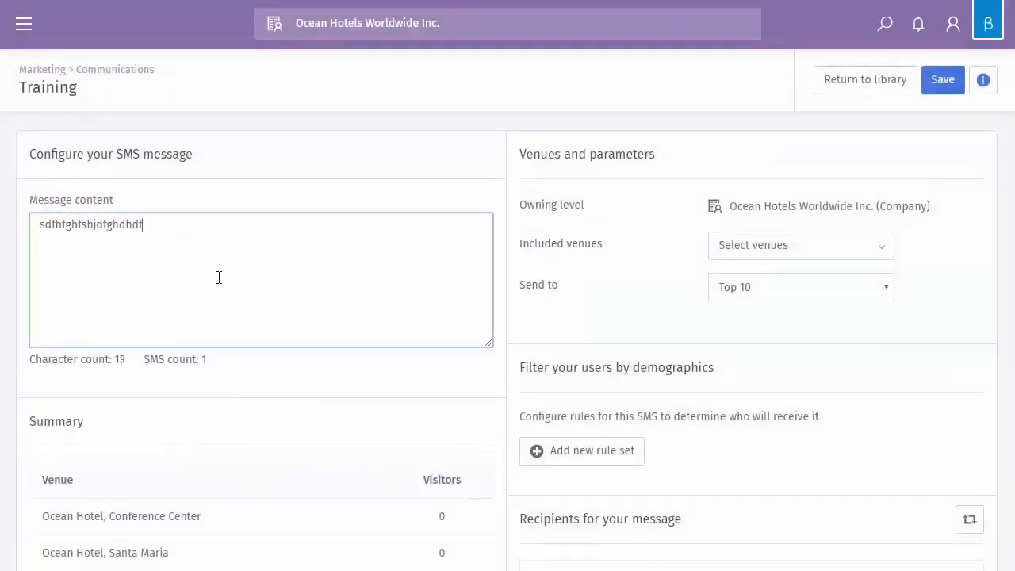
{"action": "type", "text": "hfdshh"}
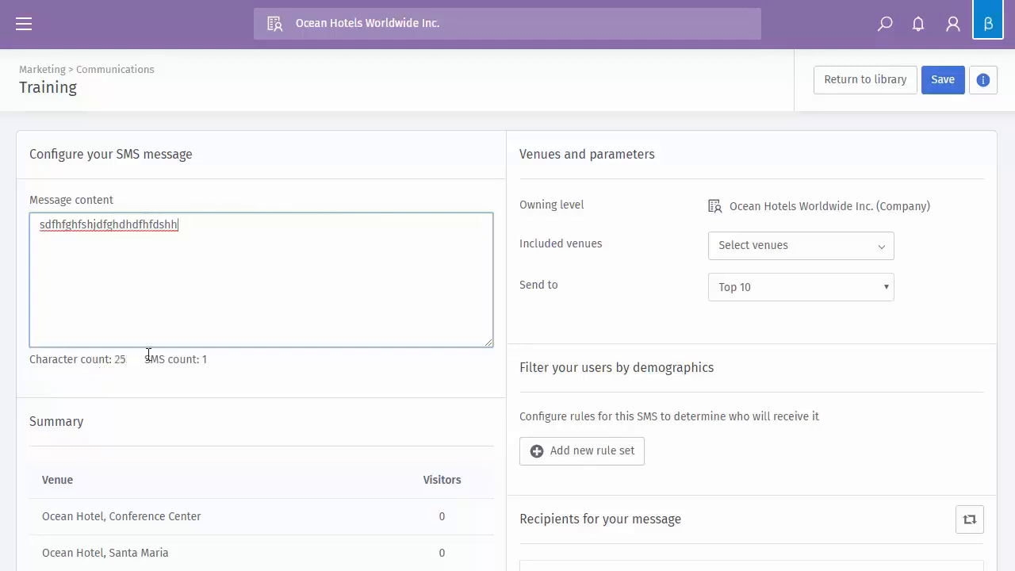
{"action": "scroll", "scroll_direction": "down", "scroll_amount": 3}
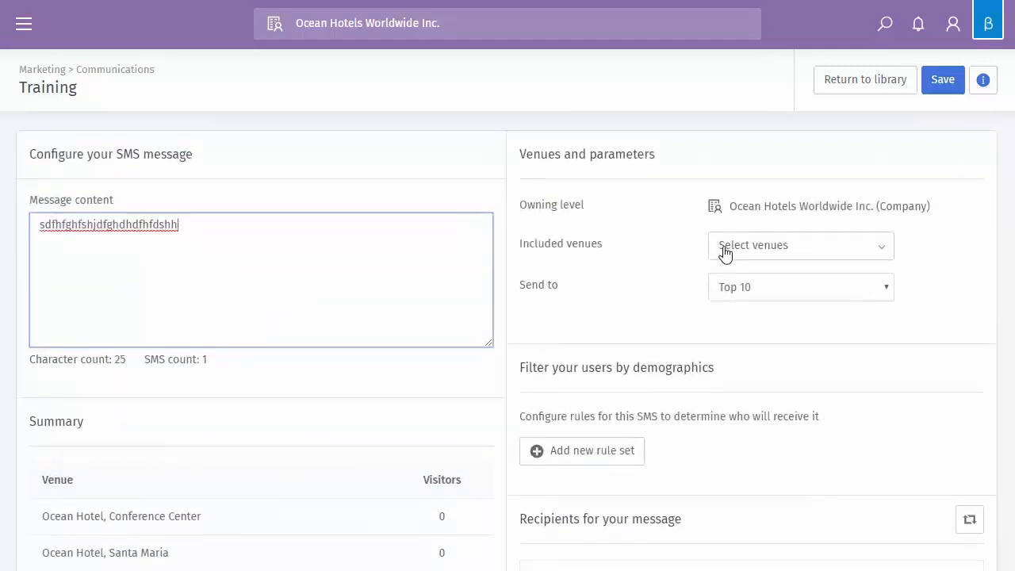
{"action": "left_click", "coordinate": [799, 286]}
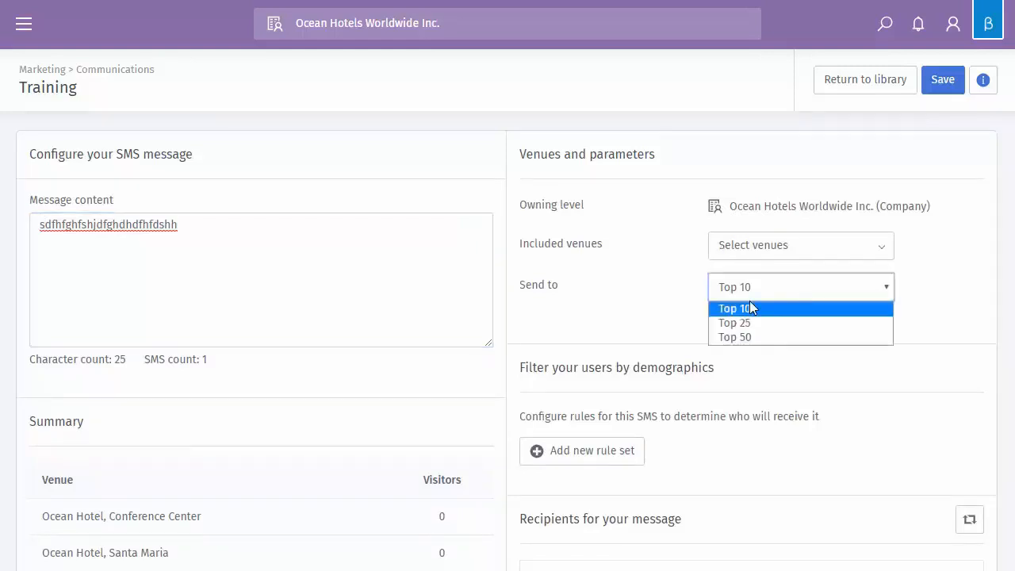
{"action": "mouse_move", "coordinate": [734, 336]}
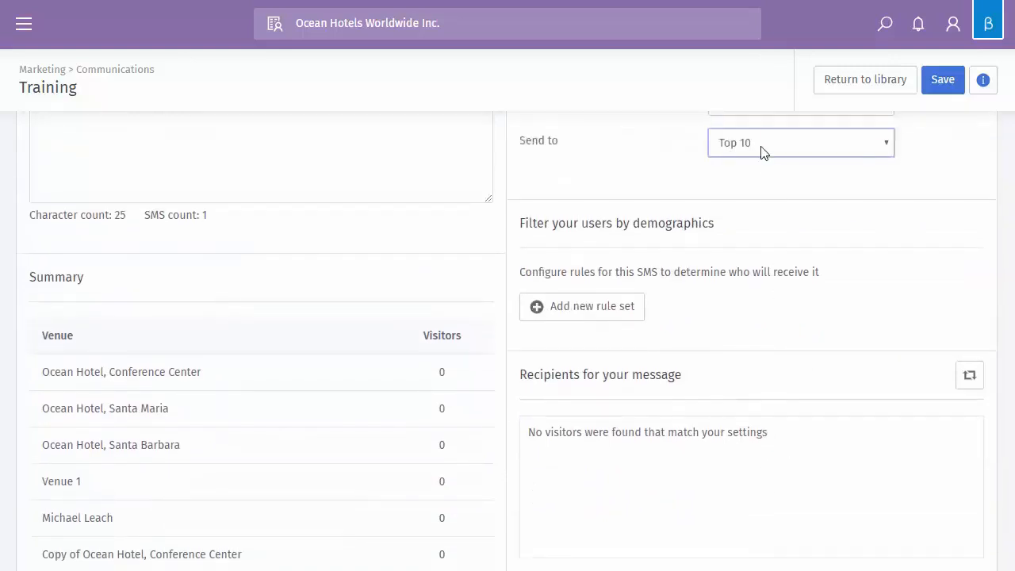
Step: Add a new Age demographic rule set to the Training SMS
{"action": "left_click", "coordinate": [580, 306]}
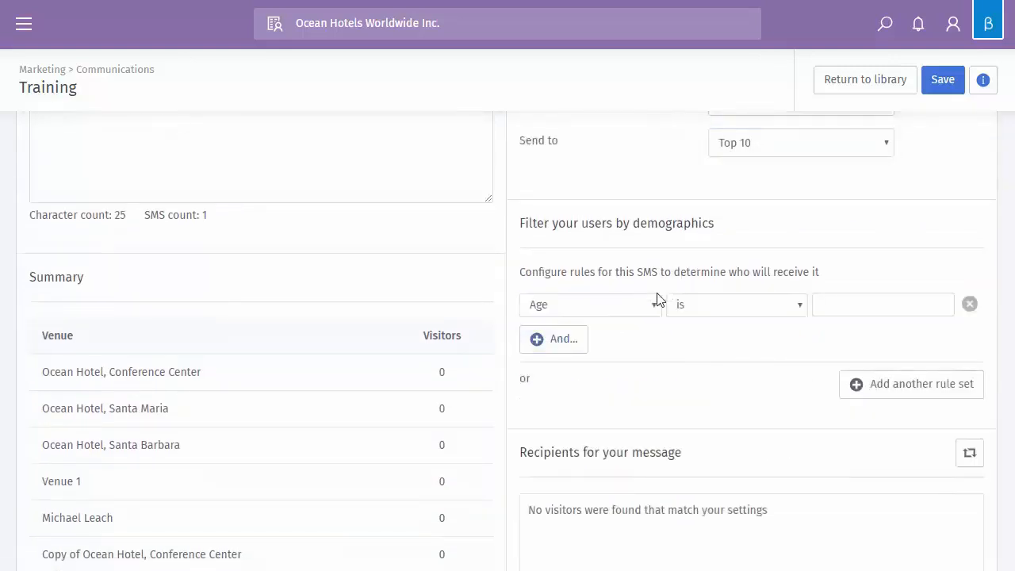
{"action": "left_click", "coordinate": [590, 304]}
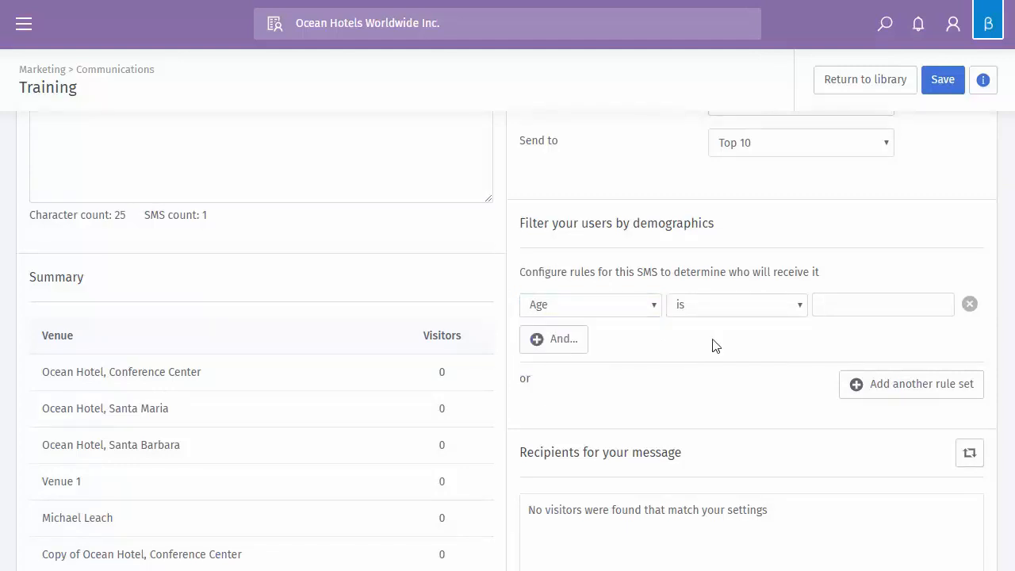
{"action": "scroll", "scroll_direction": "up", "scroll_amount": 3}
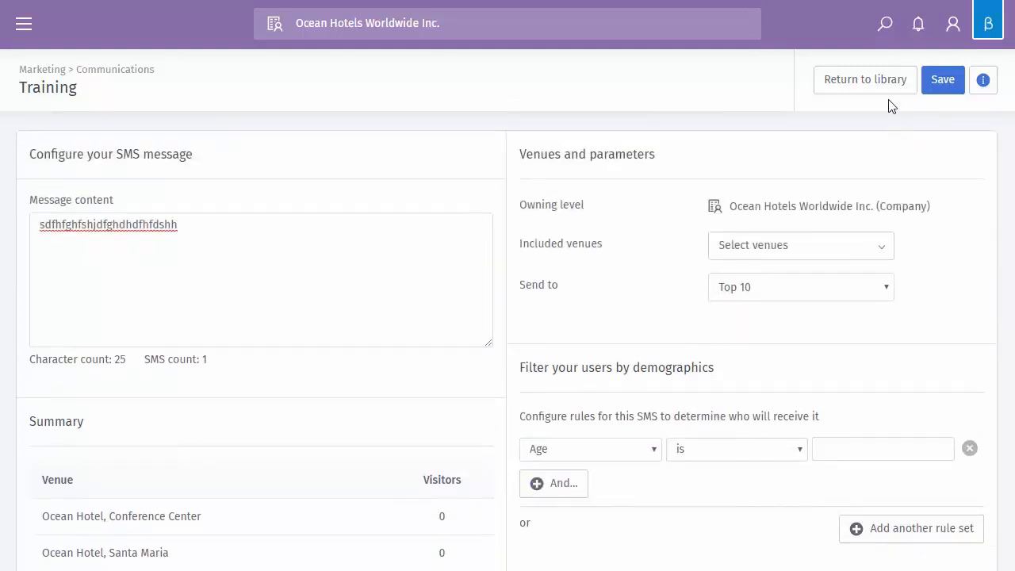
Step: Return to the library and start a new template 'Training 1' with the Logic Flow parameter type
{"action": "left_click", "coordinate": [864, 79]}
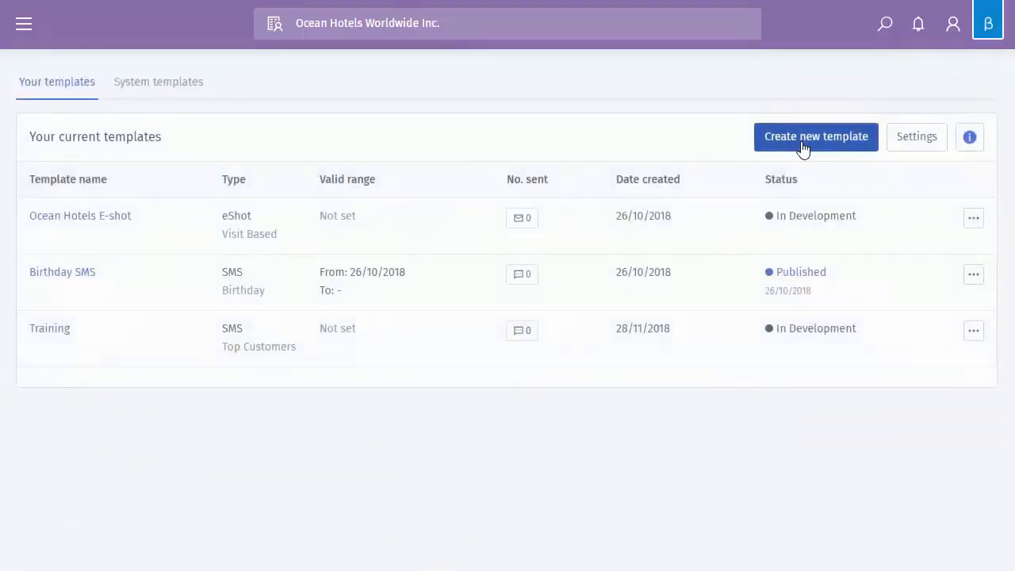
{"action": "left_click", "coordinate": [814, 136]}
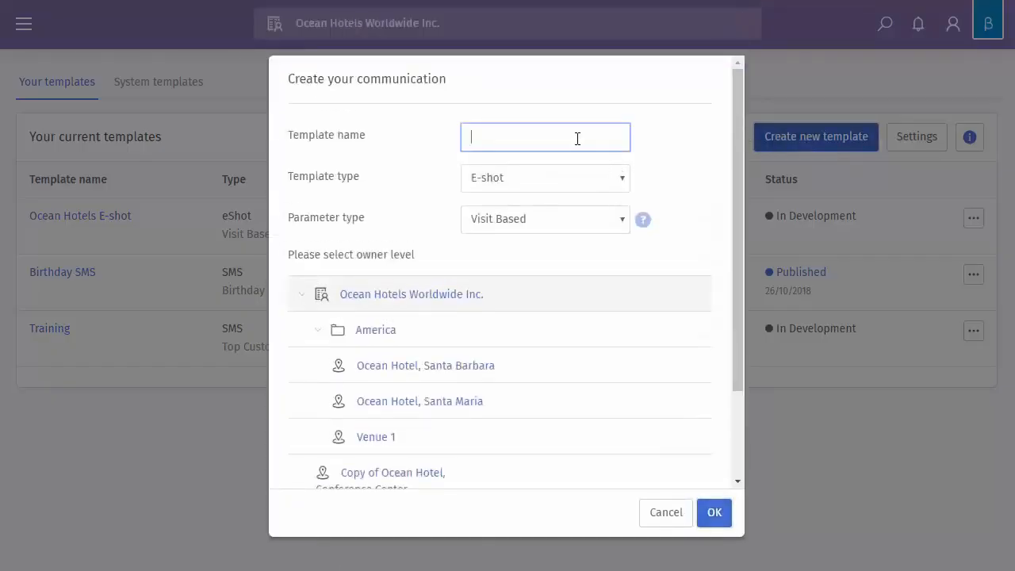
{"action": "type", "text": "Training"}
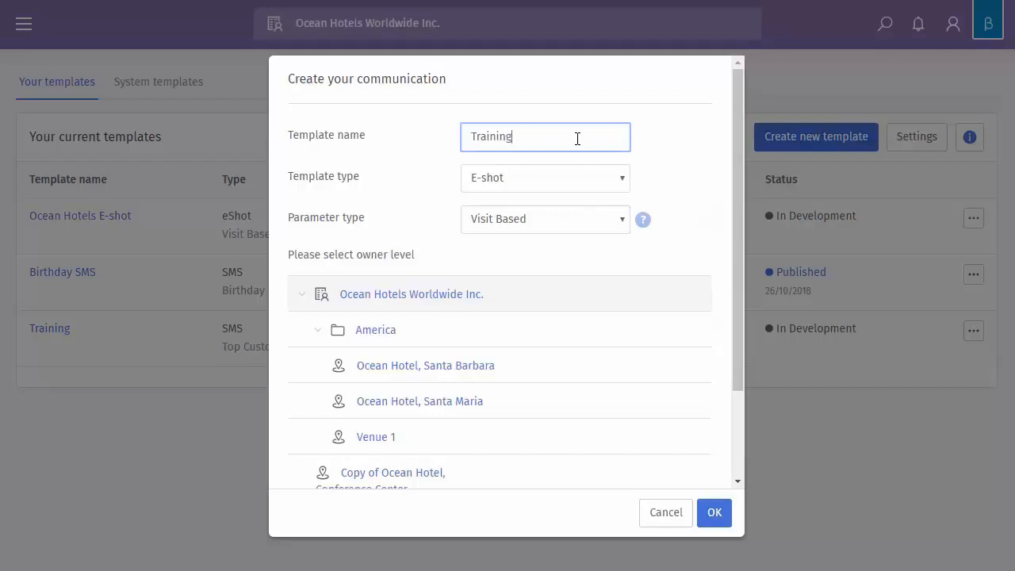
{"action": "left_click", "coordinate": [545, 219]}
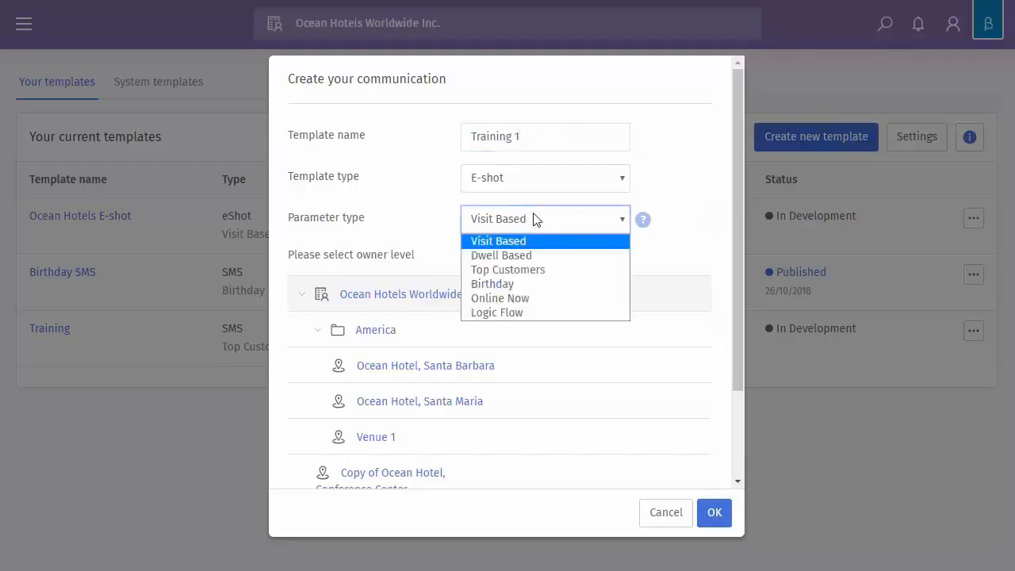
{"action": "mouse_move", "coordinate": [499, 298]}
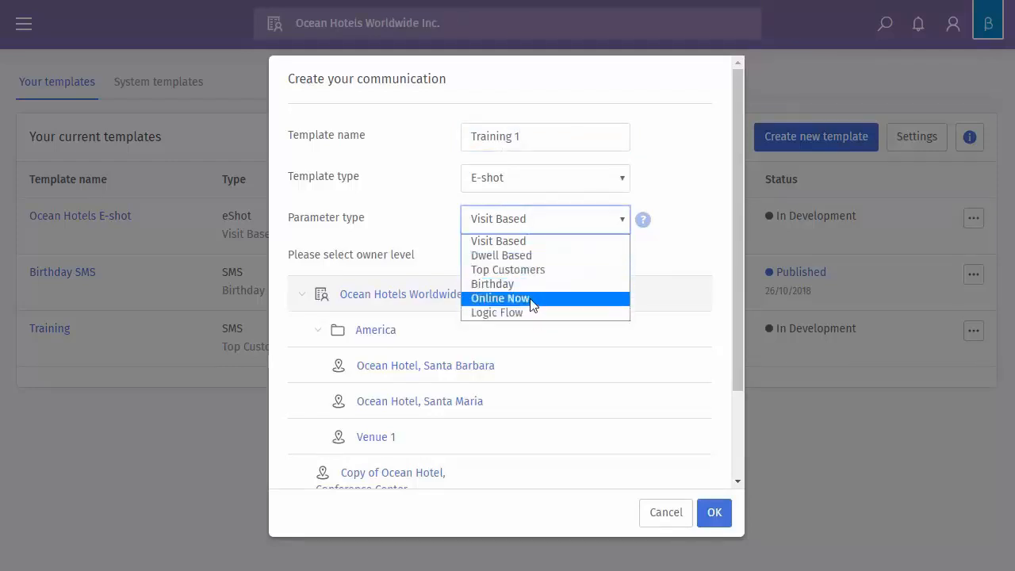
{"action": "mouse_move", "coordinate": [536, 298]}
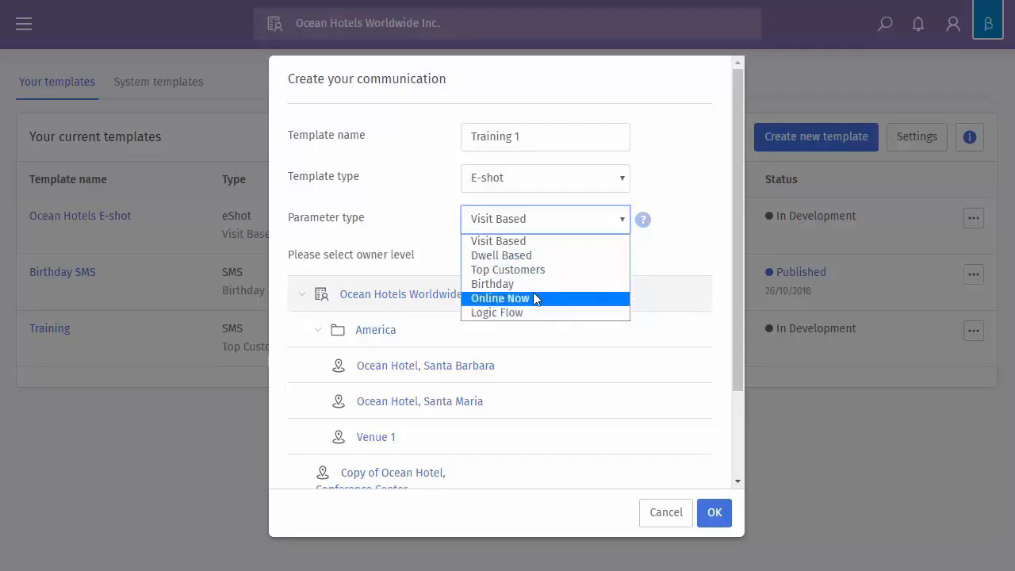
{"action": "mouse_move", "coordinate": [494, 311]}
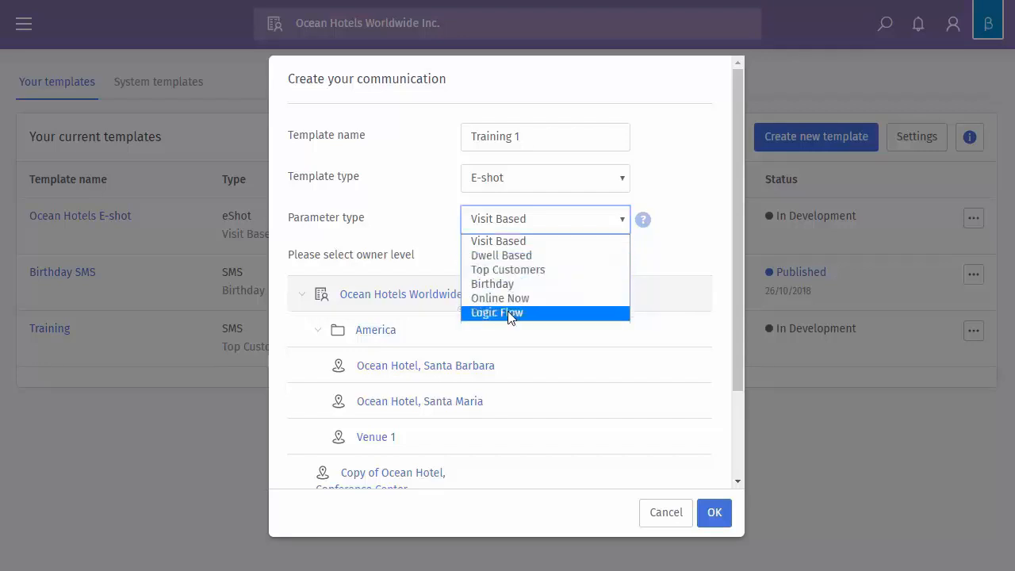
{"action": "left_click", "coordinate": [496, 311]}
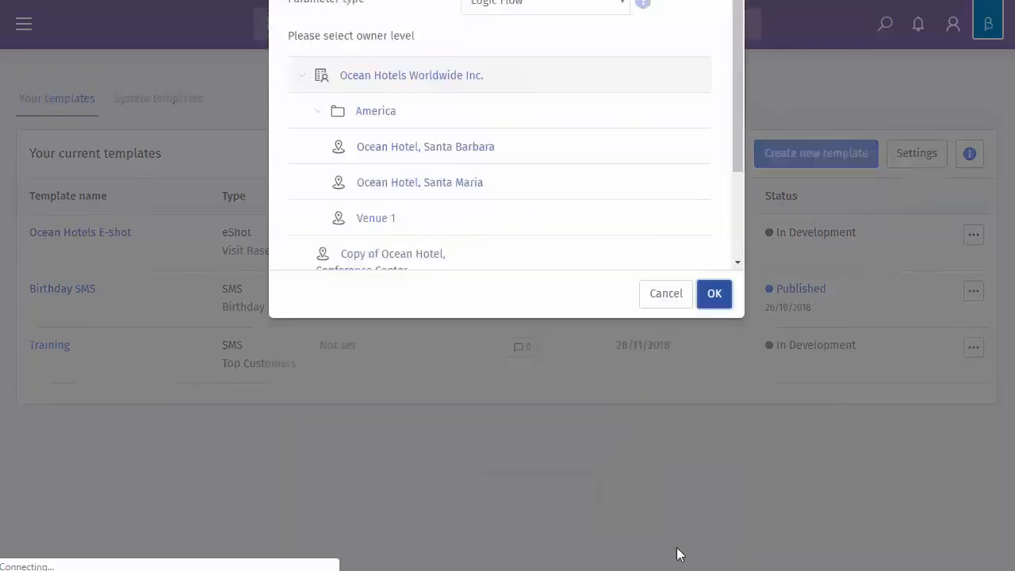
Step: Create the Training 1 e-shot, add an image element, and save the changes
{"action": "left_click", "coordinate": [714, 293]}
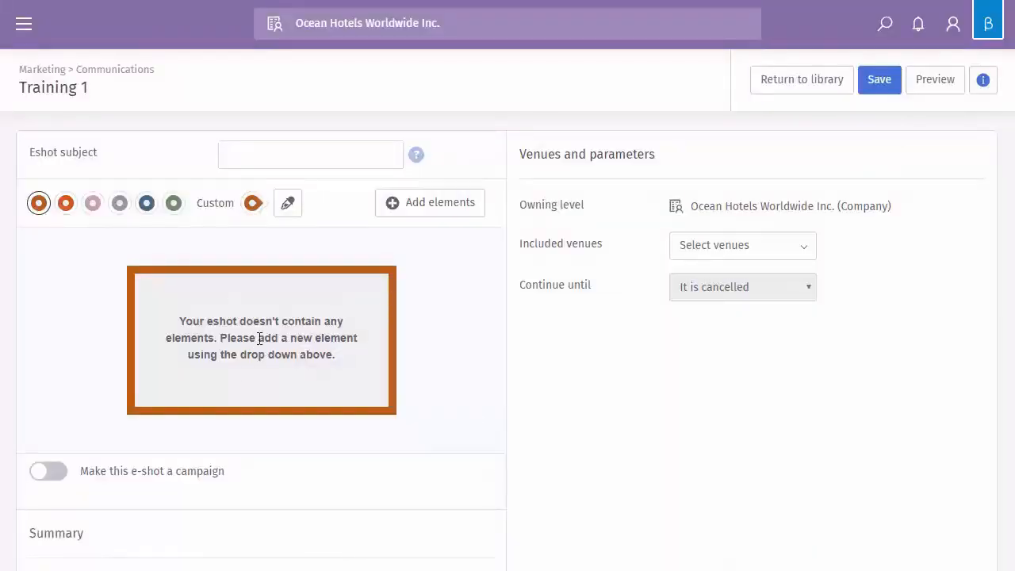
{"action": "left_click", "coordinate": [430, 203]}
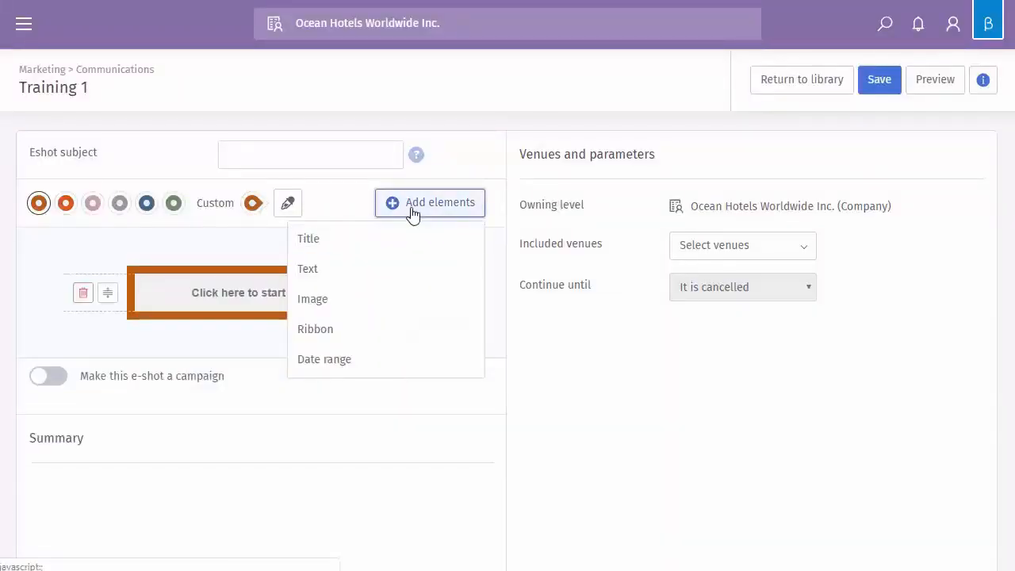
{"action": "left_click", "coordinate": [313, 298]}
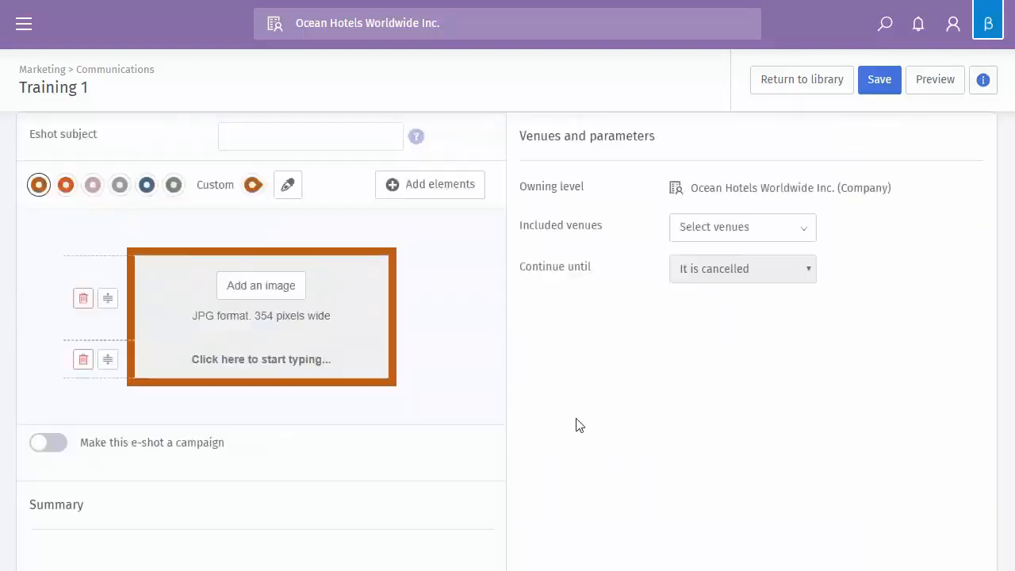
{"action": "left_click", "coordinate": [879, 79]}
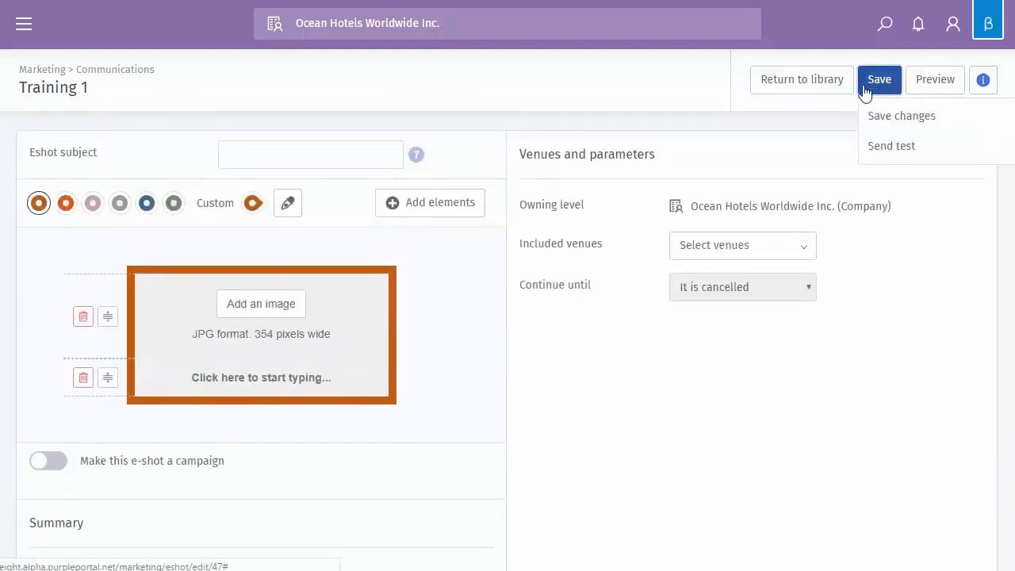
{"action": "left_click", "coordinate": [900, 116]}
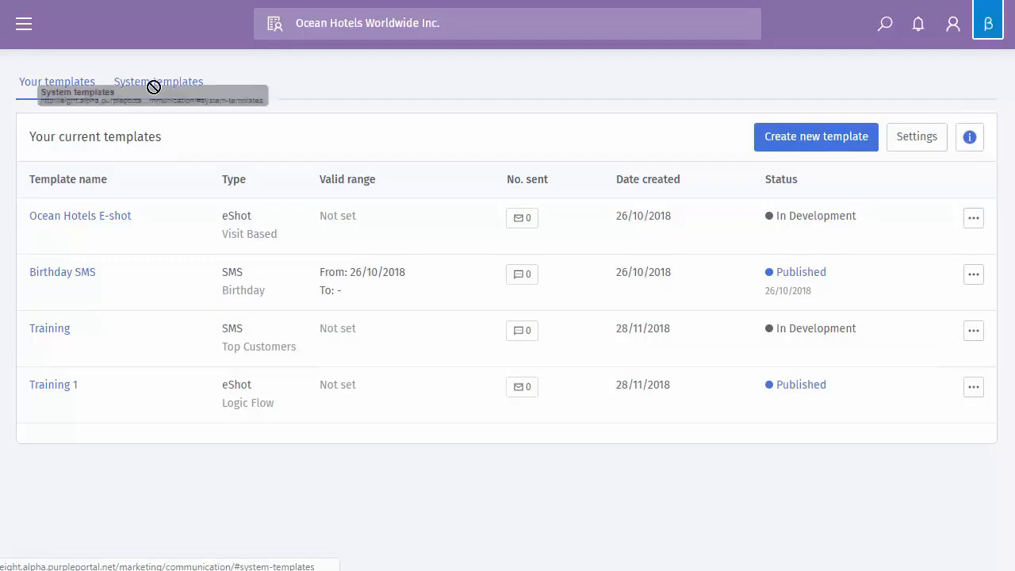
Step: Show the System templates list and the actions for the Birthday invite template
{"action": "left_click", "coordinate": [158, 82]}
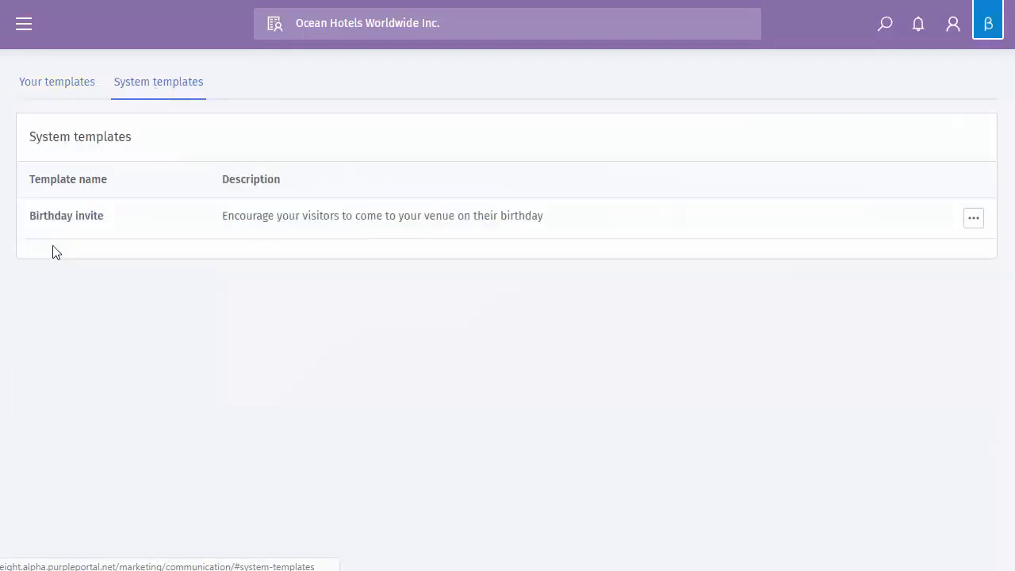
{"action": "left_click", "coordinate": [973, 217]}
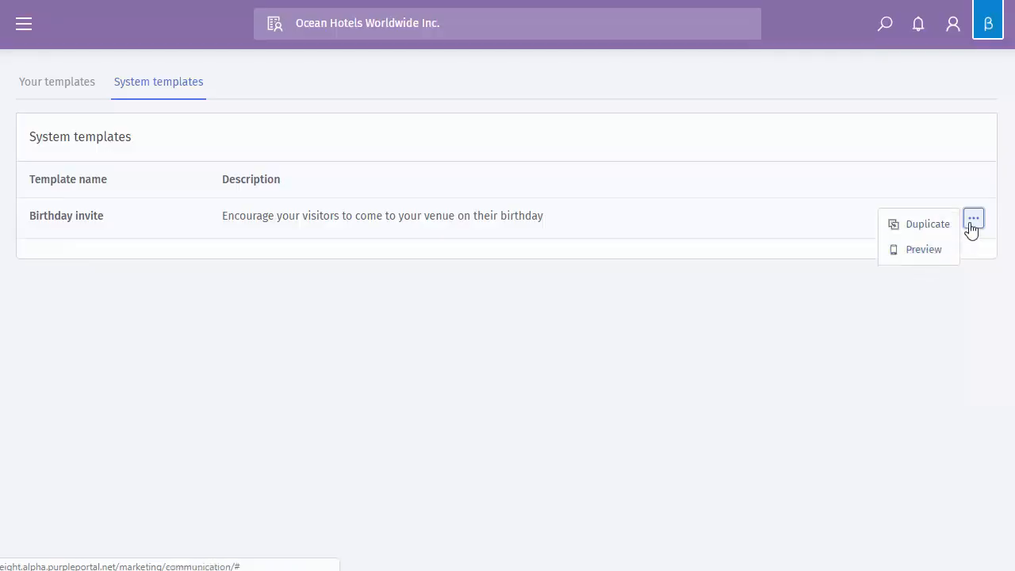
Step: Return to Your templates, listing all four templates including Training and Training 1
{"action": "left_click", "coordinate": [57, 83]}
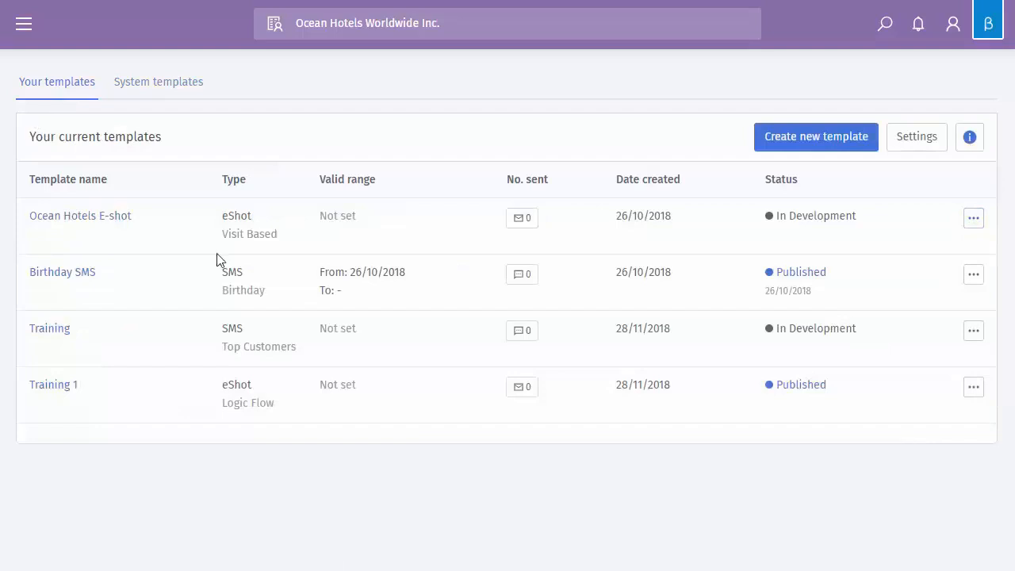
{"action": "mouse_move", "coordinate": [745, 451]}
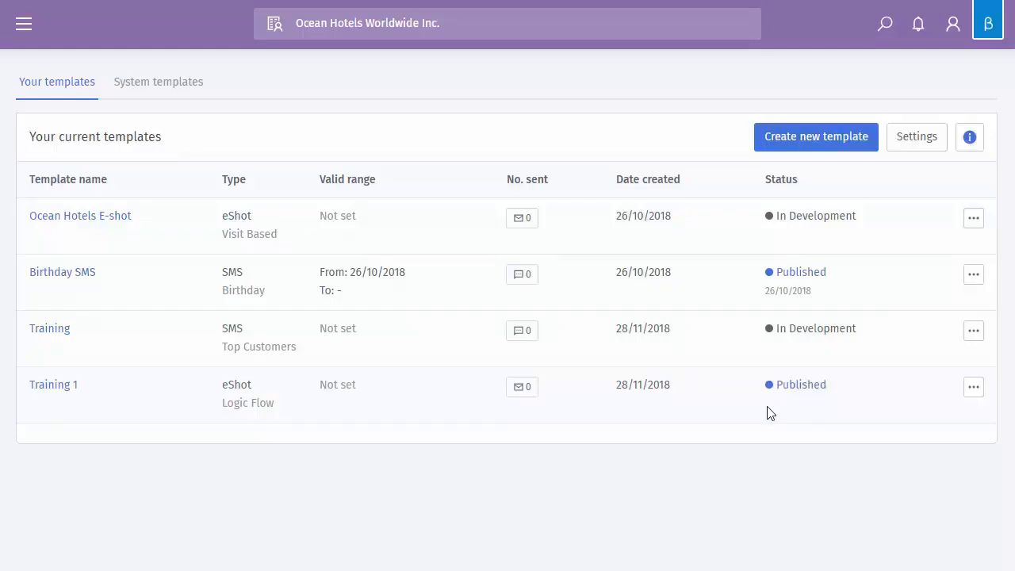
{"action": "mouse_move", "coordinate": [862, 442]}
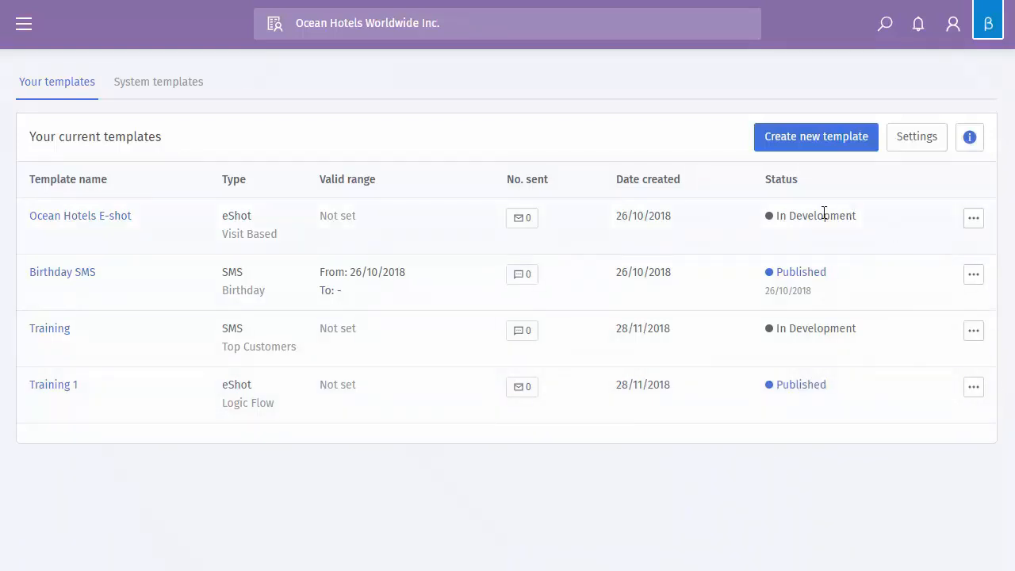
{"action": "mouse_move", "coordinate": [853, 250]}
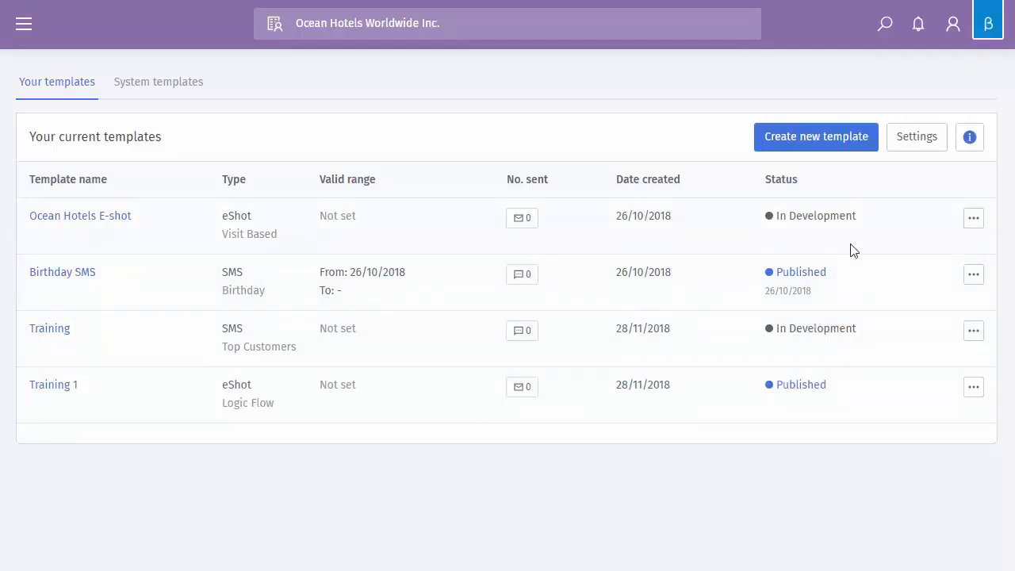
{"action": "mouse_move", "coordinate": [853, 285]}
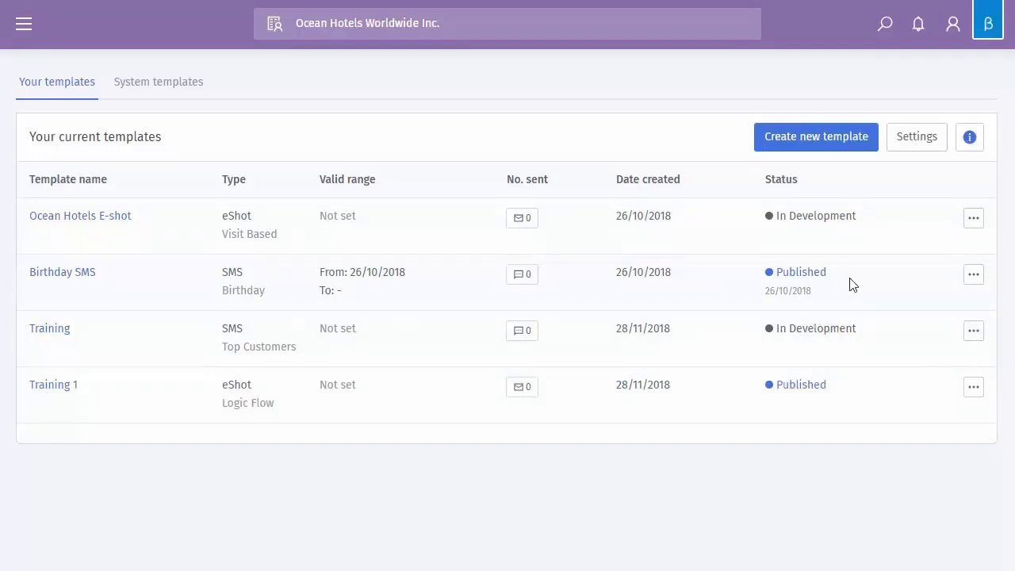